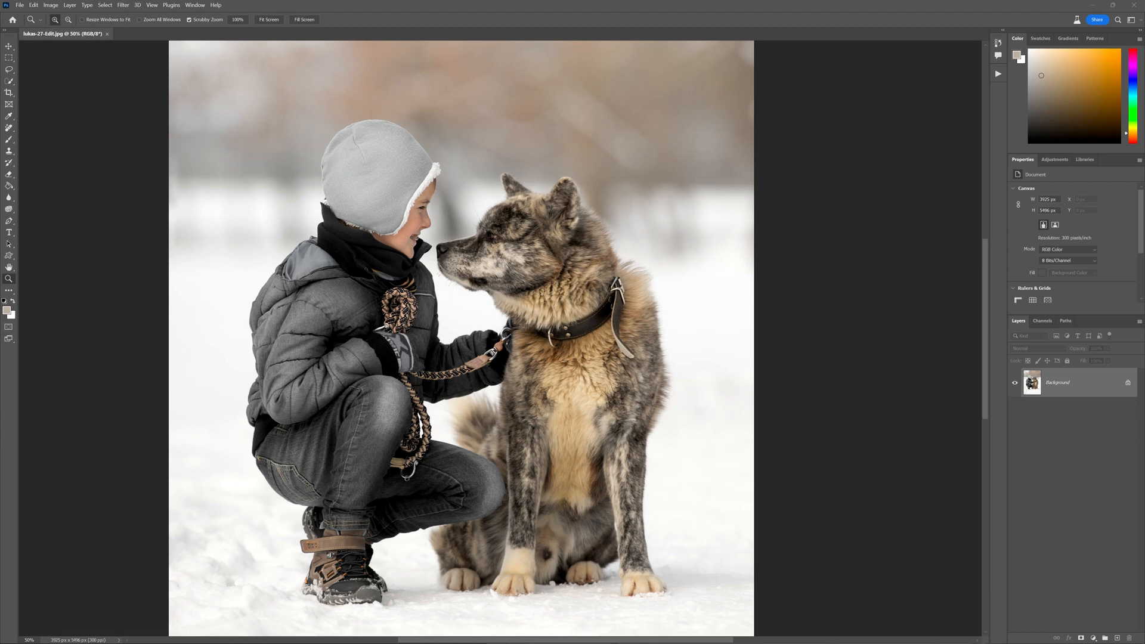
mouse_move(299, 282)
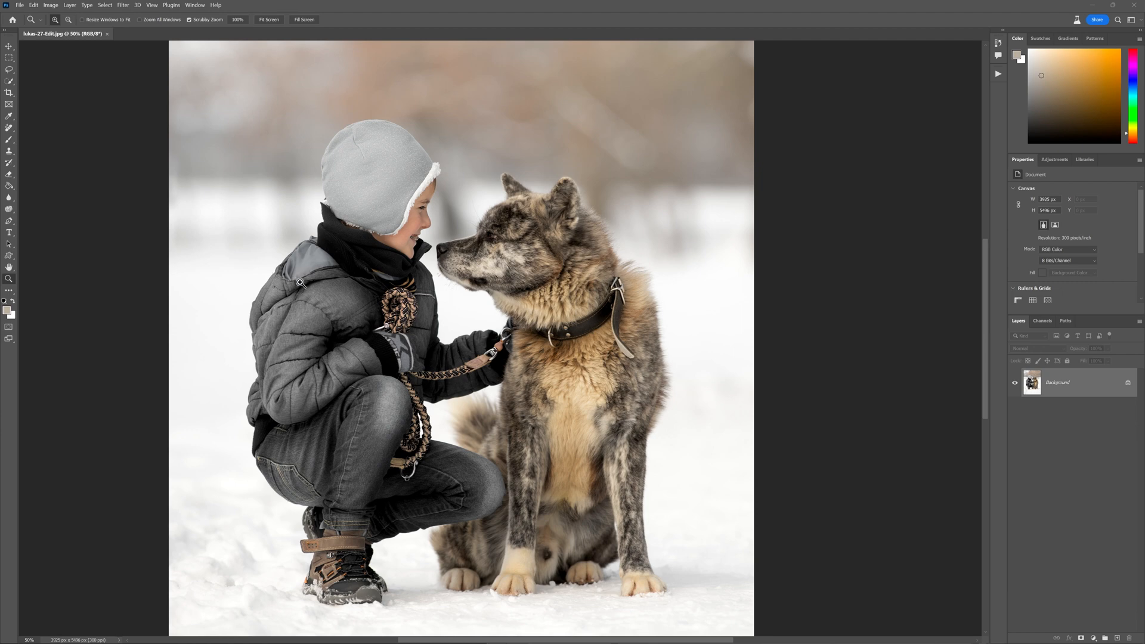
mouse_move(492, 299)
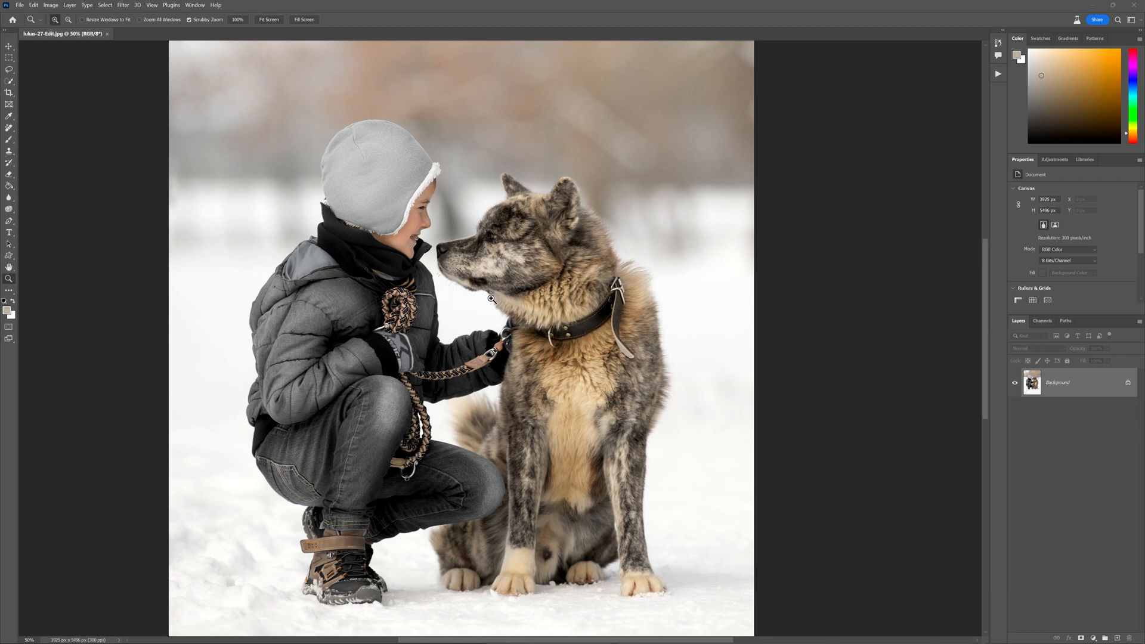
mouse_move(491, 365)
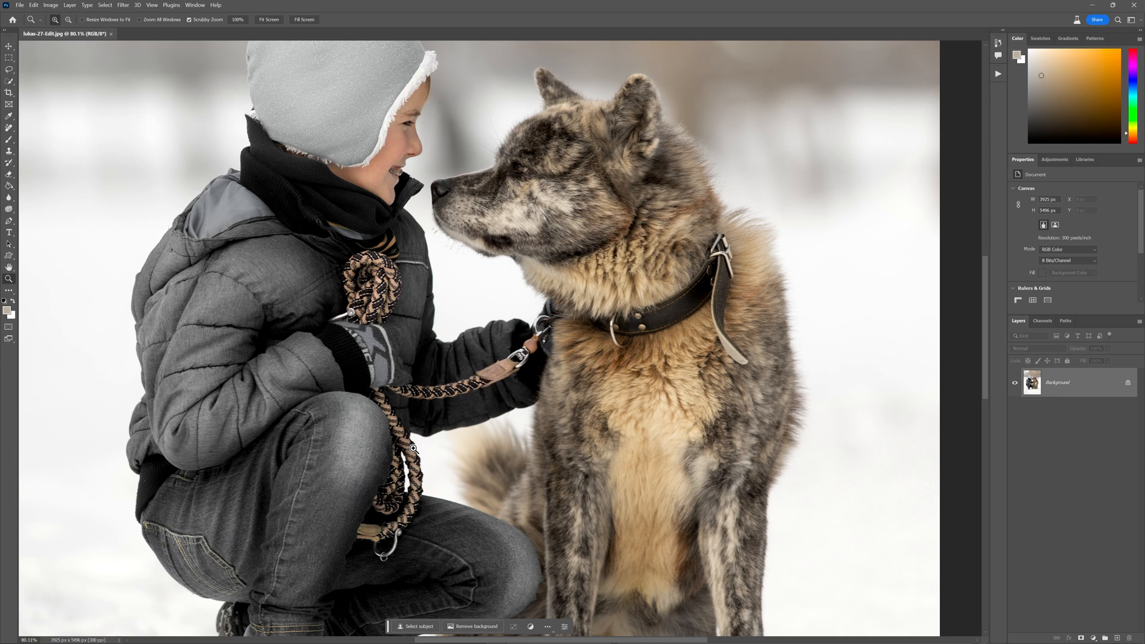
mouse_move(356, 285)
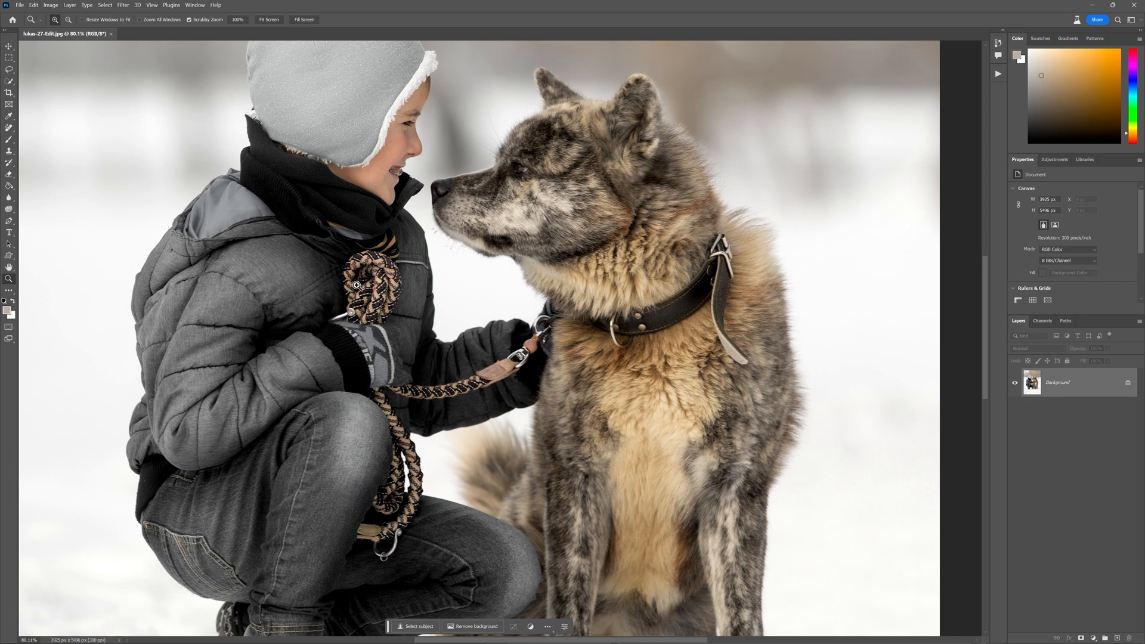
mouse_move(582, 328)
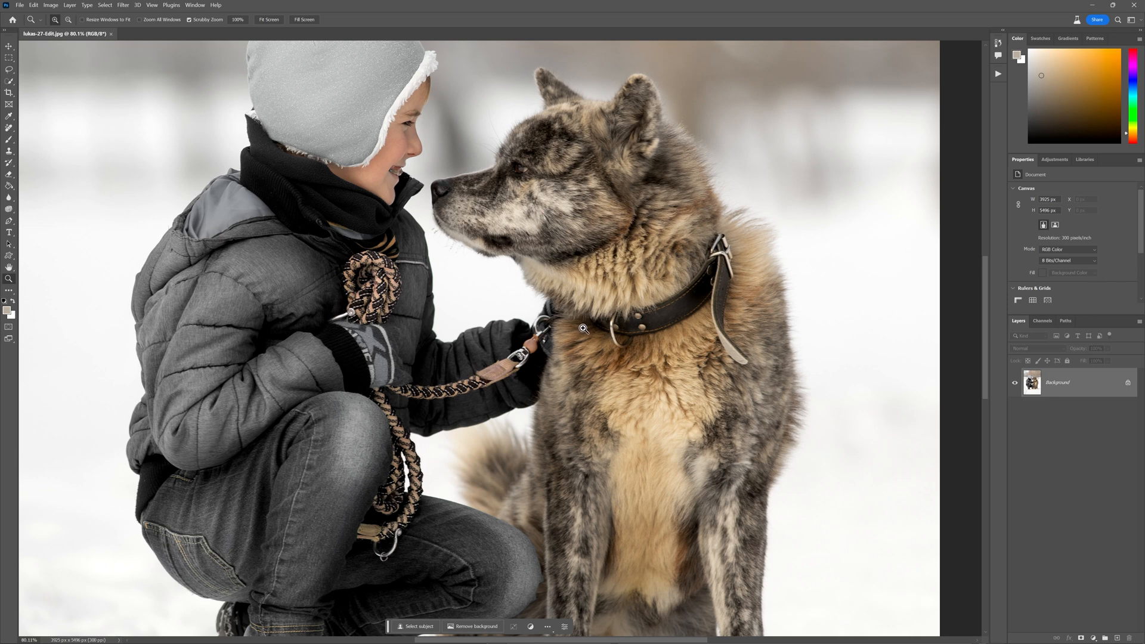
mouse_move(379, 338)
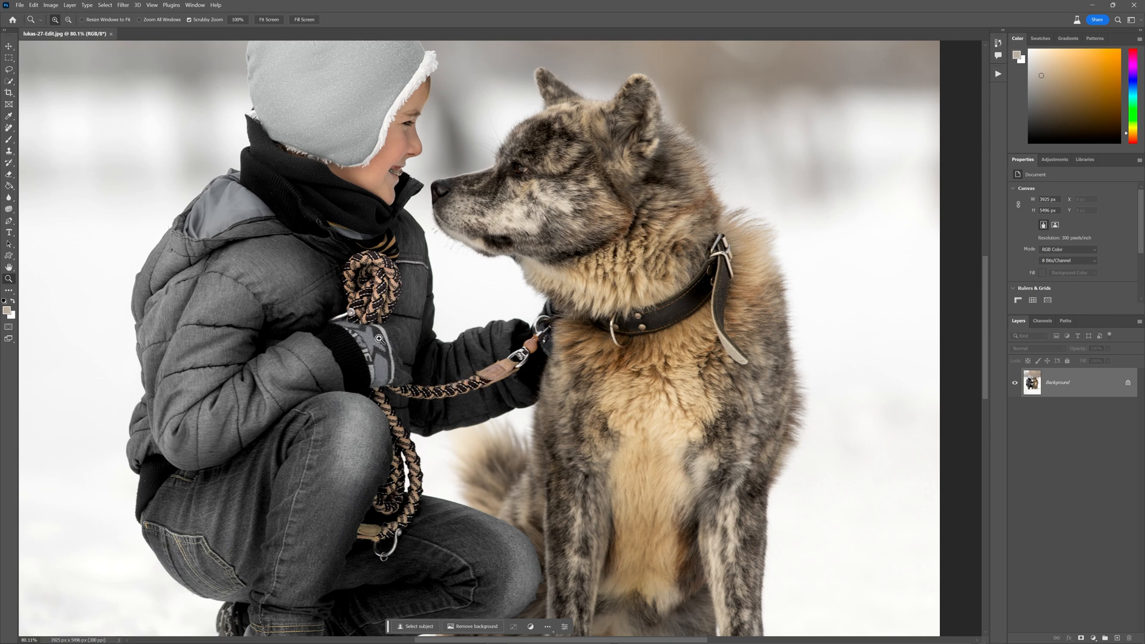
mouse_move(388, 427)
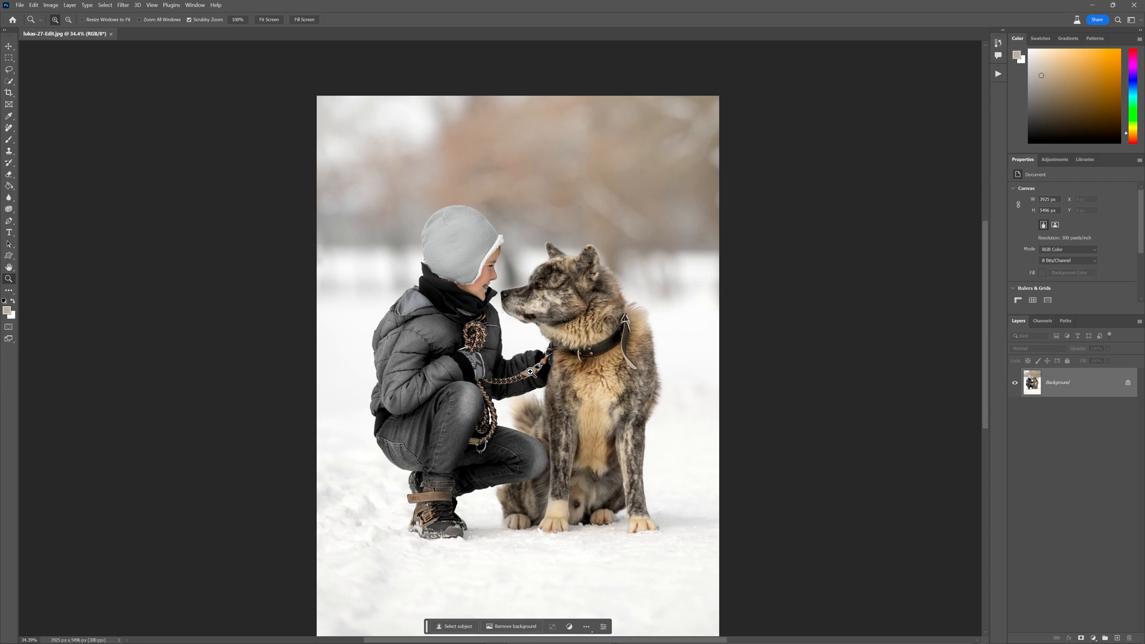
mouse_move(535, 347)
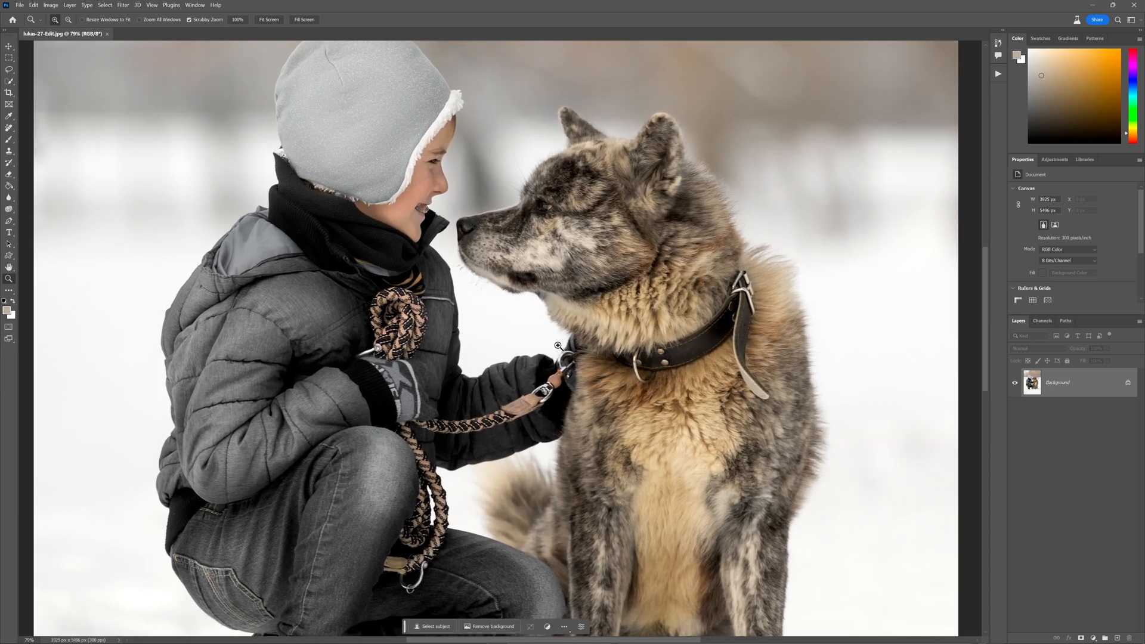
mouse_move(358, 370)
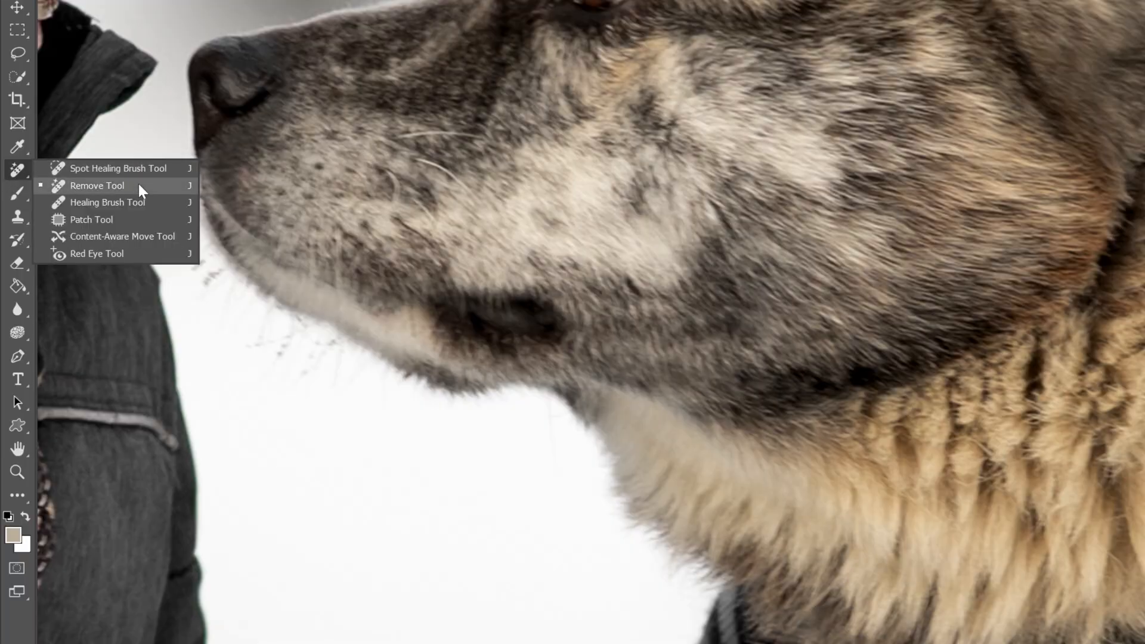
mouse_move(106, 168)
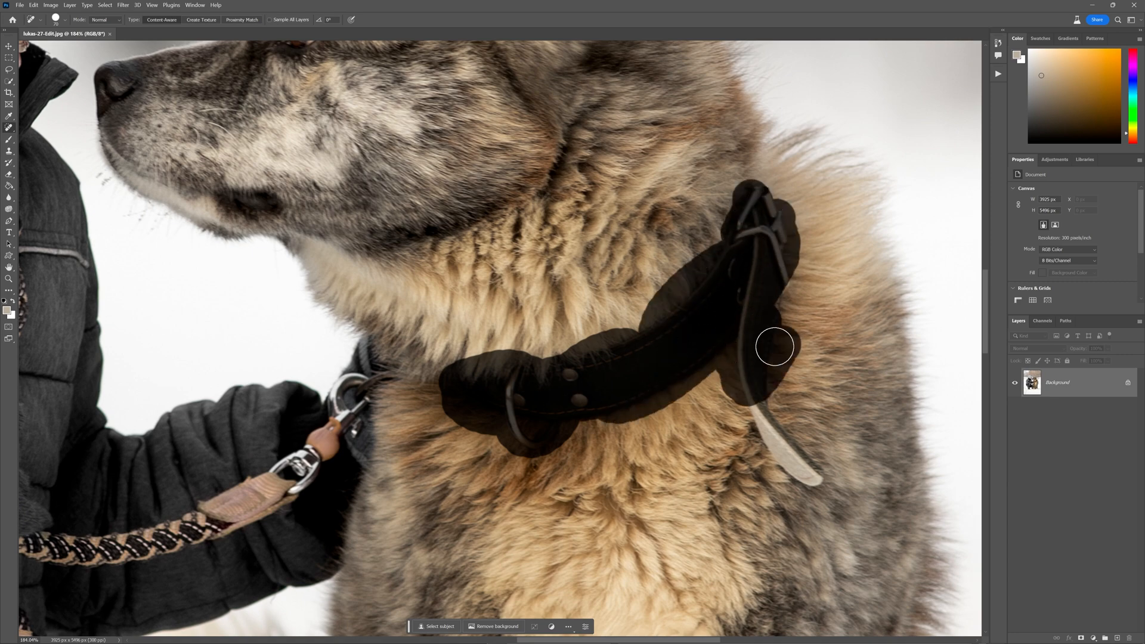
Step: Try painting out the dog's collar with the Remove Tool brush
left_click(774, 345)
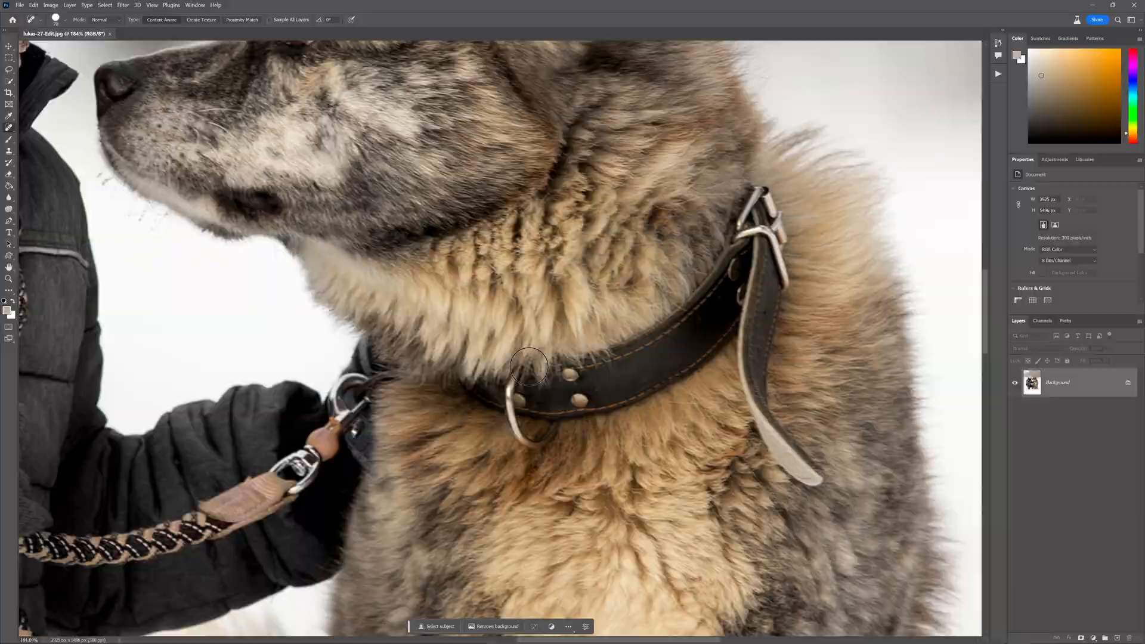
left_click(10, 169)
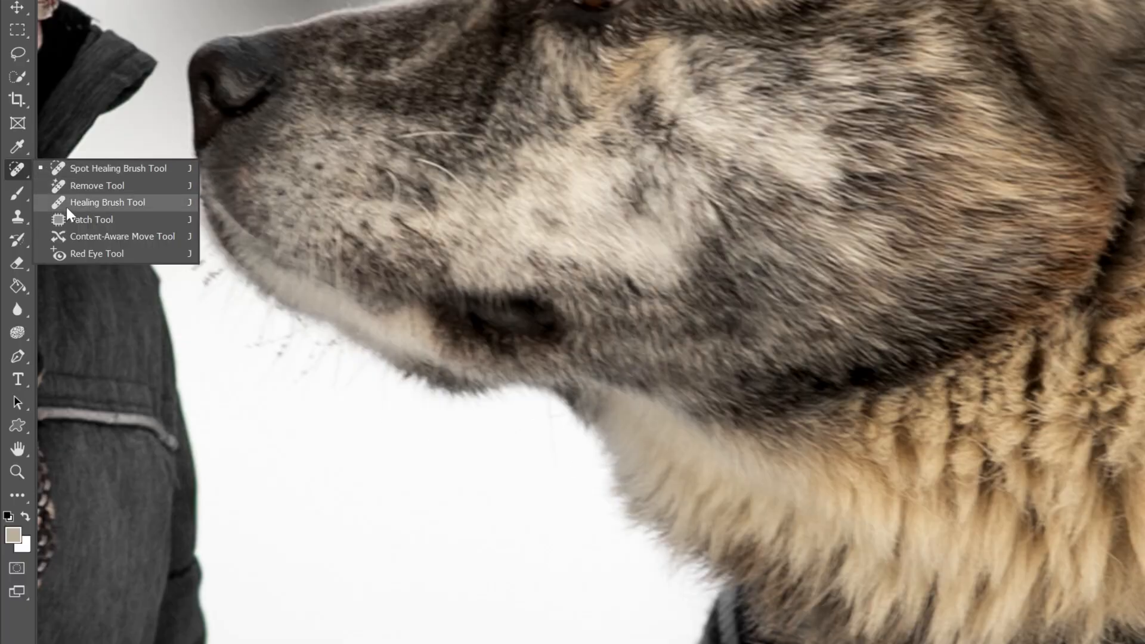
mouse_move(131, 187)
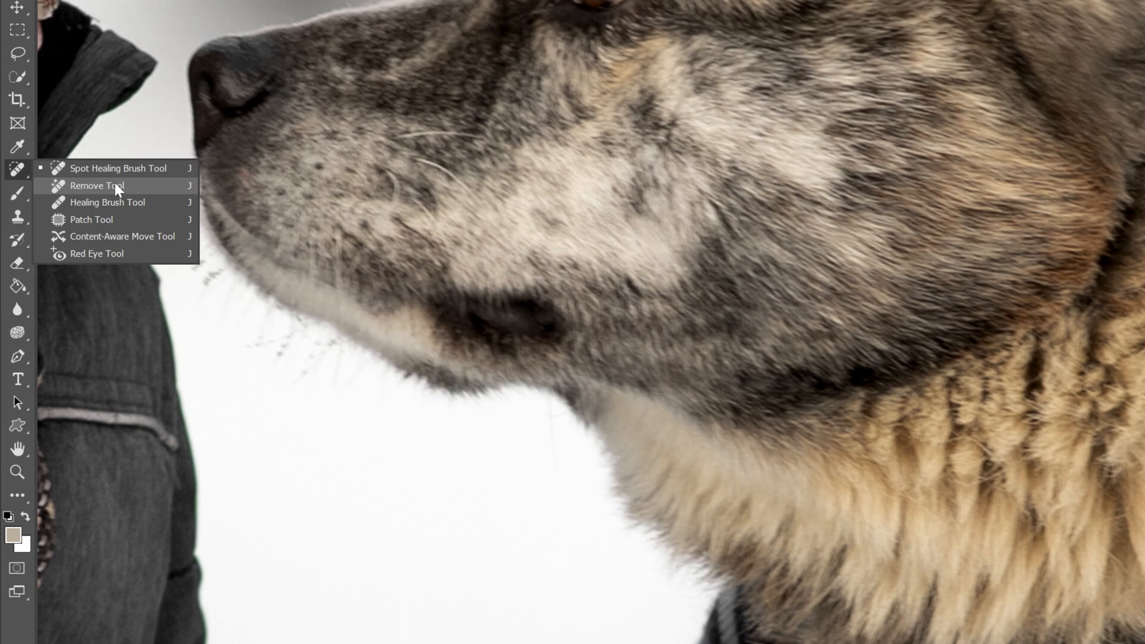
mouse_move(127, 193)
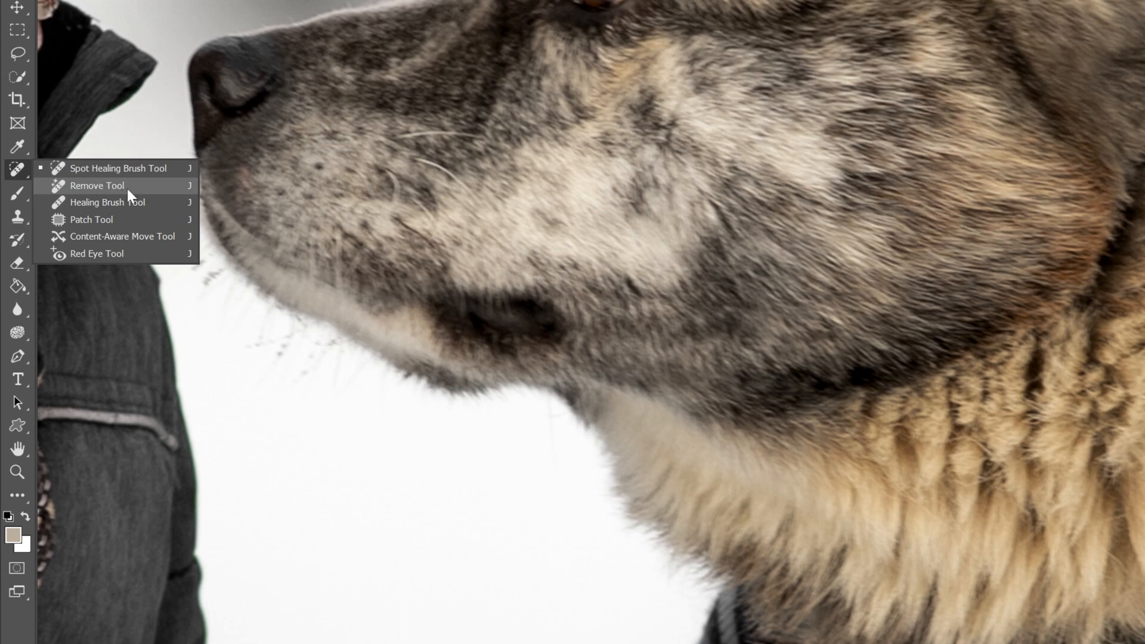
mouse_move(148, 192)
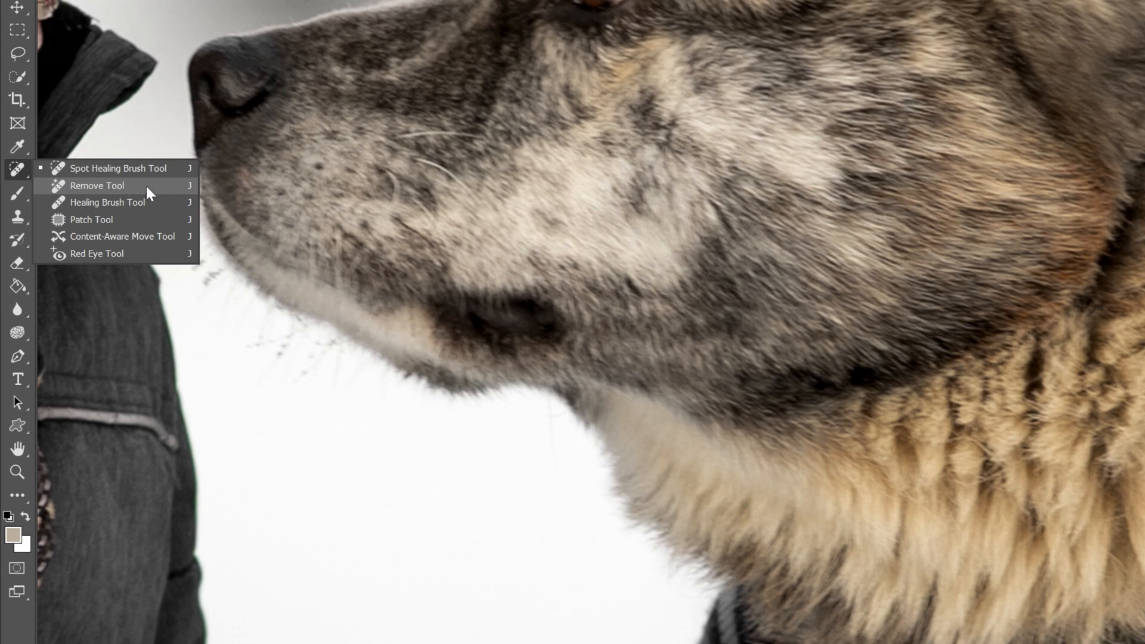
mouse_move(130, 192)
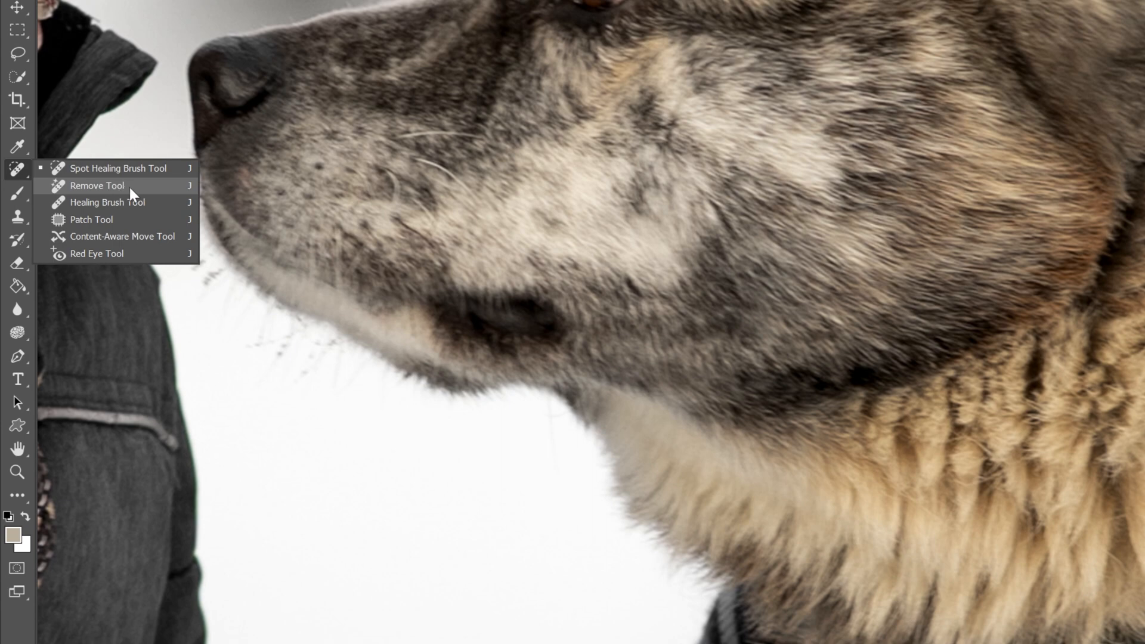
left_click(96, 185)
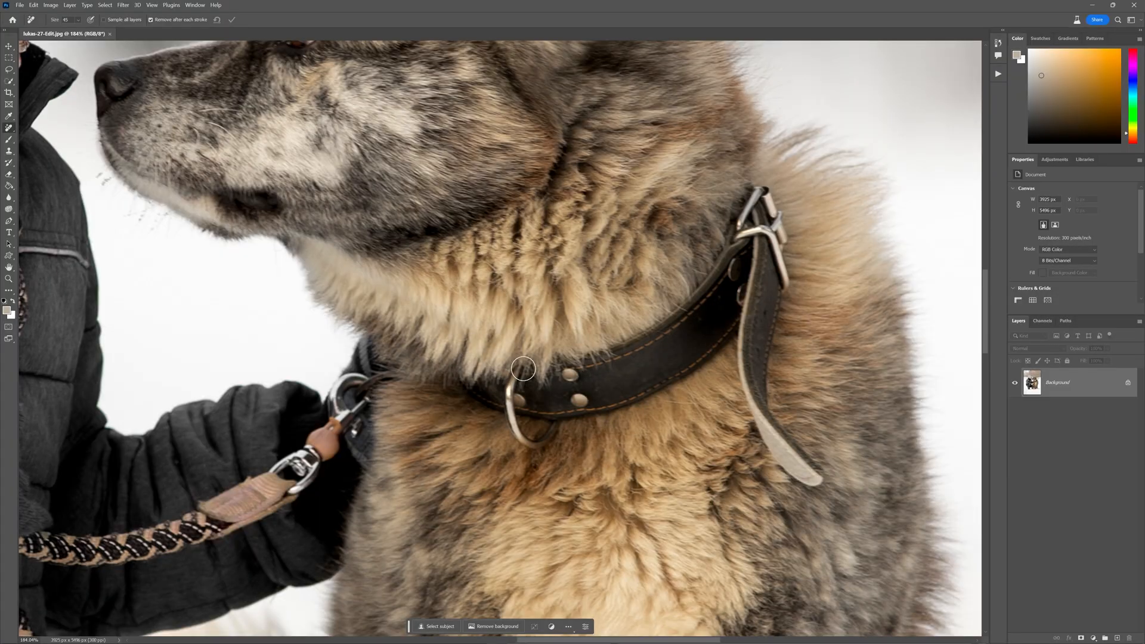
left_click_drag(522, 368, 668, 323)
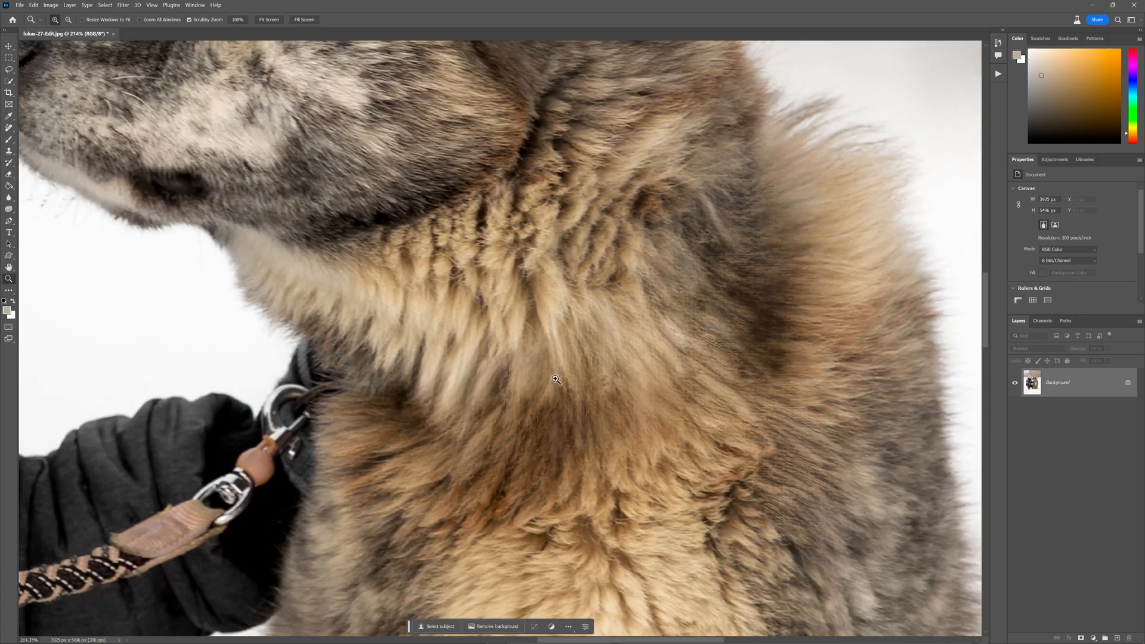
mouse_move(589, 347)
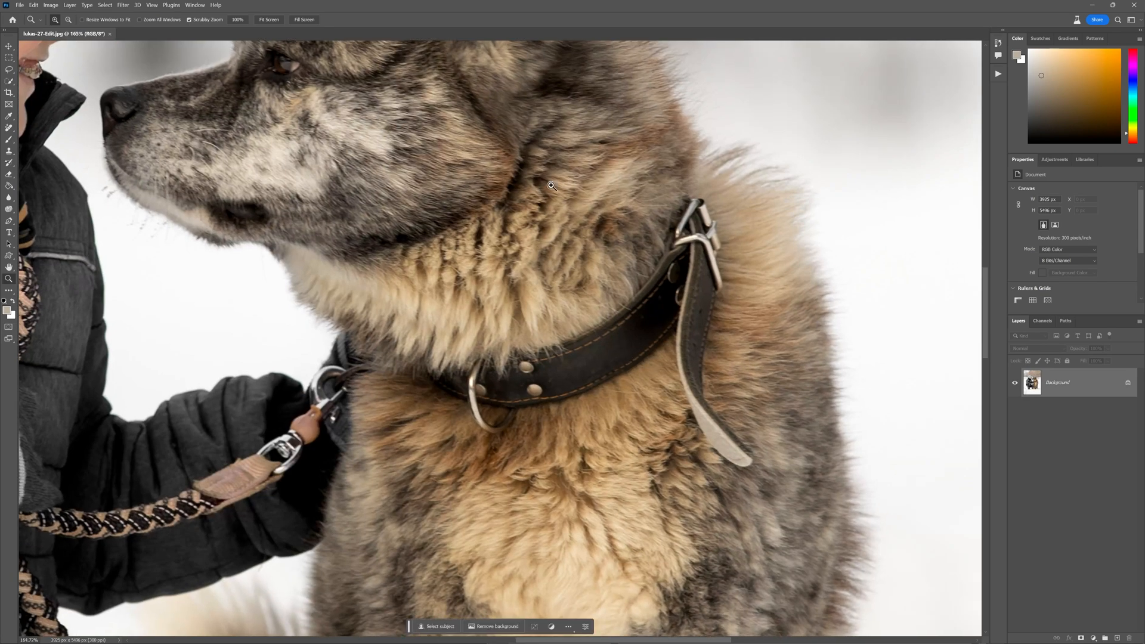
Step: Lasso a freehand outline around the collar and its dangling strap
left_click(10, 57)
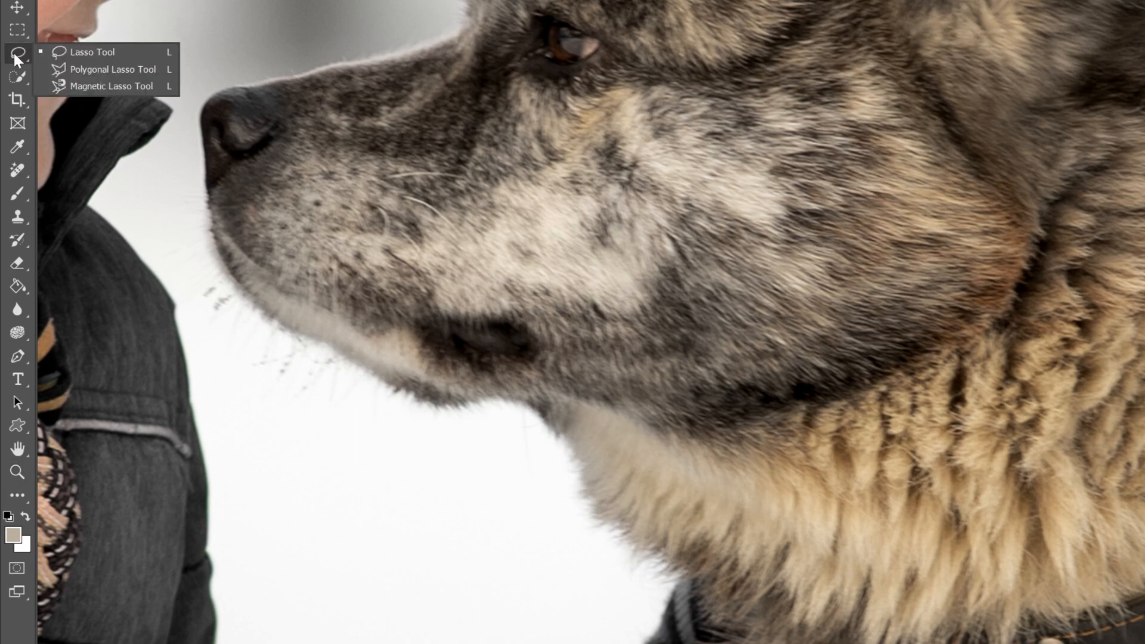
mouse_move(95, 52)
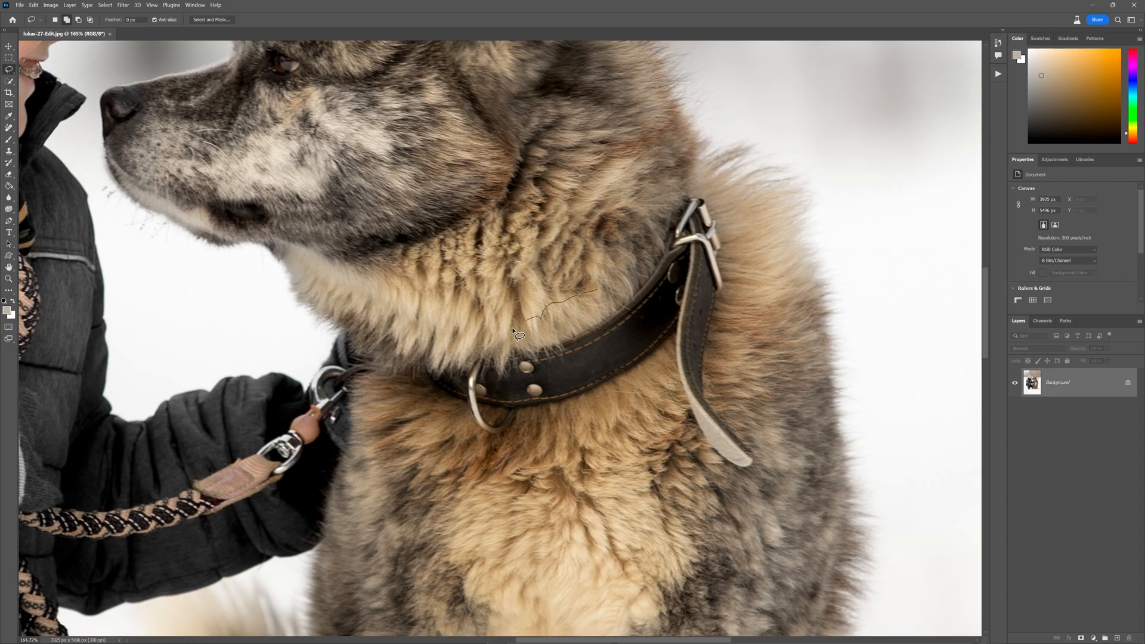
left_click_drag(518, 336, 427, 412)
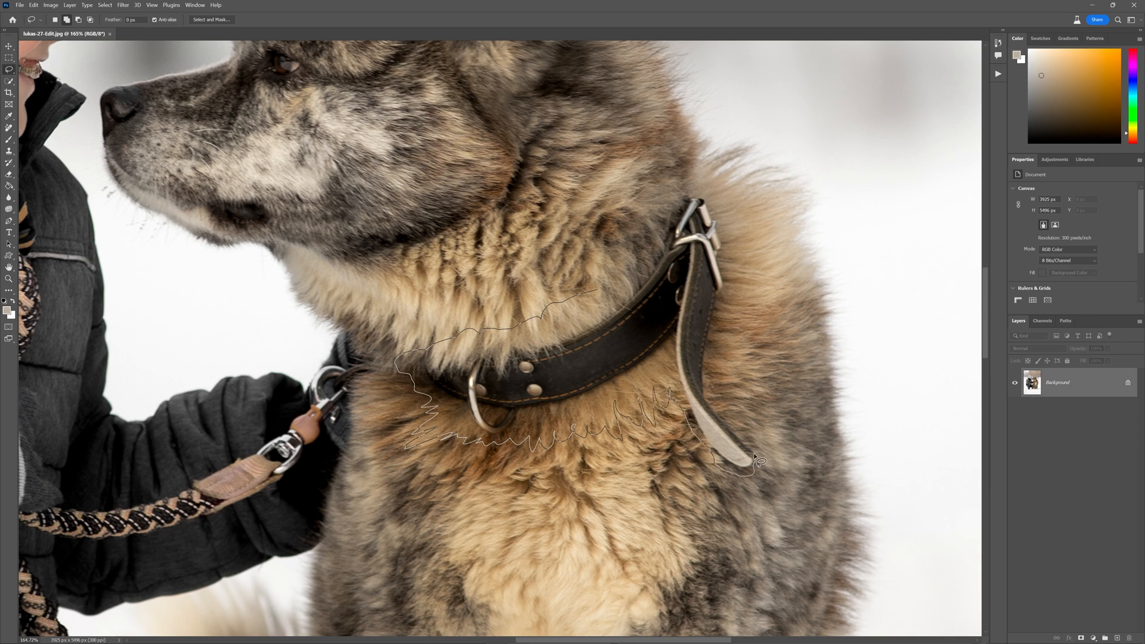
left_click_drag(763, 458, 737, 230)
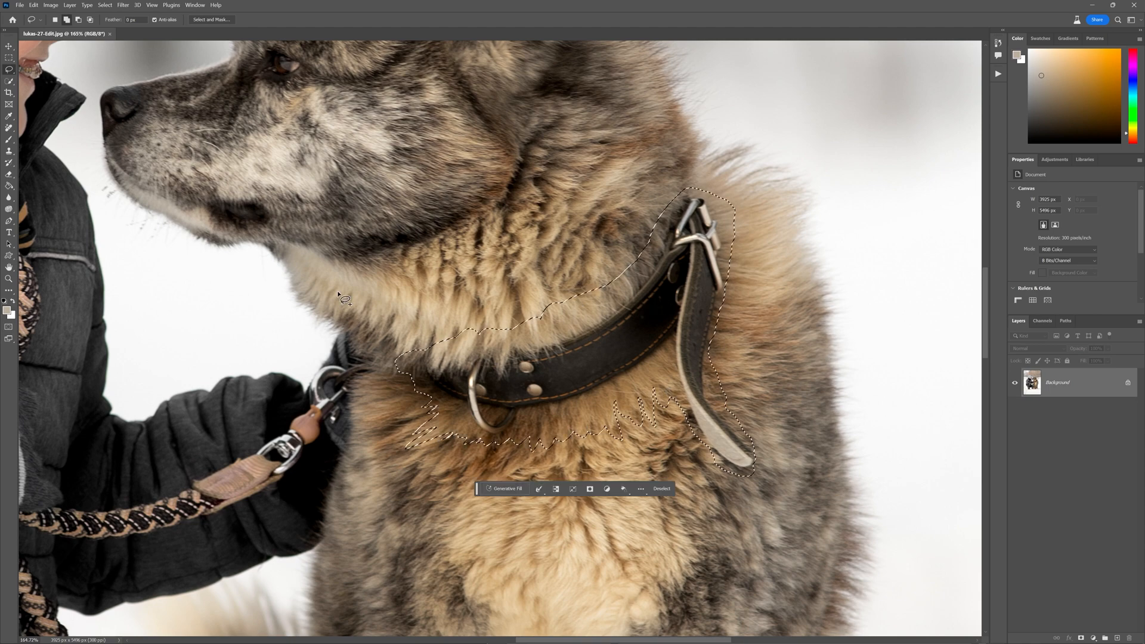
mouse_move(107, 195)
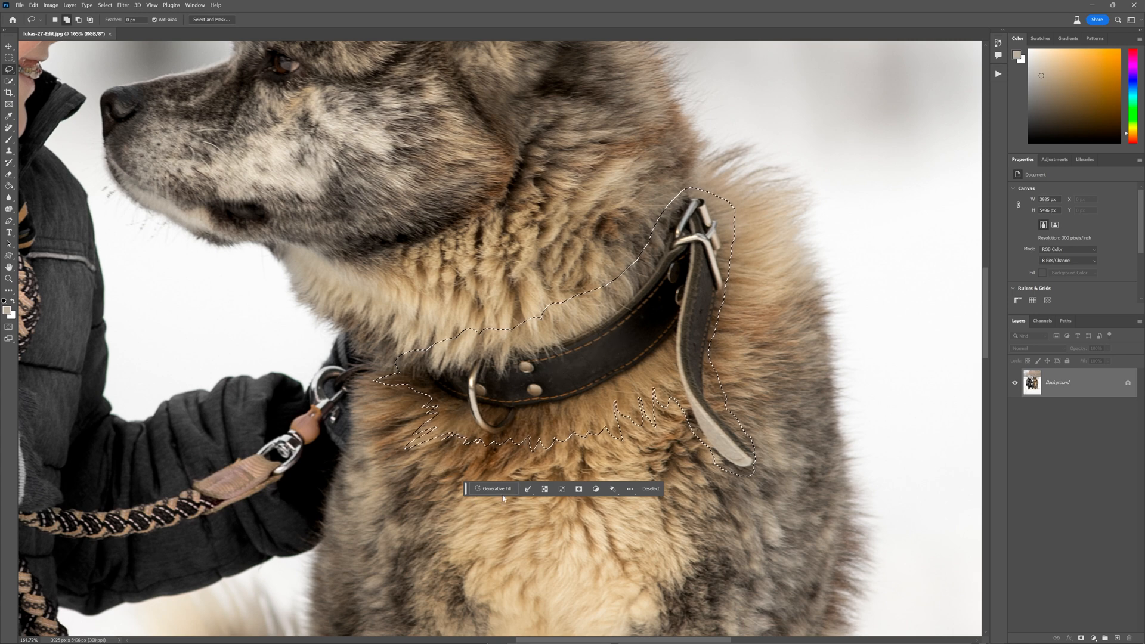
Step: Run Generative Fill on the collar selection to generate fur
left_click(495, 488)
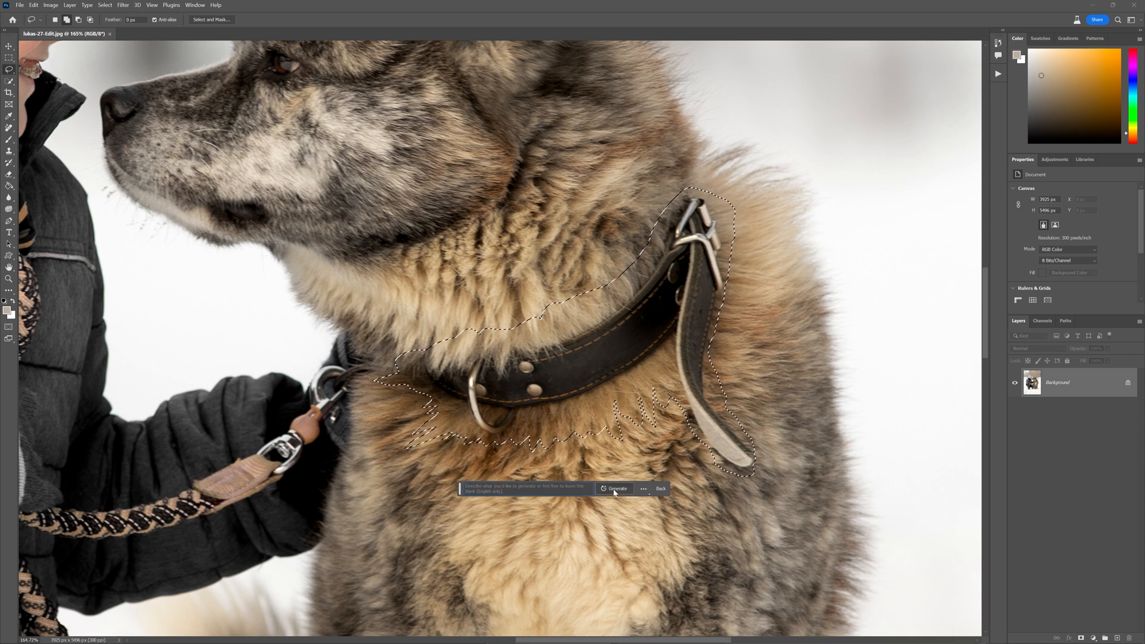
left_click(616, 488)
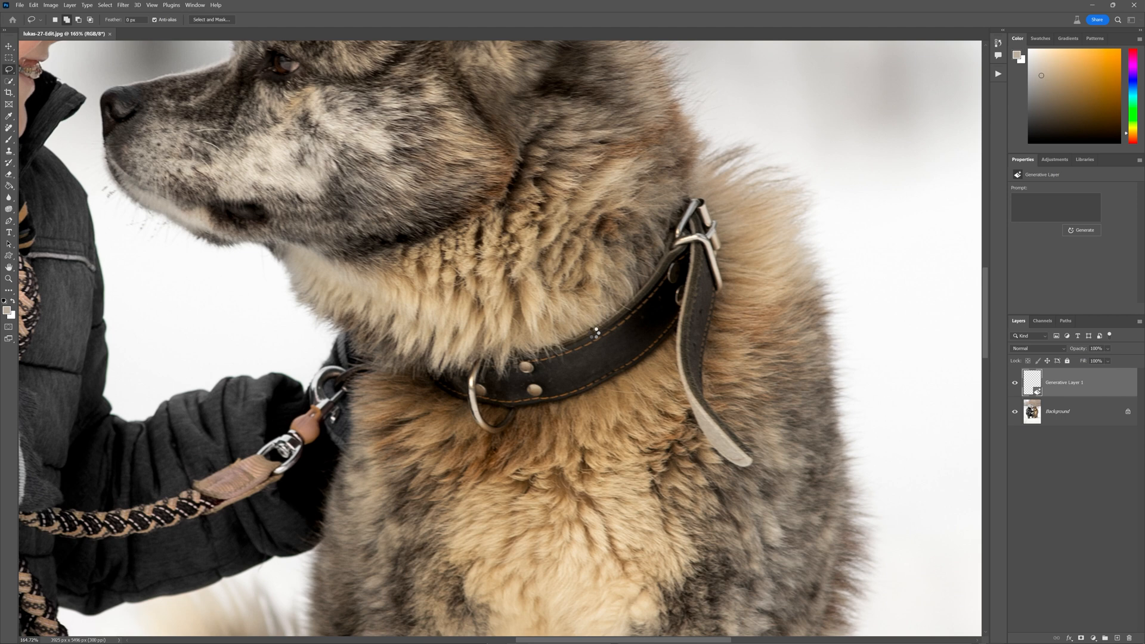
left_click(1080, 230)
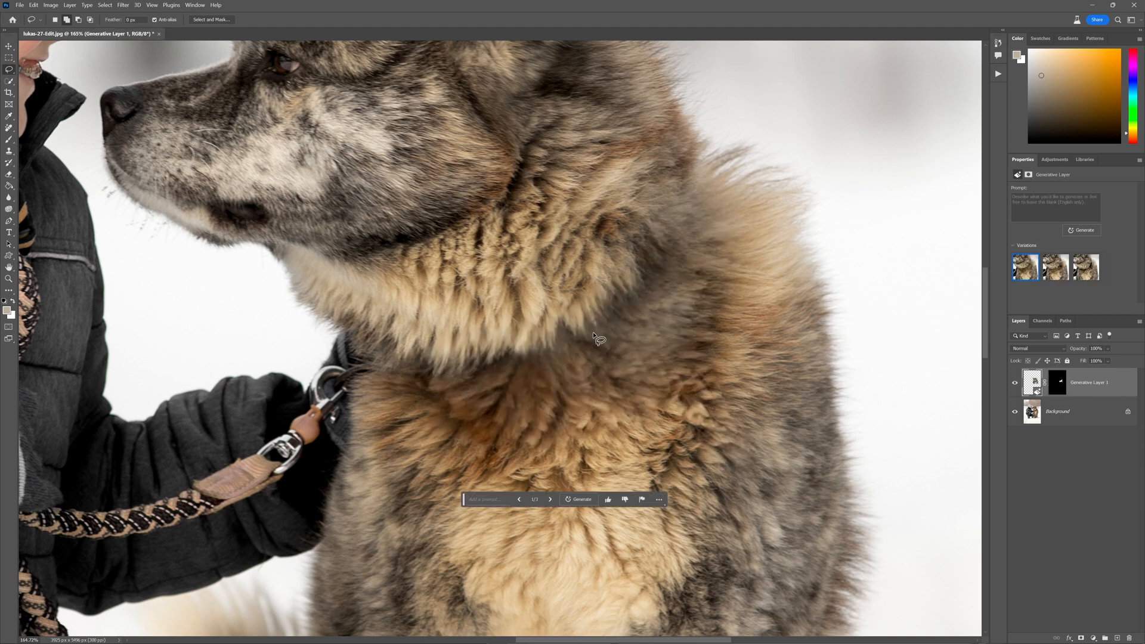
mouse_move(567, 440)
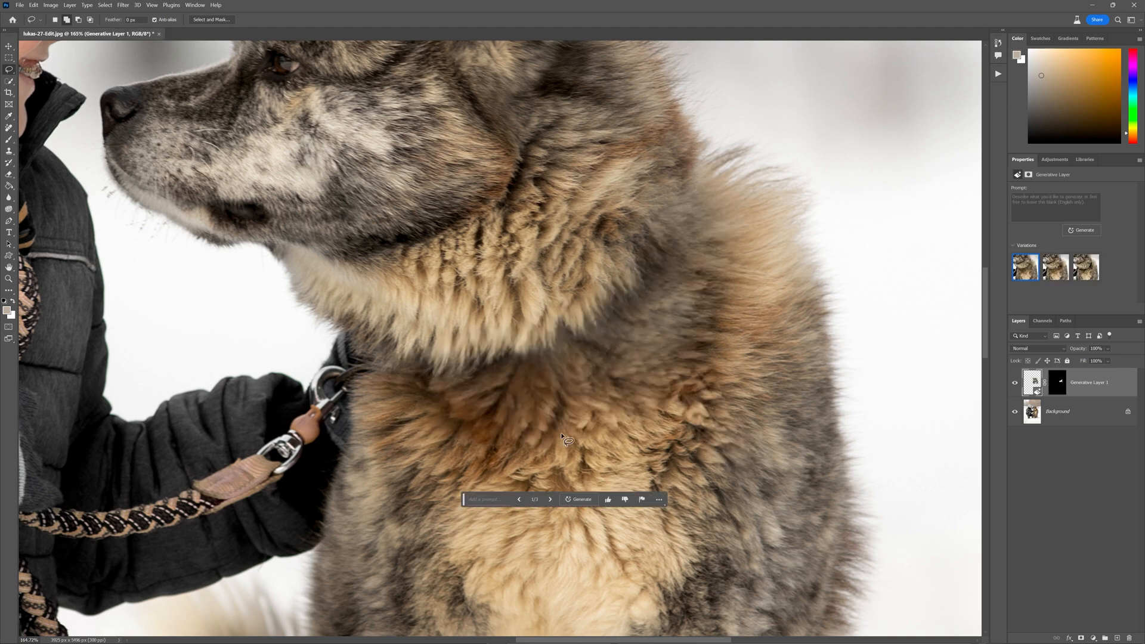
mouse_move(649, 388)
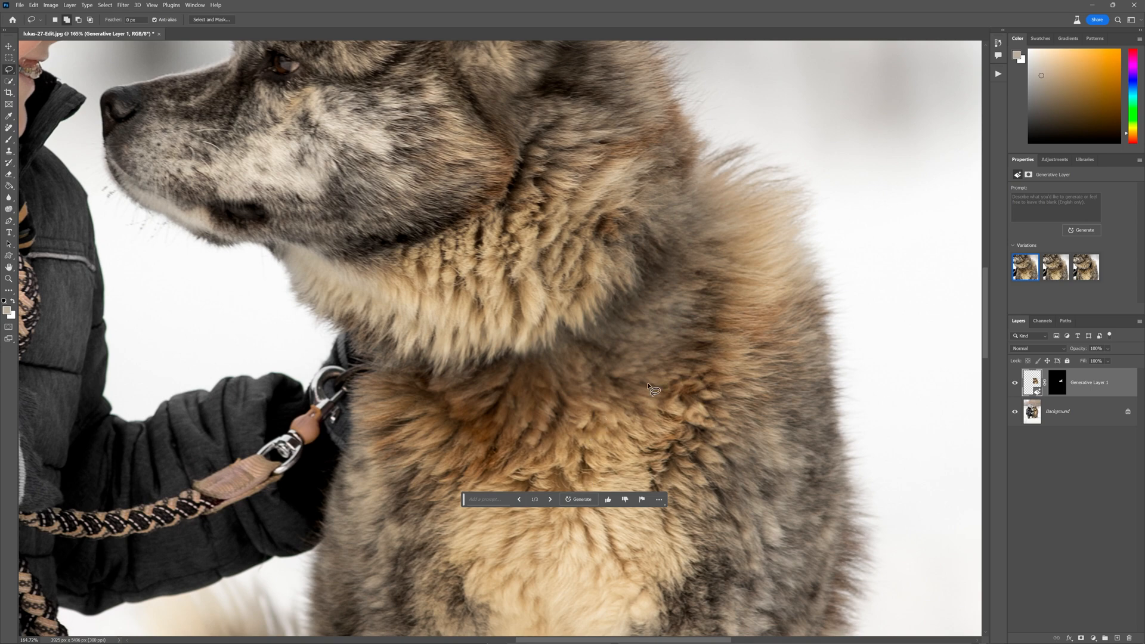
Step: Compare the generated variations, keep the second, and flatten the image
left_click(1053, 267)
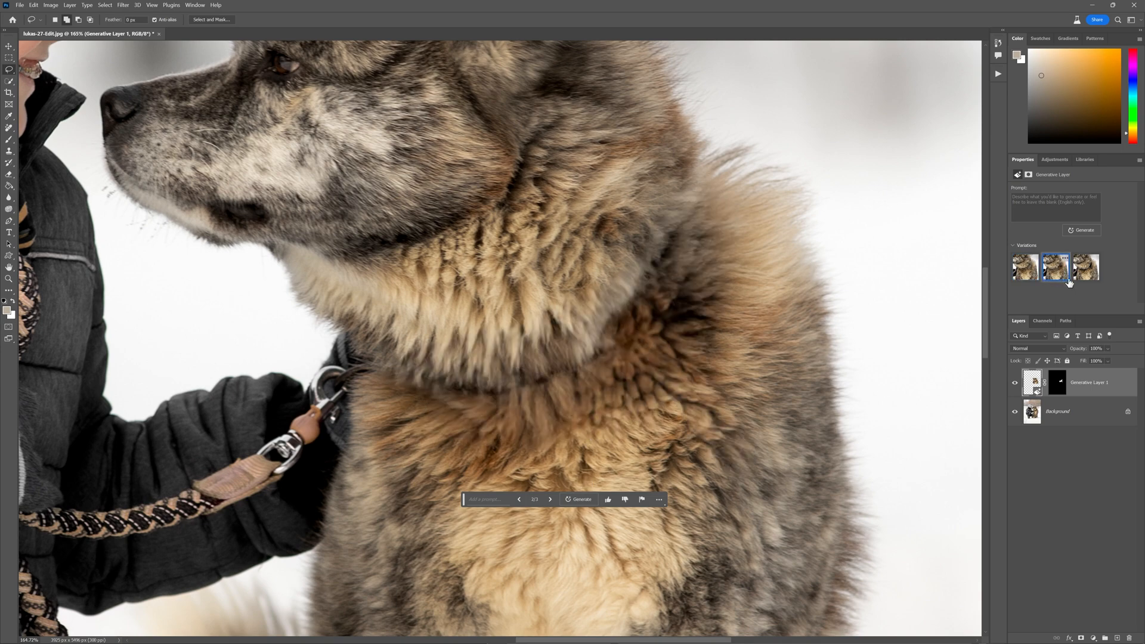
left_click(1085, 267)
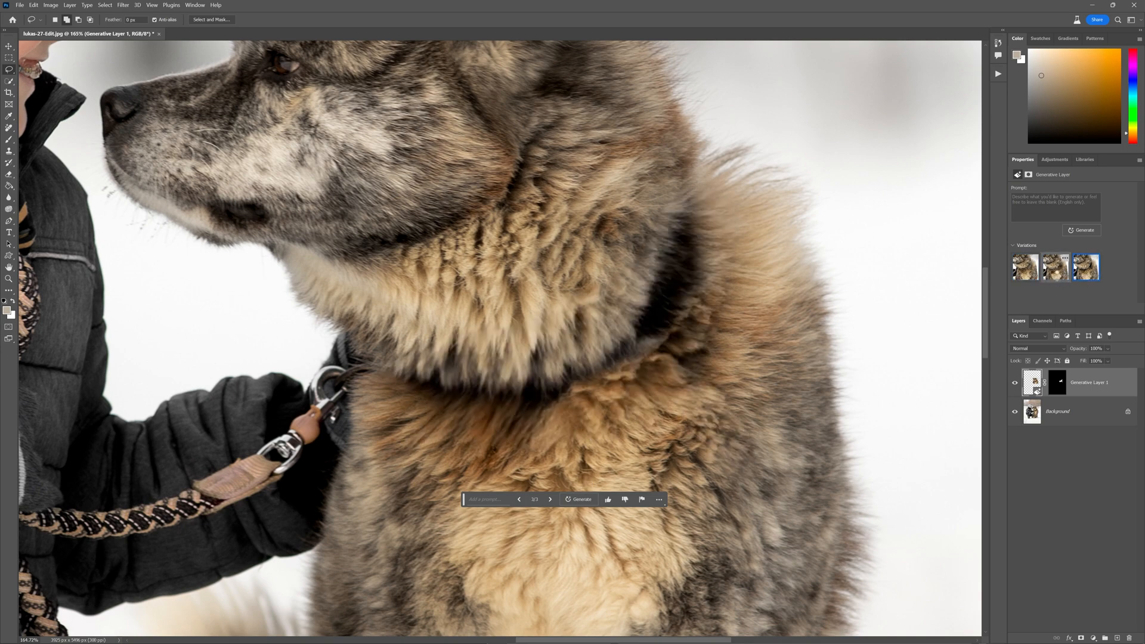
left_click(1054, 266)
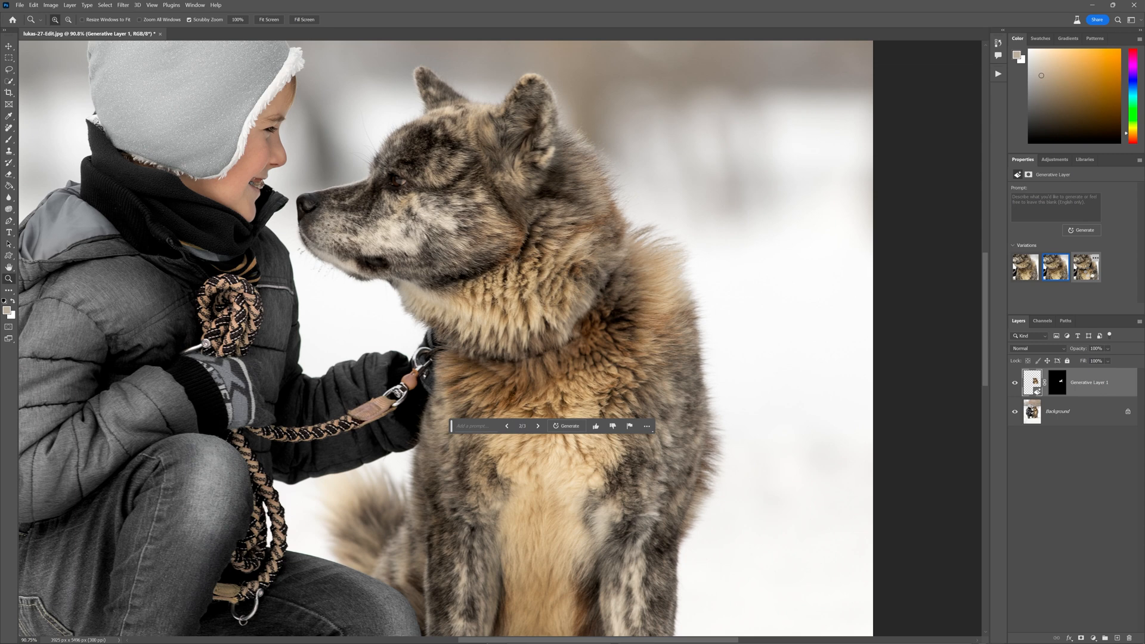
left_click(1085, 267)
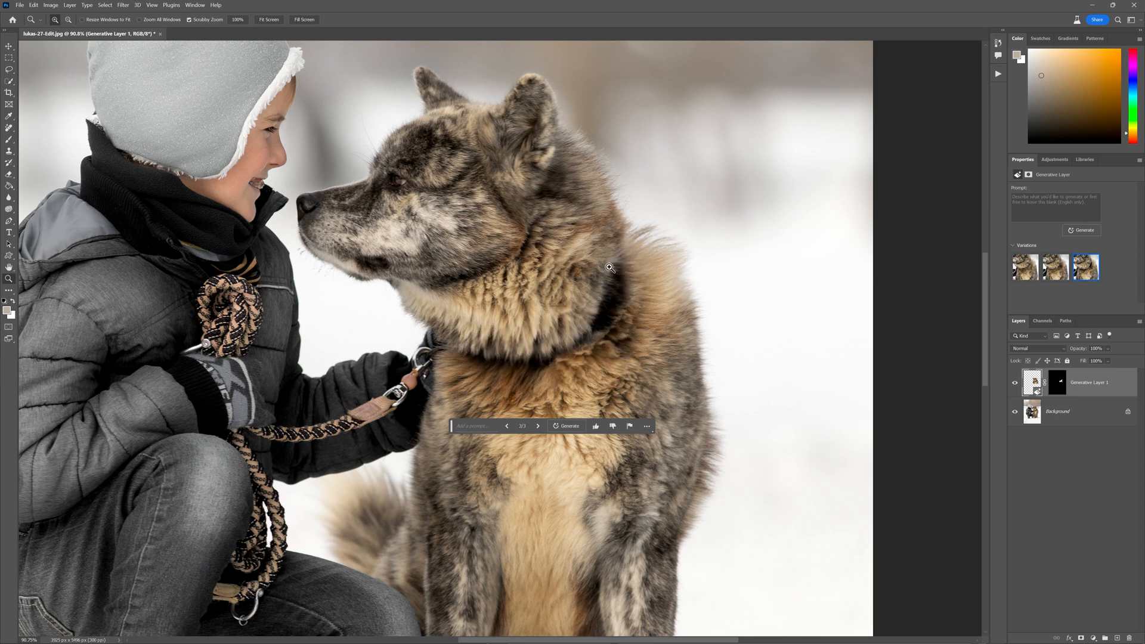
mouse_move(486, 359)
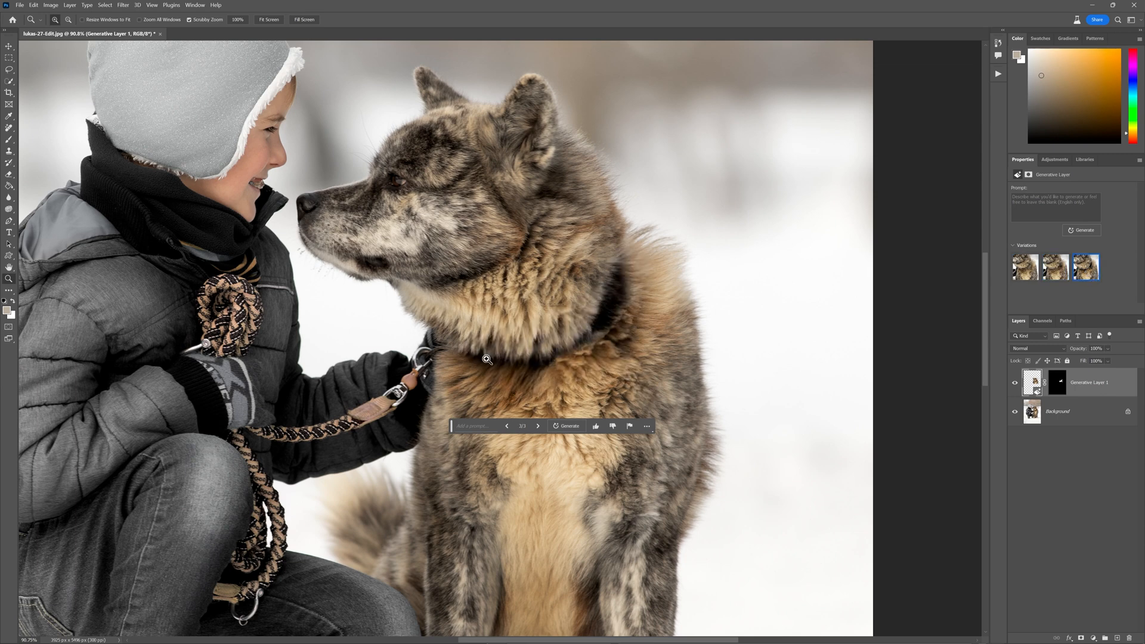
left_click(1023, 266)
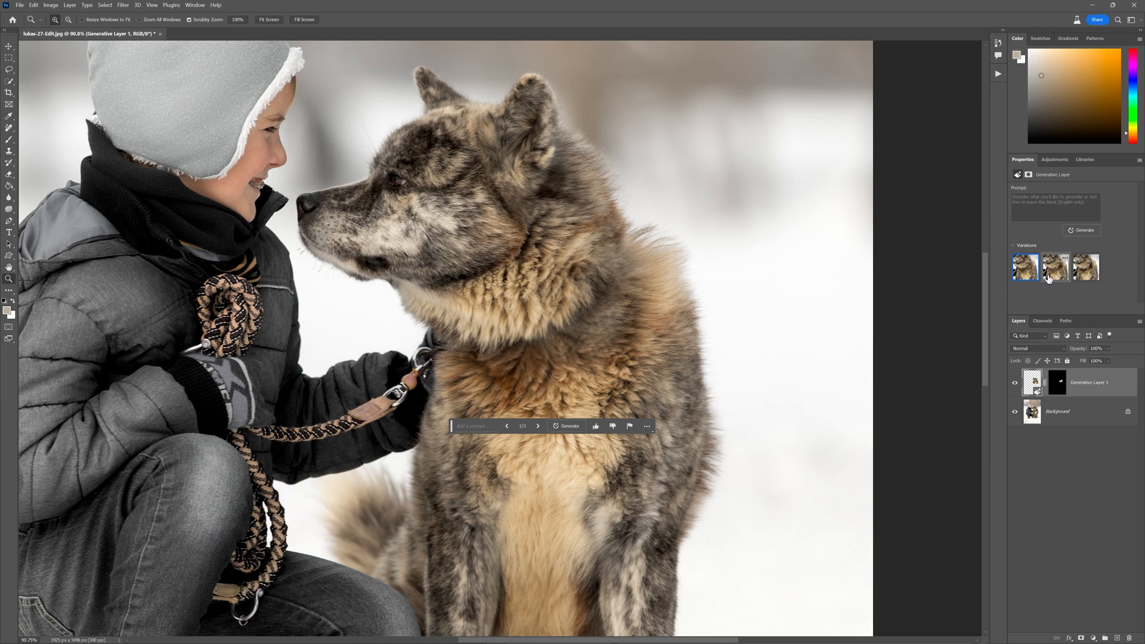
left_click(1054, 267)
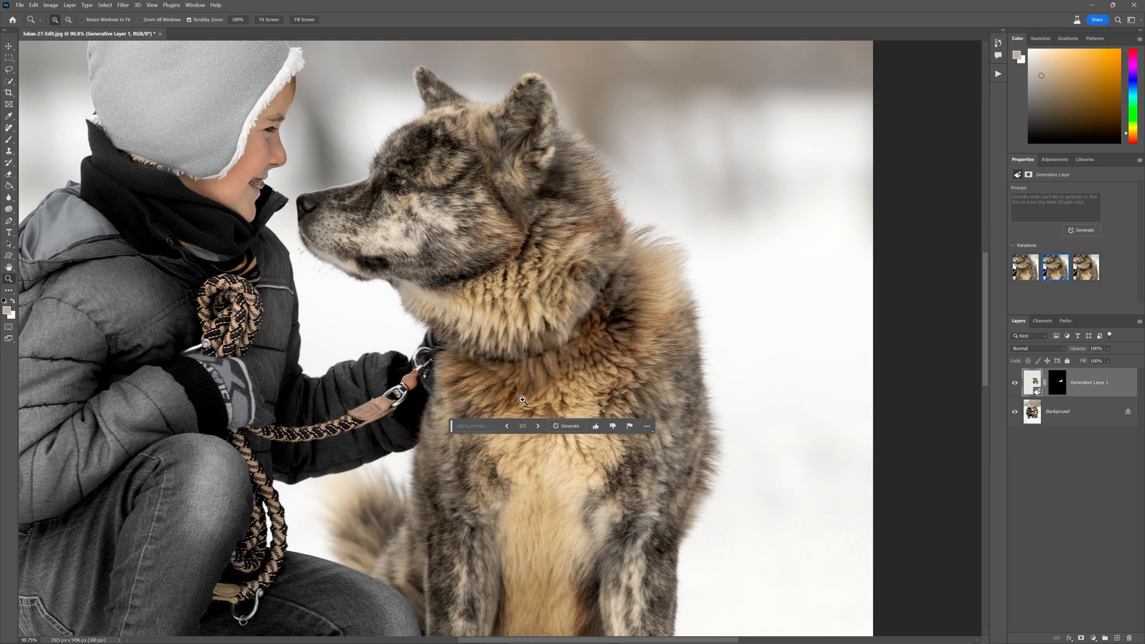
right_click(1059, 411)
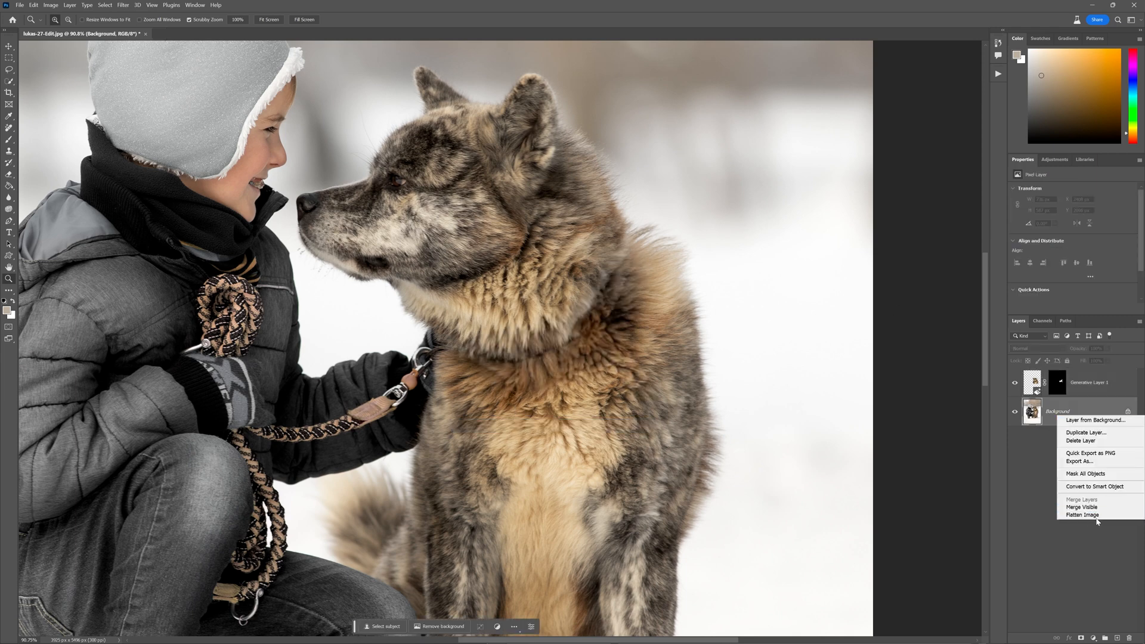
left_click(1086, 514)
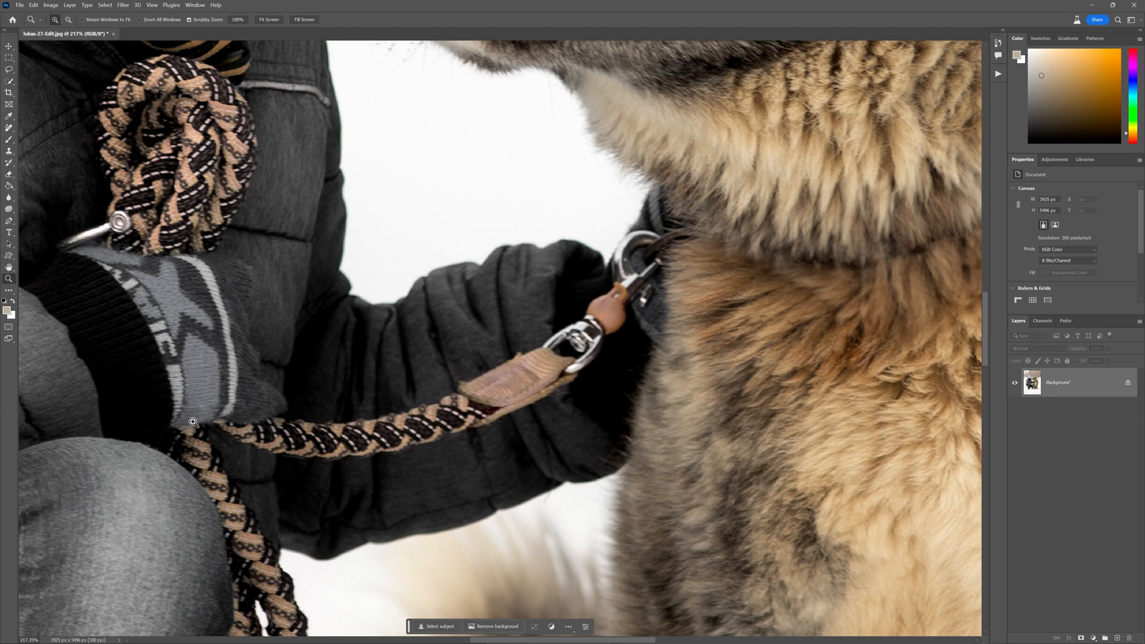
mouse_move(662, 260)
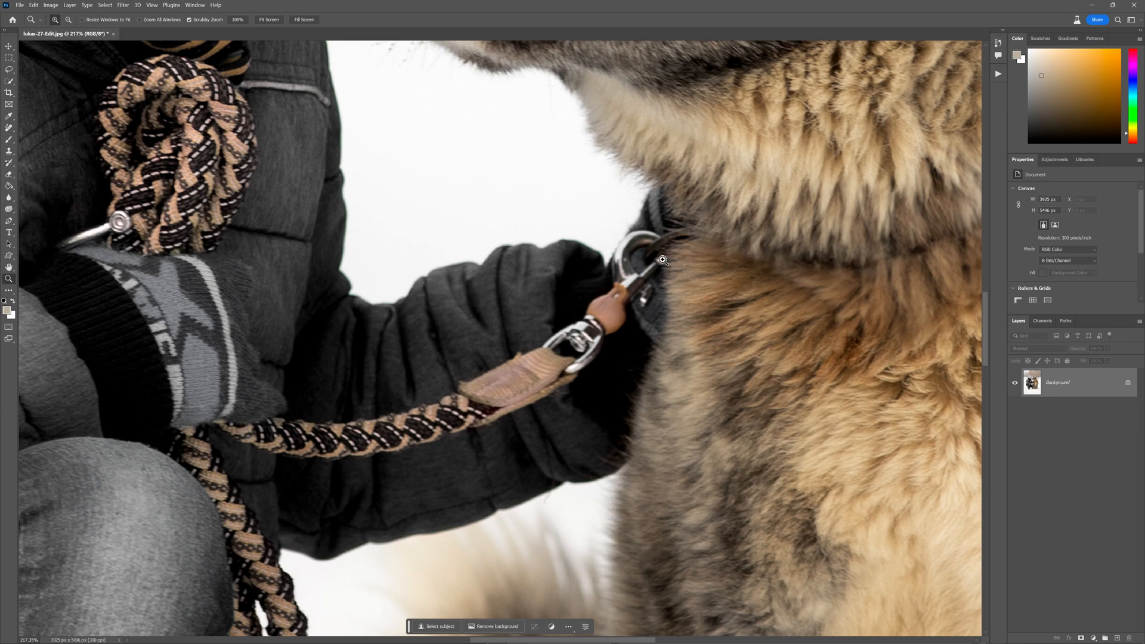
mouse_move(491, 372)
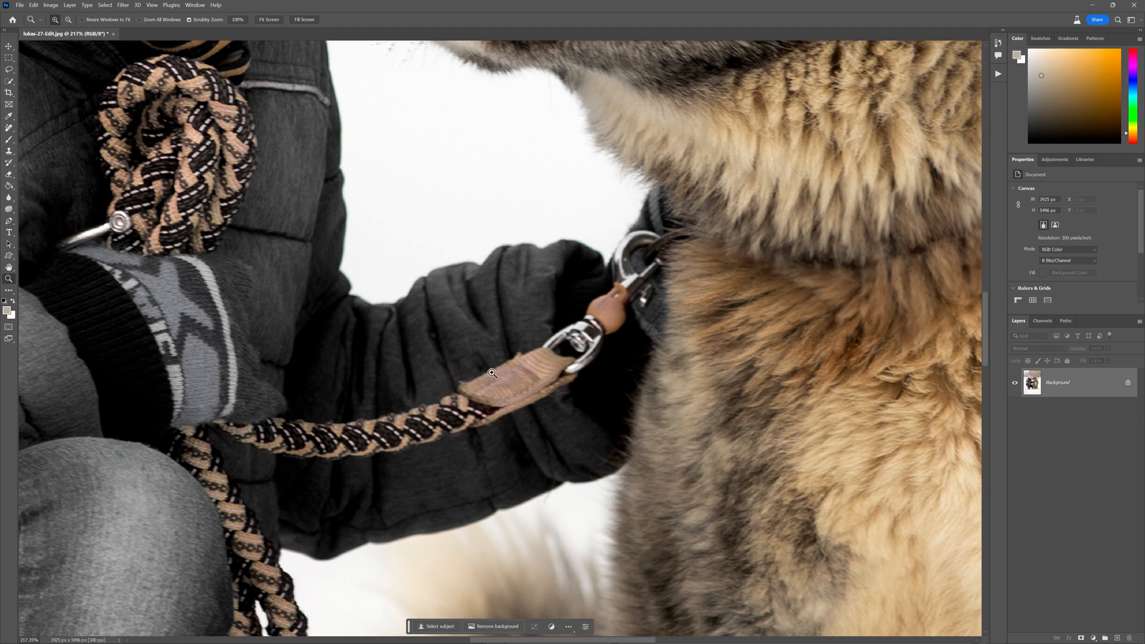
Step: Try the Spot Healing Brush from the healing tools group on the leash
left_click(10, 130)
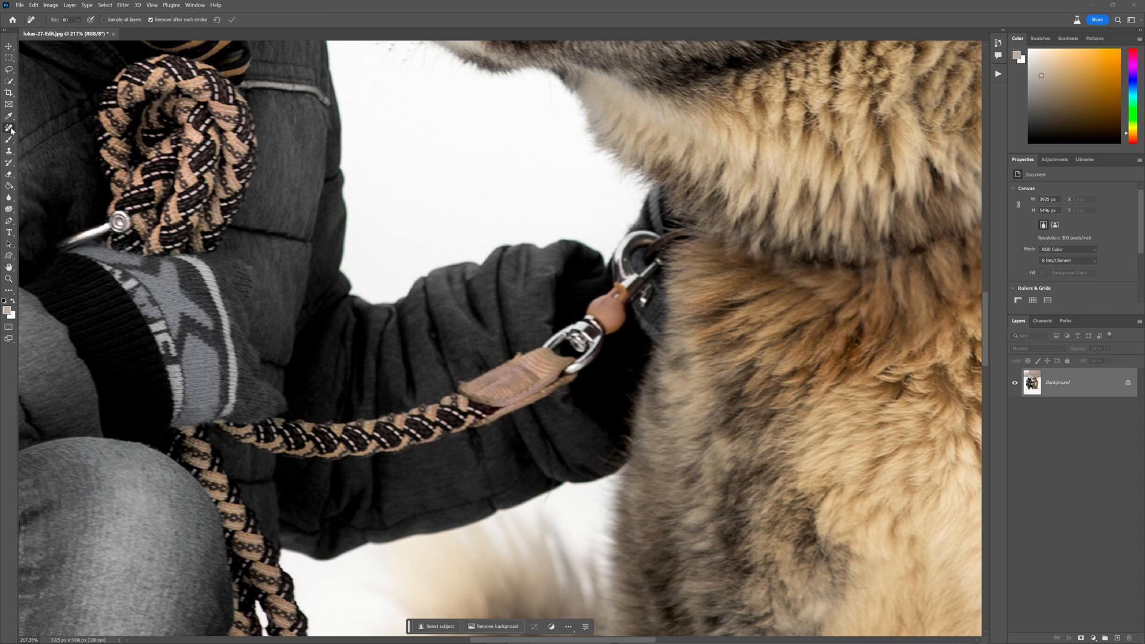
left_click(9, 127)
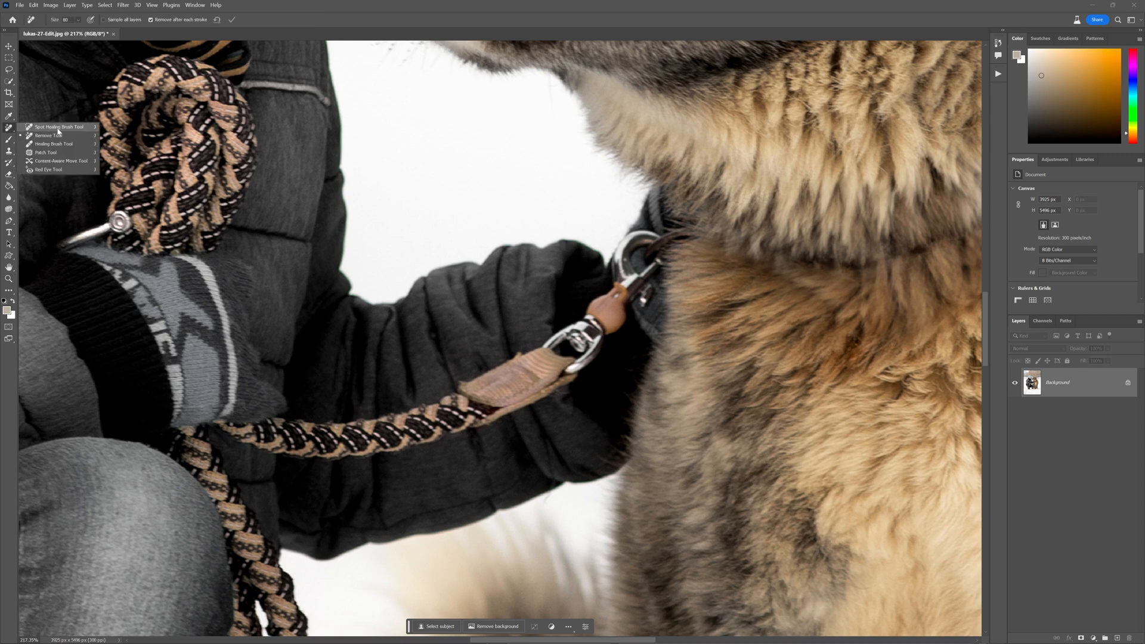
left_click(53, 144)
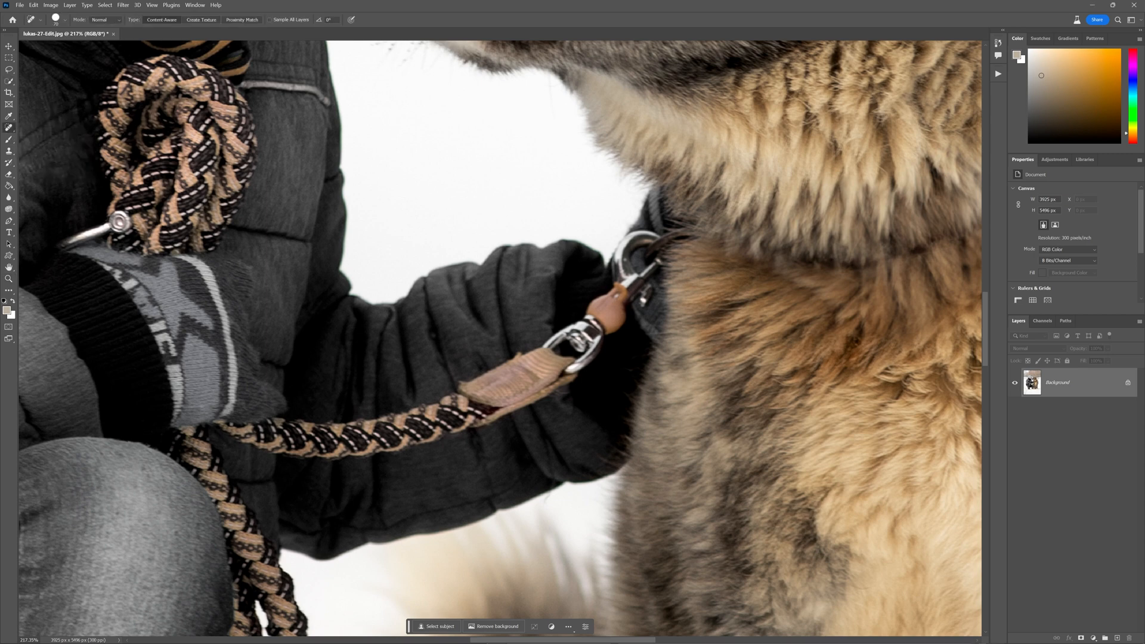
left_click(9, 70)
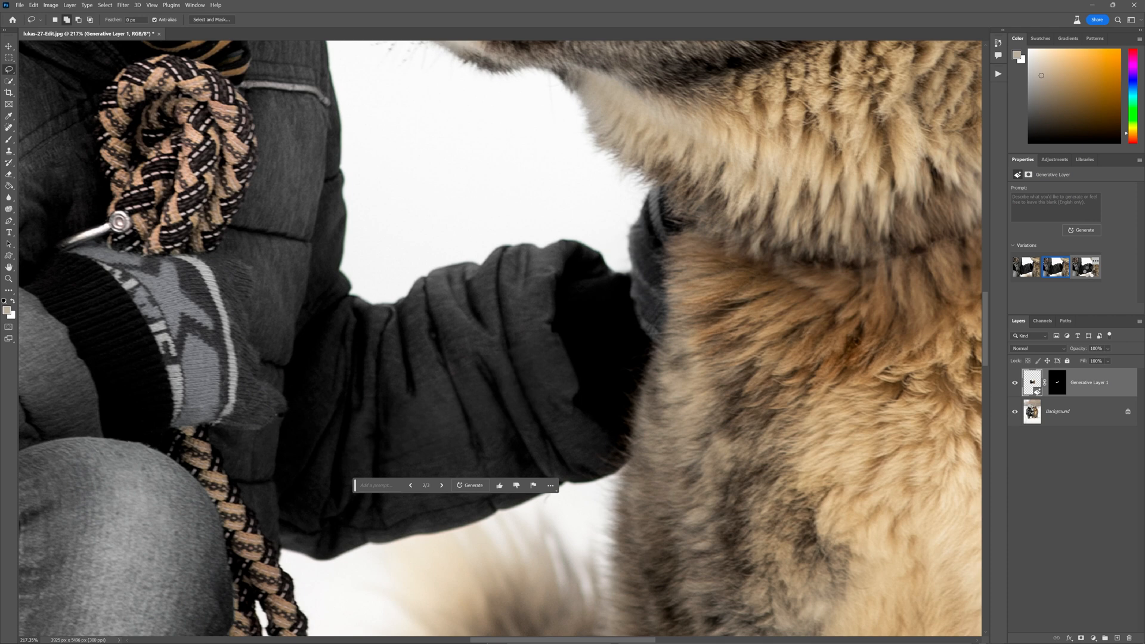
Step: Try another generated variation for the leash clasp area
left_click(441, 485)
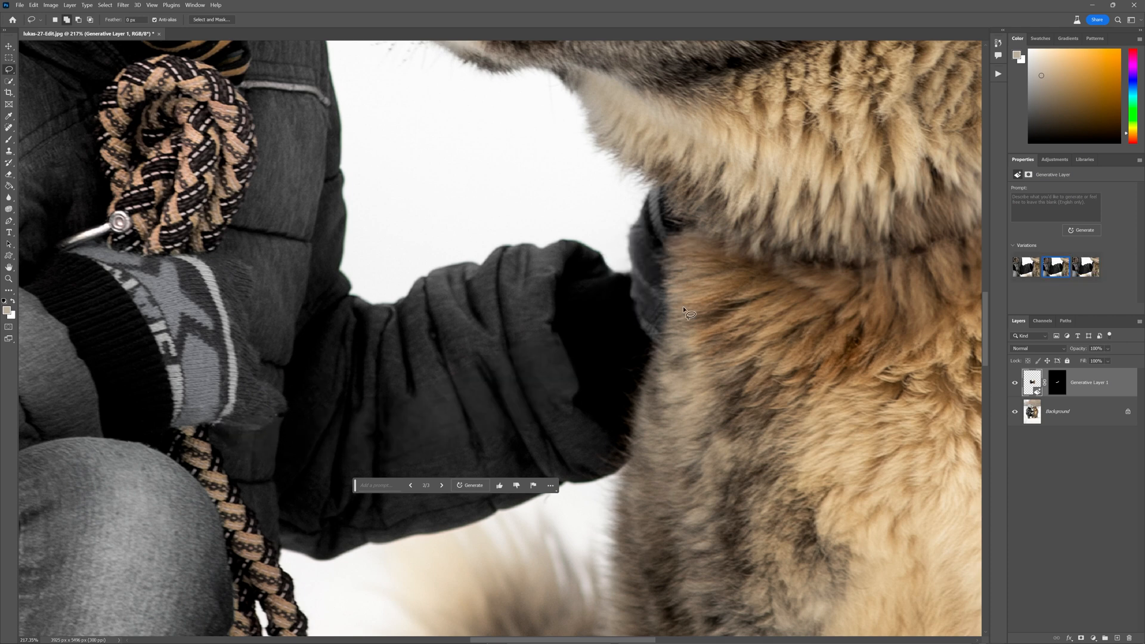
mouse_move(882, 321)
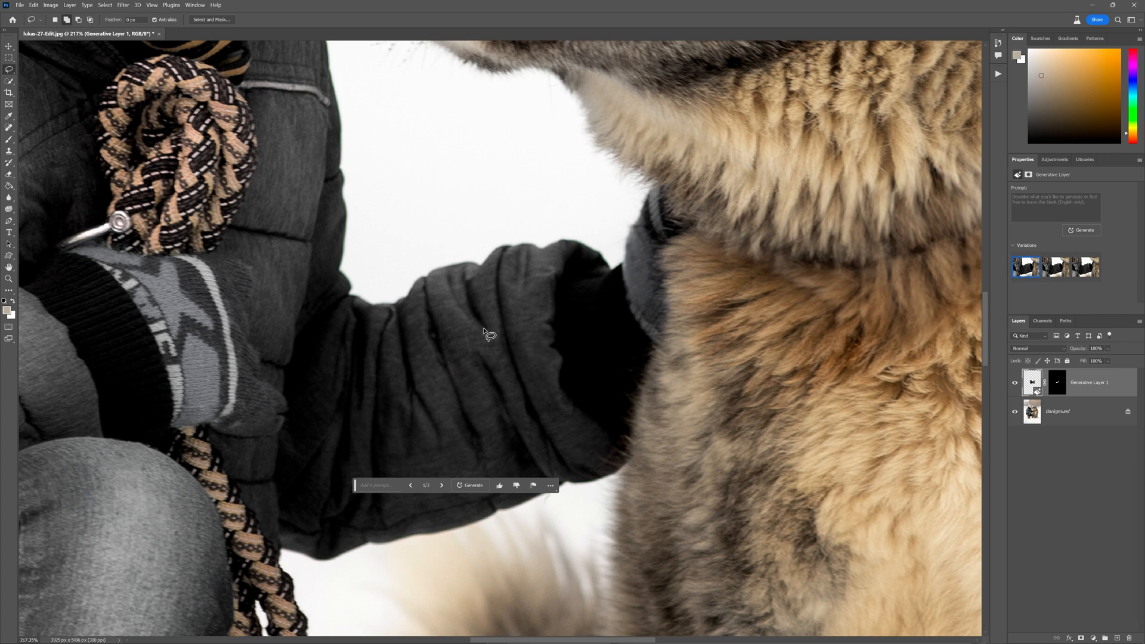
mouse_move(994, 379)
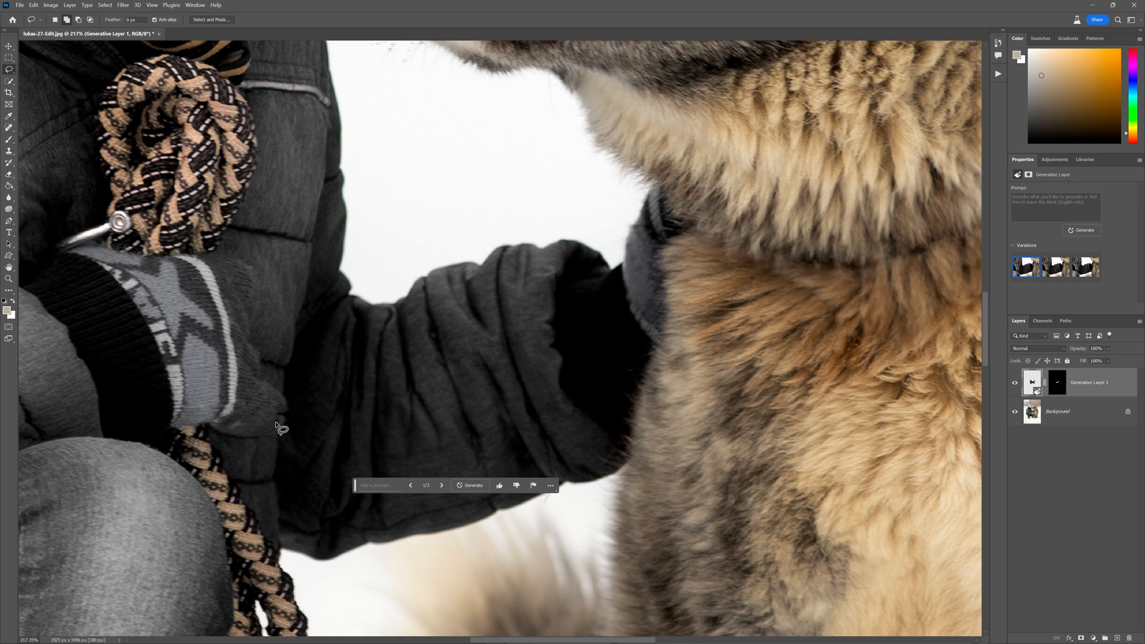
mouse_move(276, 422)
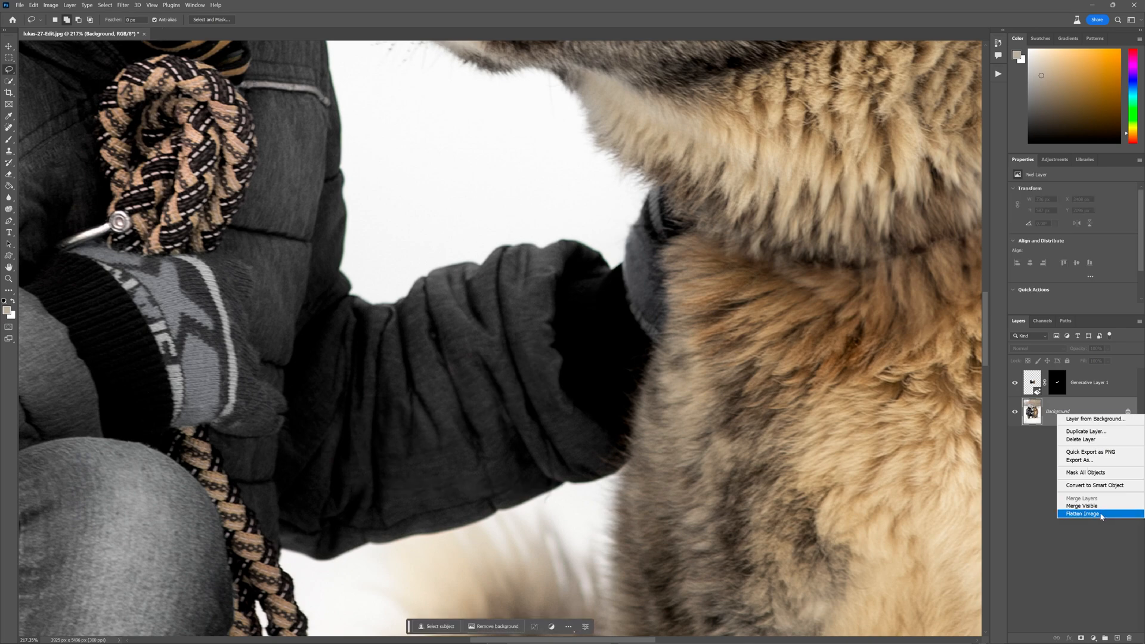
Step: Flatten the image and Generative Fill the leftover strap below the glove
left_click(1082, 513)
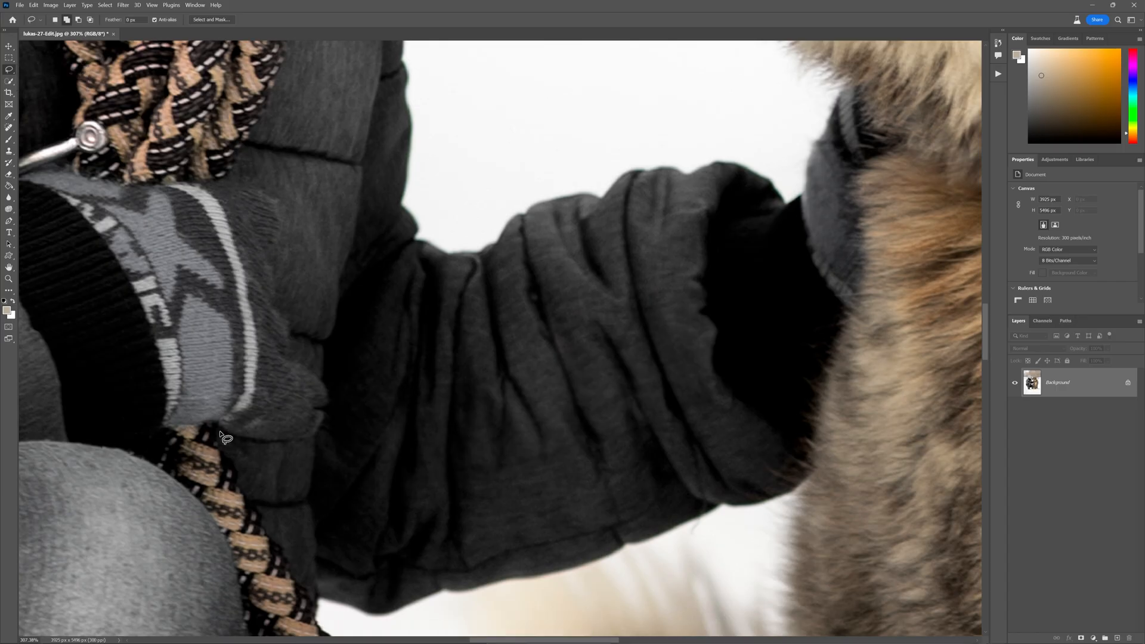
left_click_drag(222, 438, 252, 423)
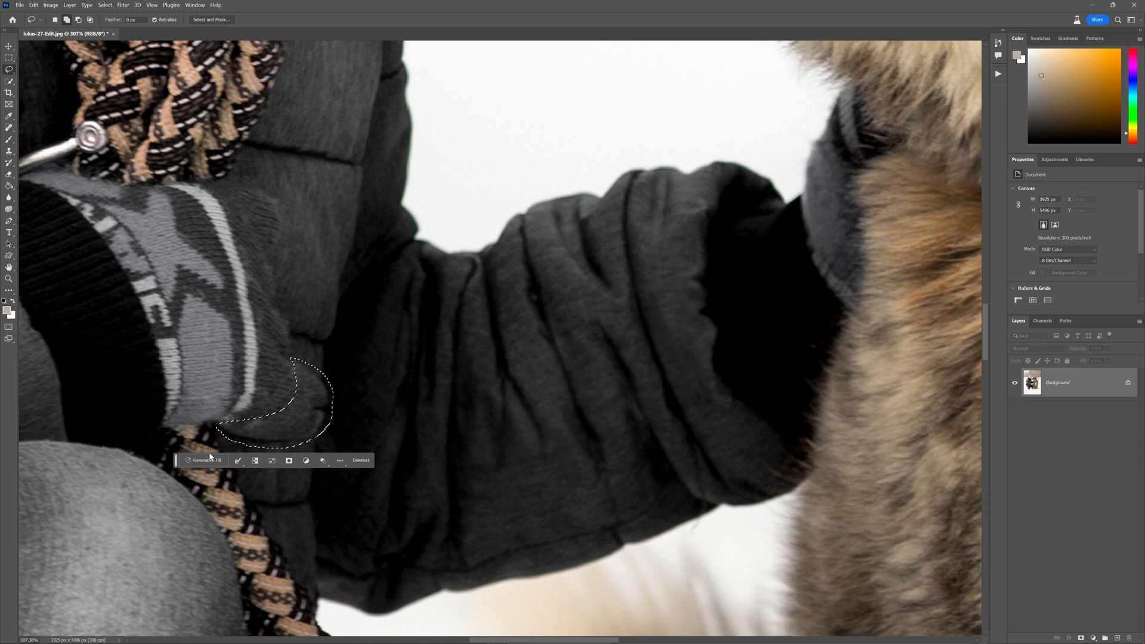
left_click(202, 459)
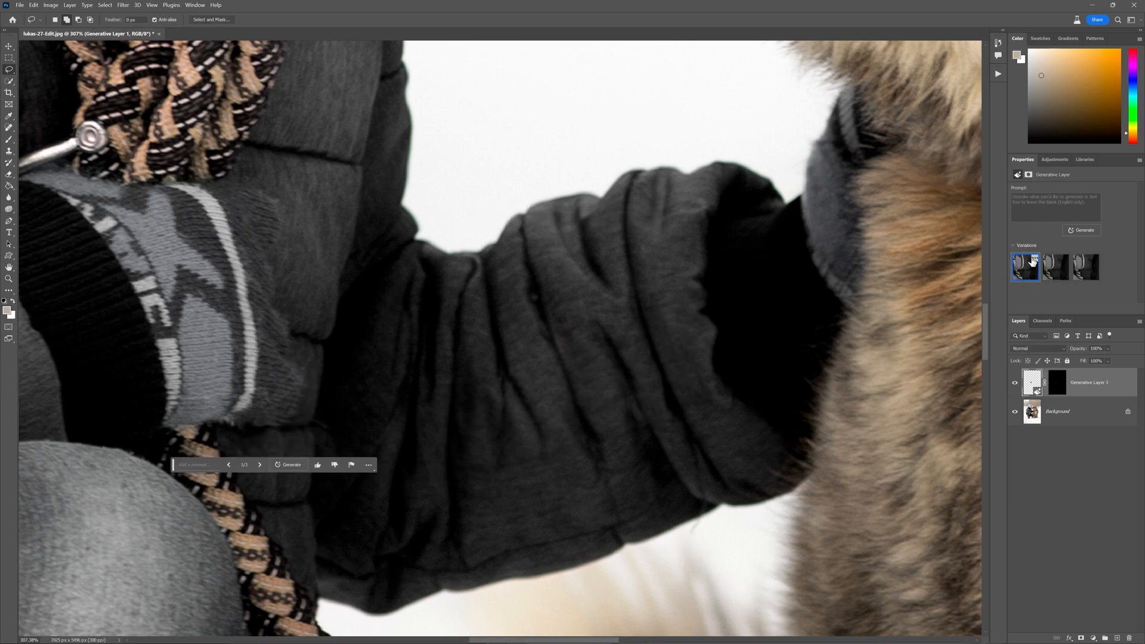
Step: Apply the third generated variation to the strap patch
left_click(1054, 267)
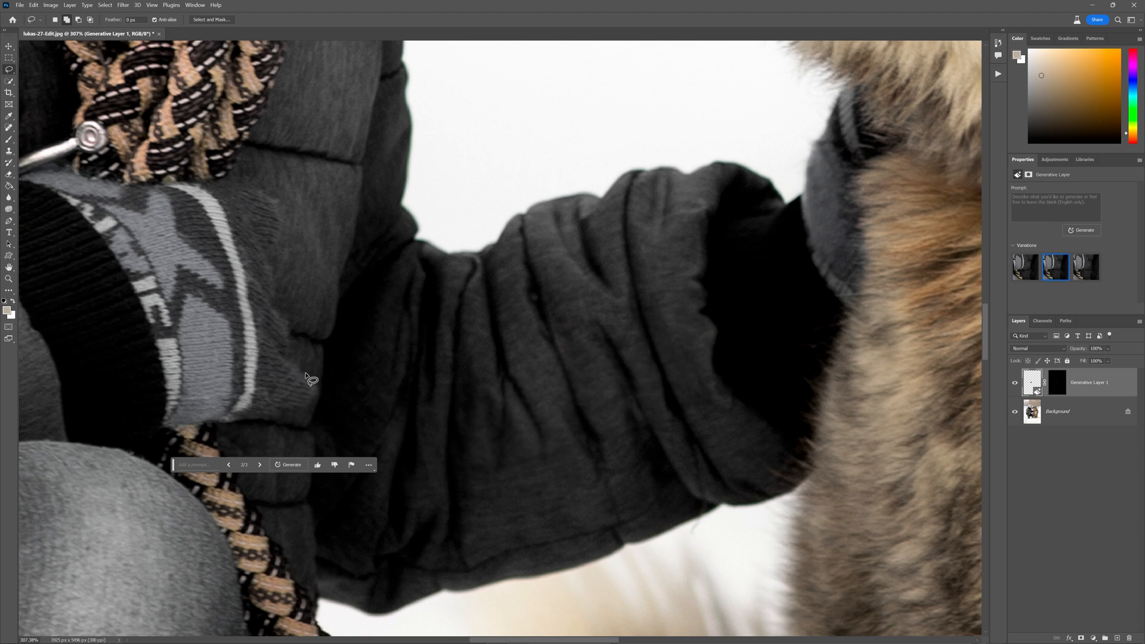
left_click(1085, 266)
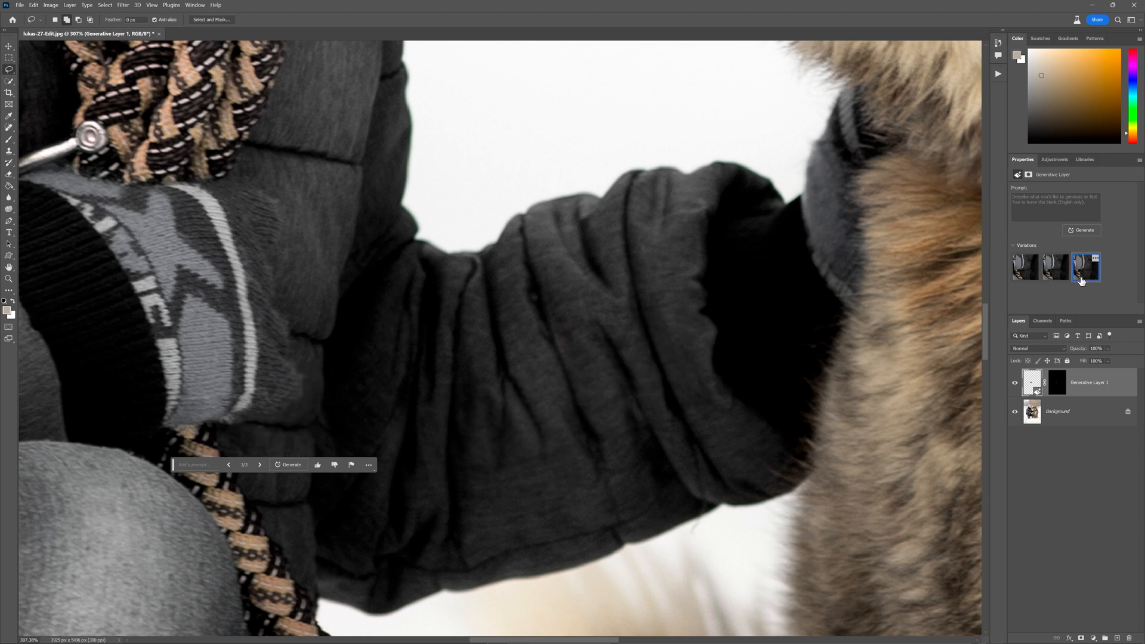
left_click(1086, 266)
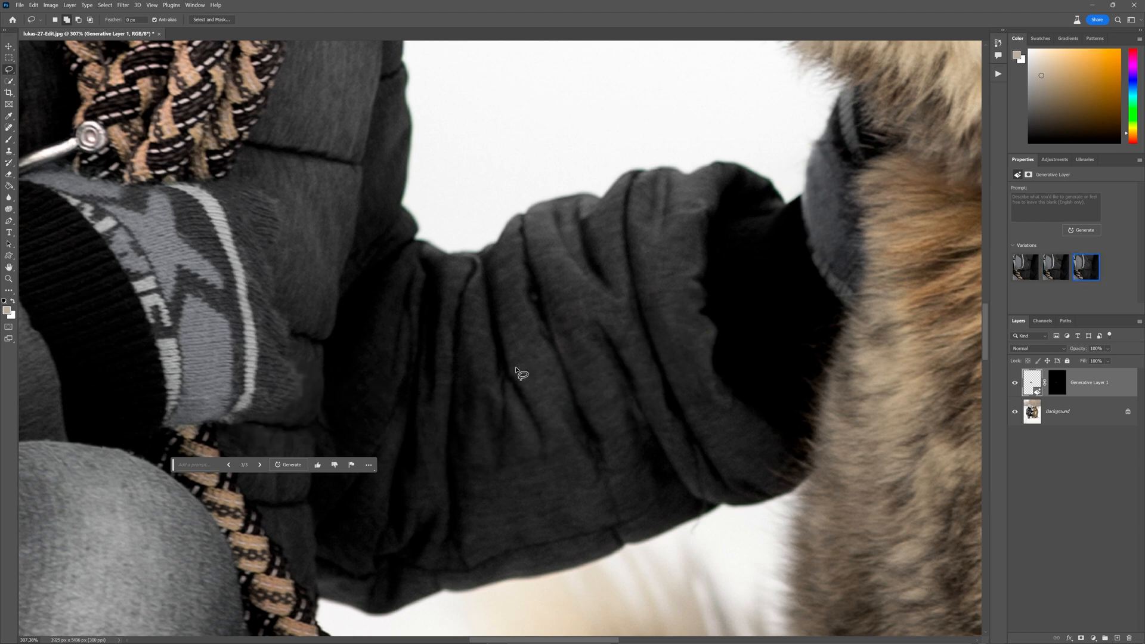
right_click(1056, 411)
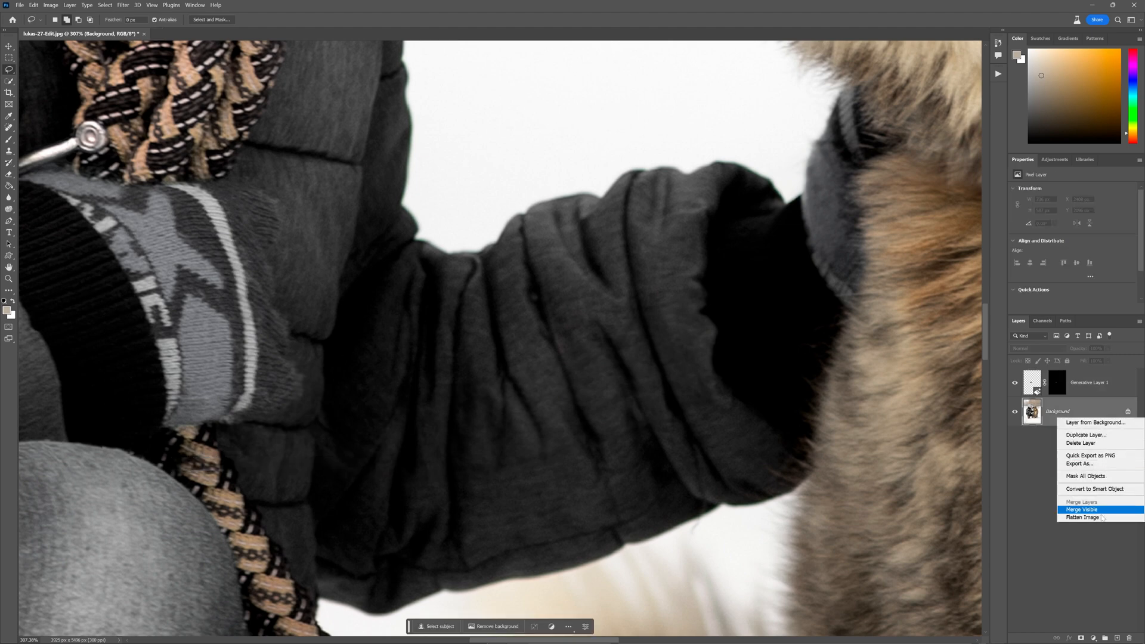
Step: Merge the fill into Background, then Remove Tool the spot beside the glove cuff
left_click(1080, 508)
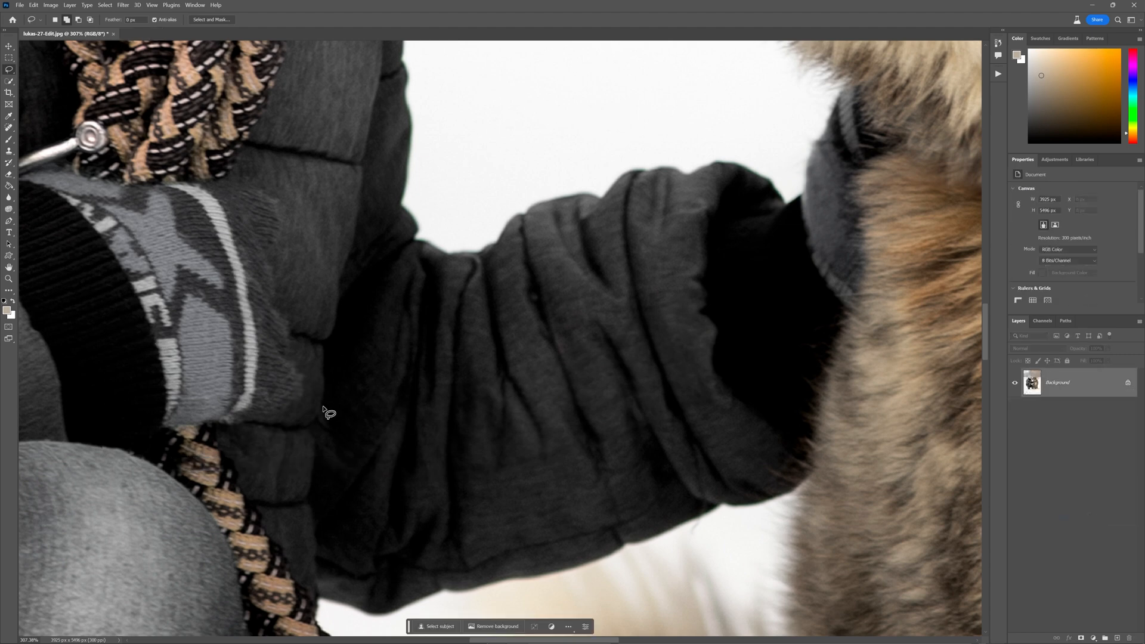
mouse_move(231, 426)
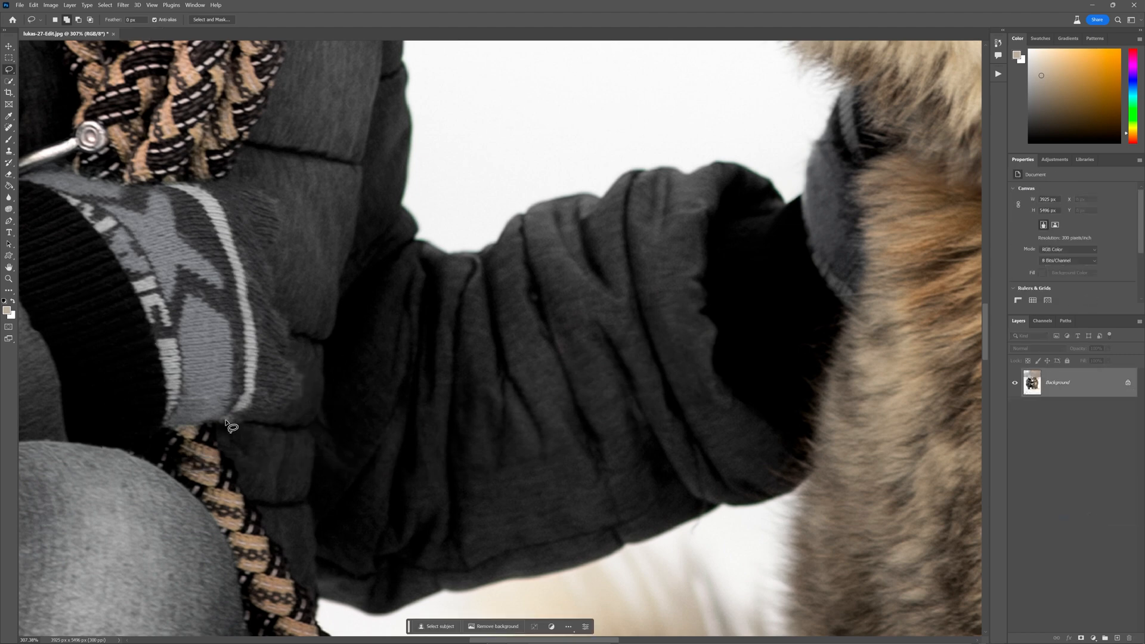
left_click(9, 126)
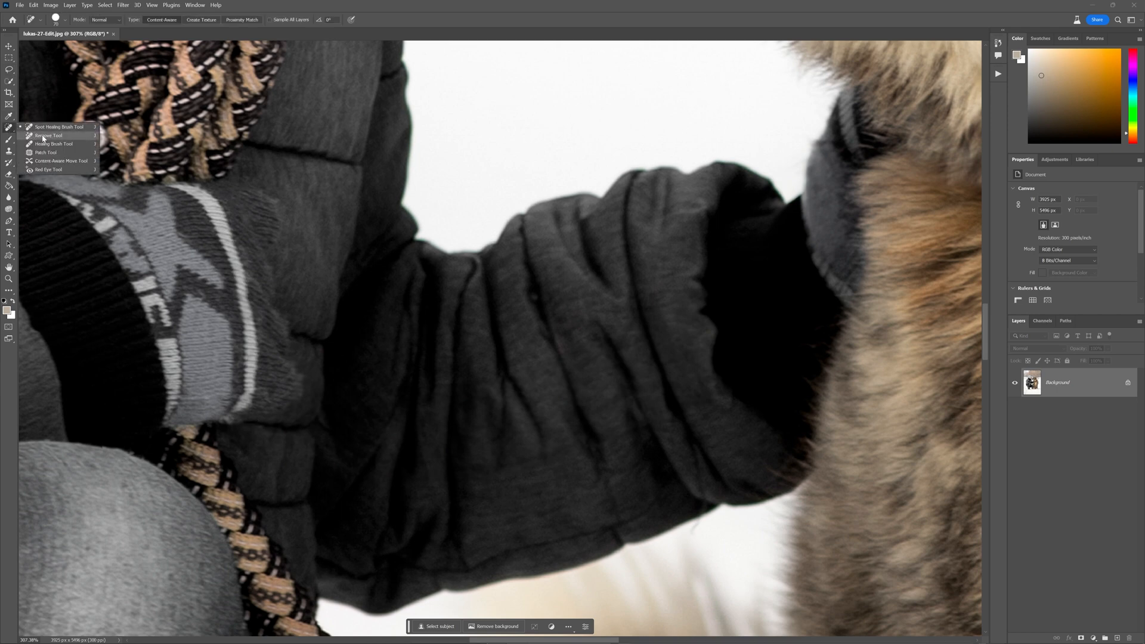
left_click(48, 135)
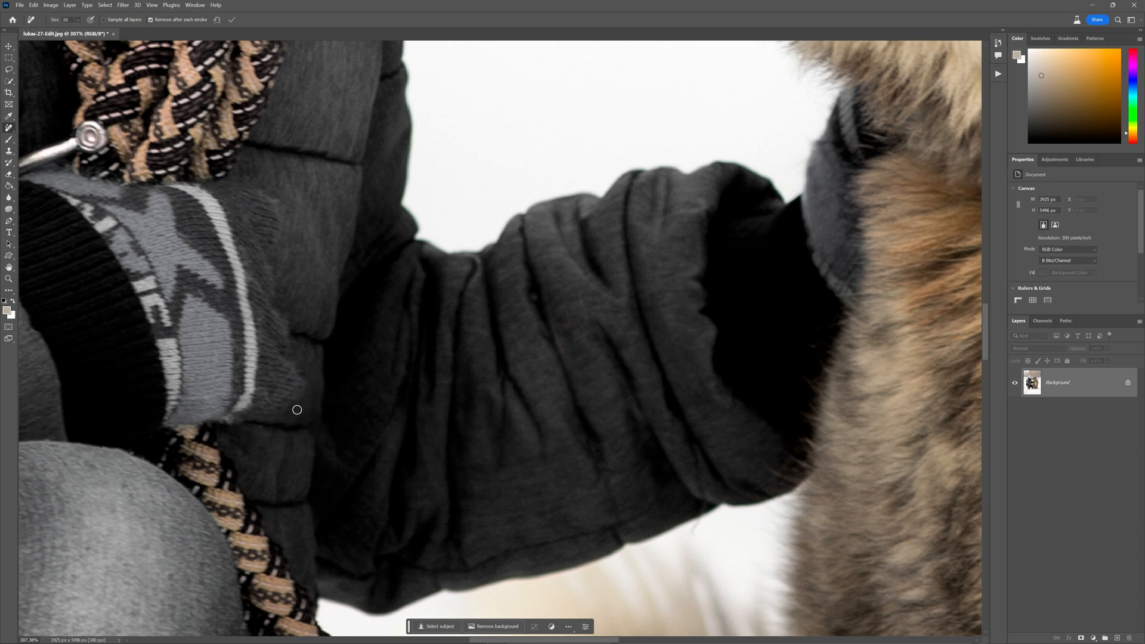
left_click(300, 374)
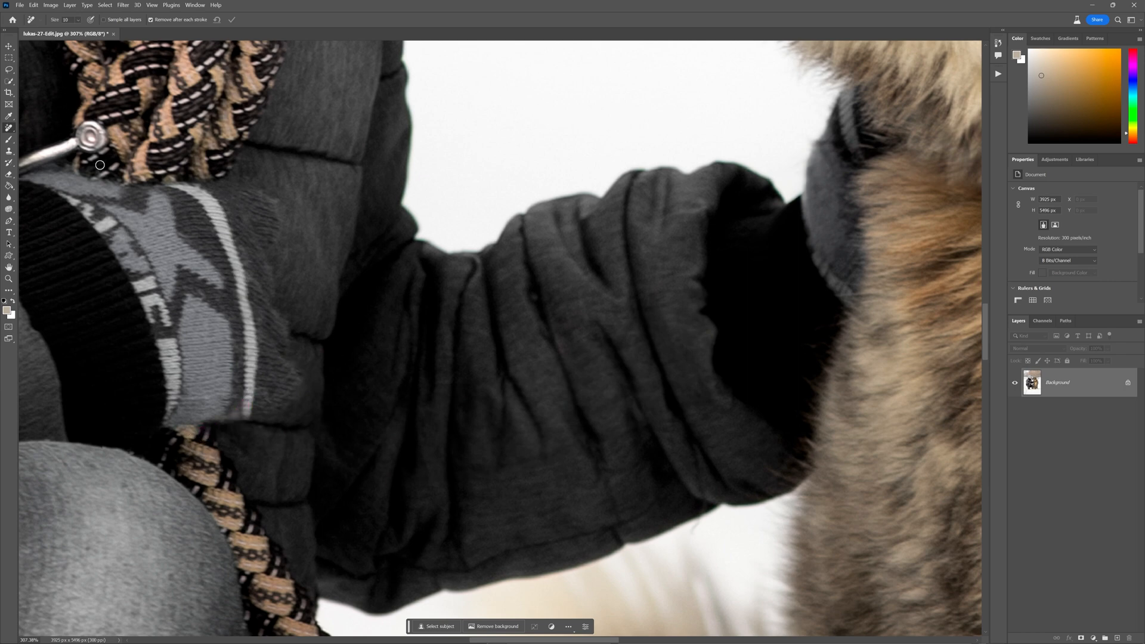
mouse_move(305, 426)
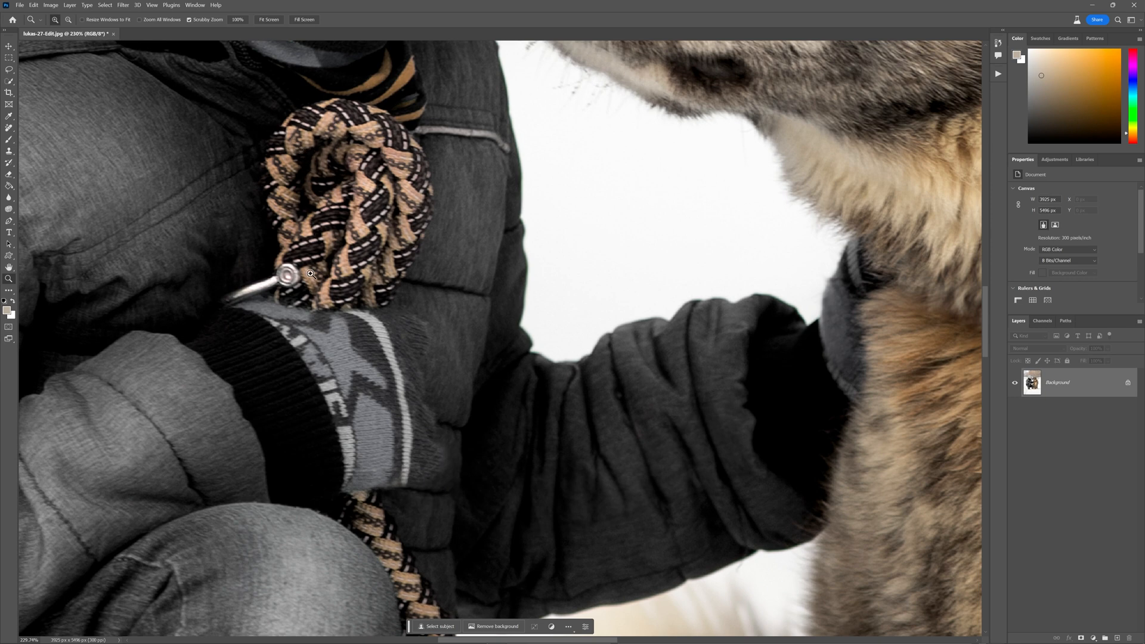
mouse_move(317, 271)
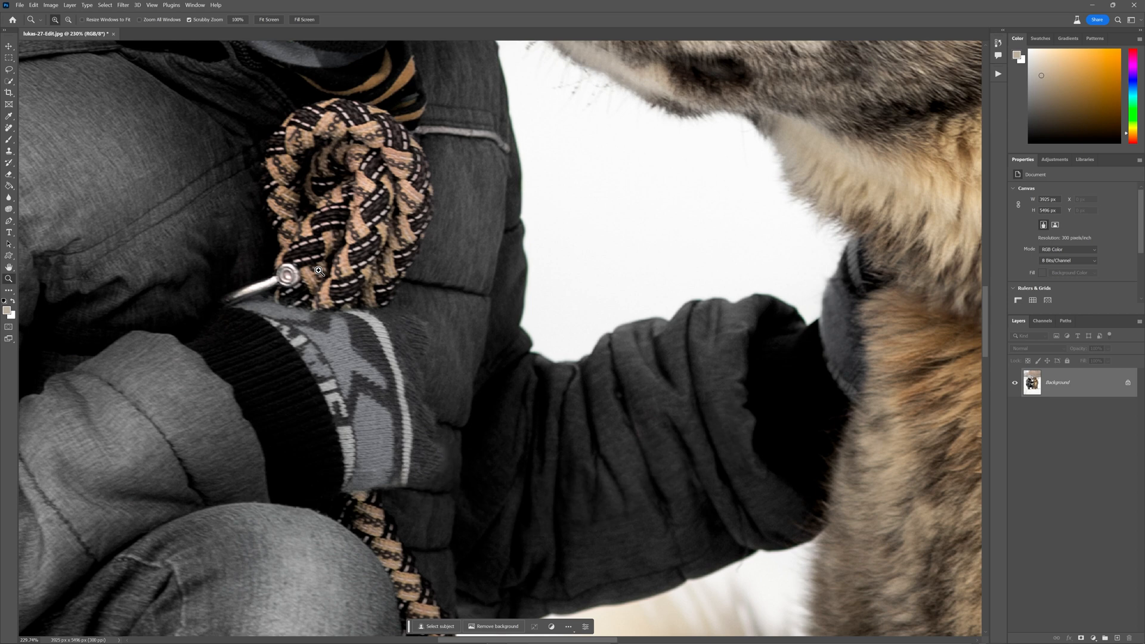
mouse_move(322, 202)
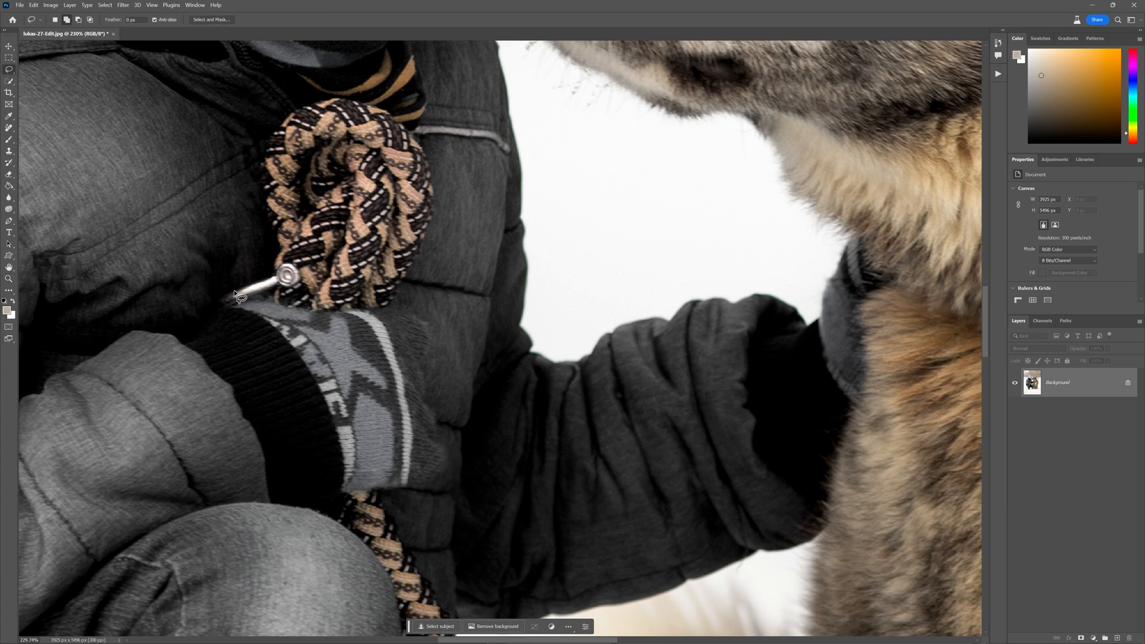
Step: Lasso the rope coil and ring on the chest and run Generative Fill
left_click_drag(240, 295, 329, 317)
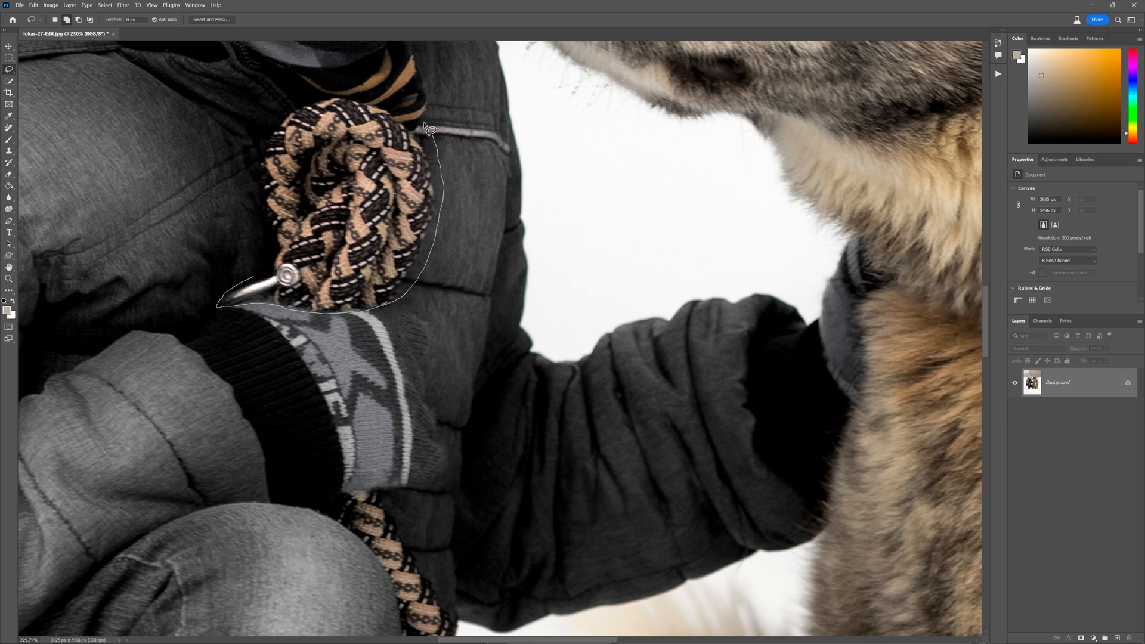
left_click(427, 130)
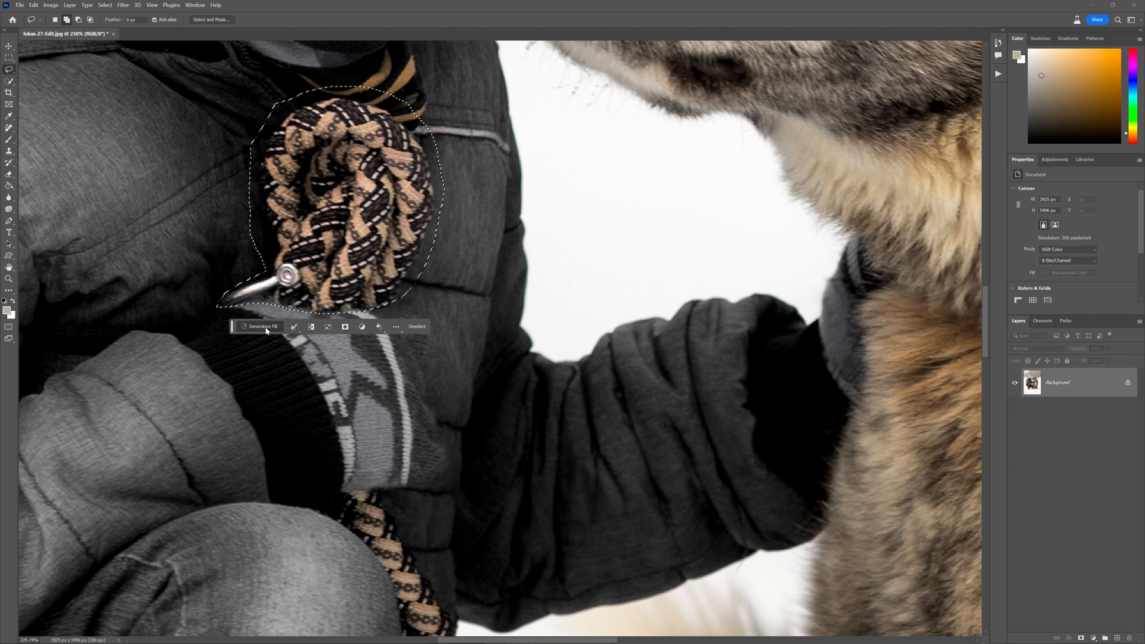
left_click(257, 325)
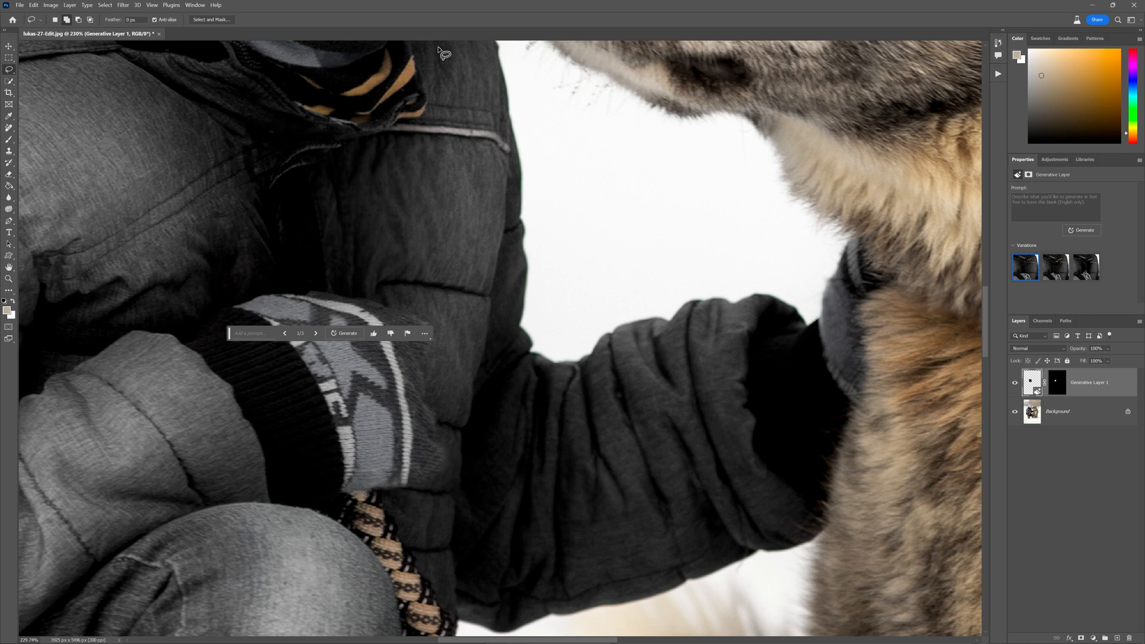
Step: Browse and regenerate chest variations, choose the first, and open layer merge options
left_click(1053, 266)
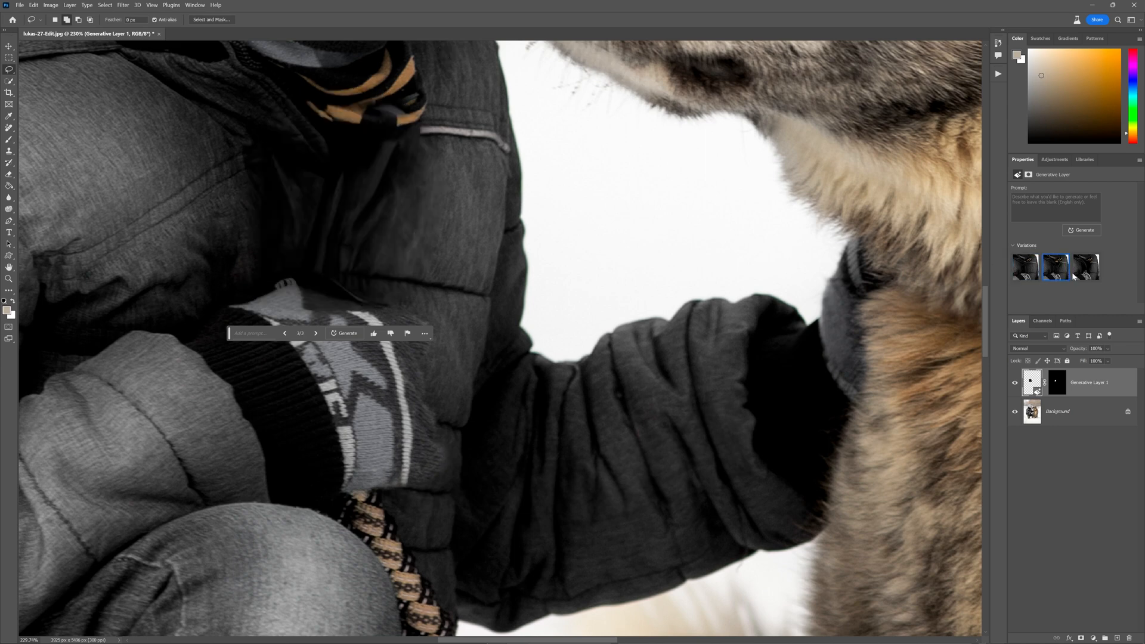
left_click(1024, 266)
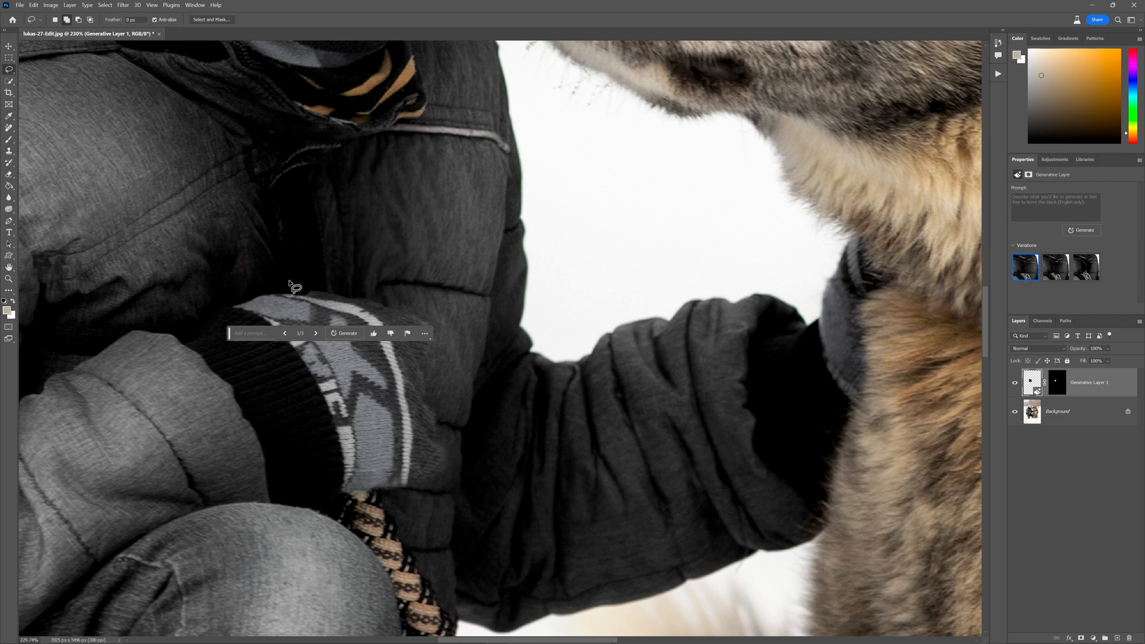
left_click(1085, 266)
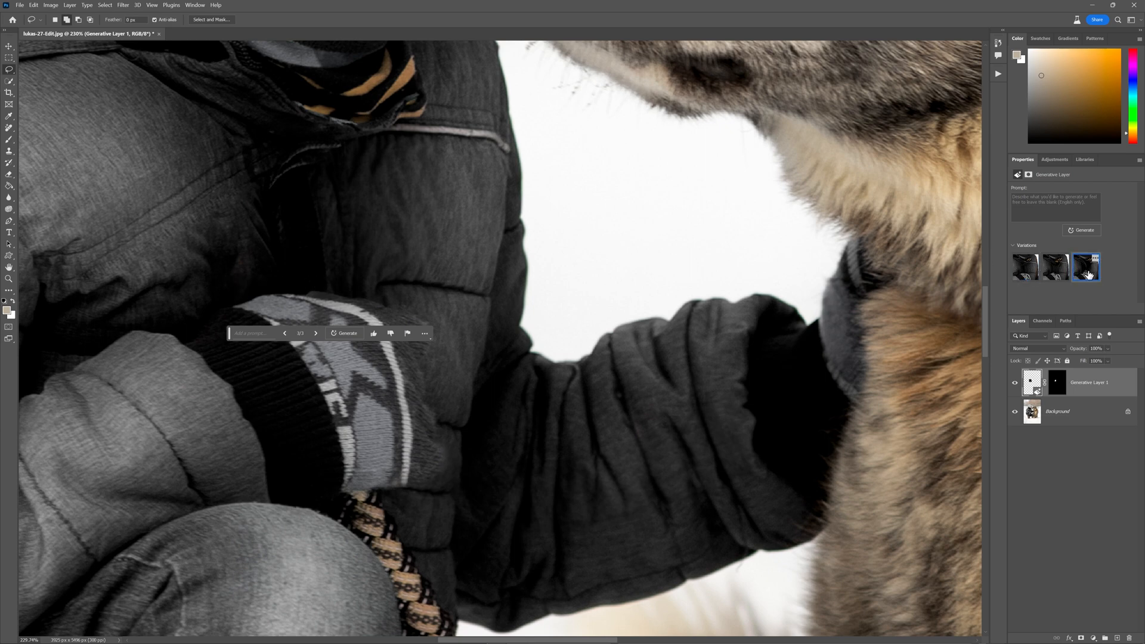
left_click(1054, 266)
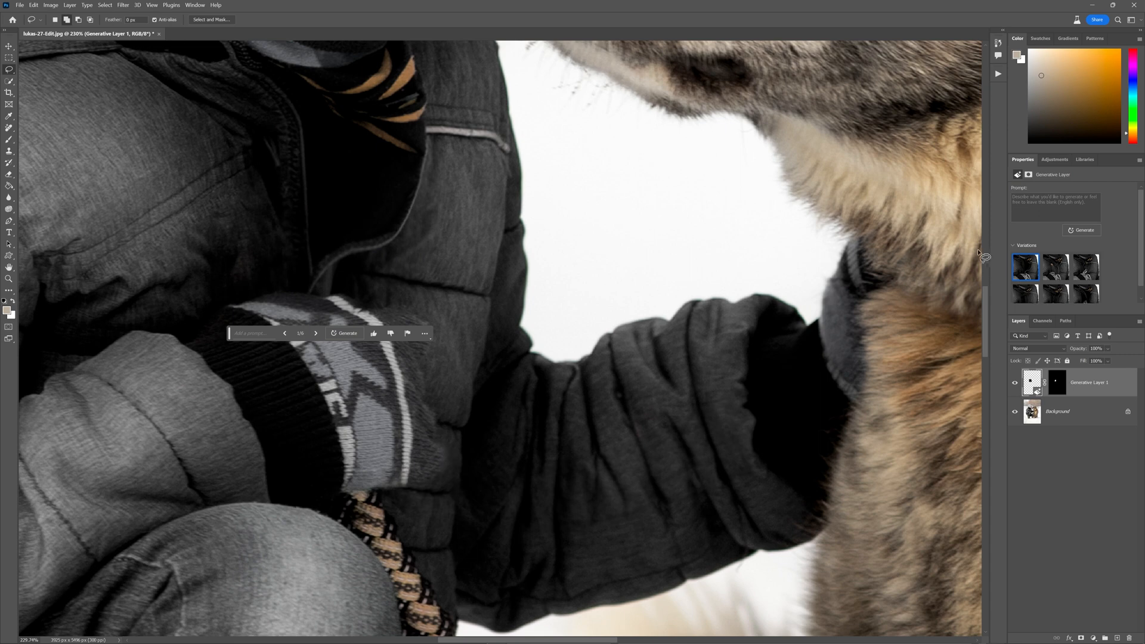
left_click(1053, 266)
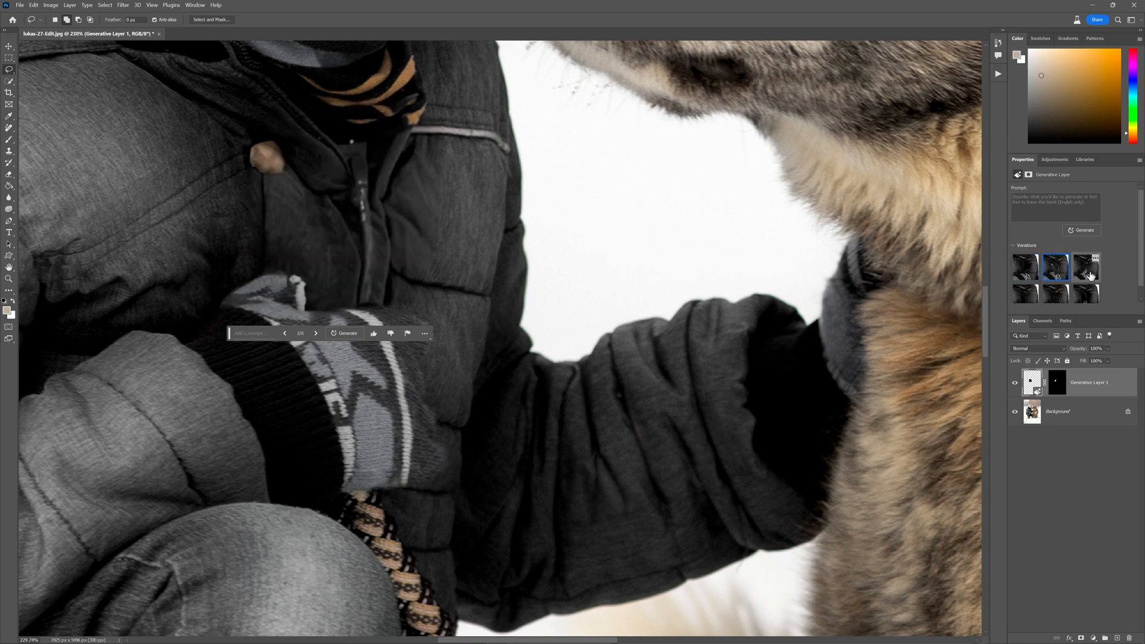
left_click(1025, 266)
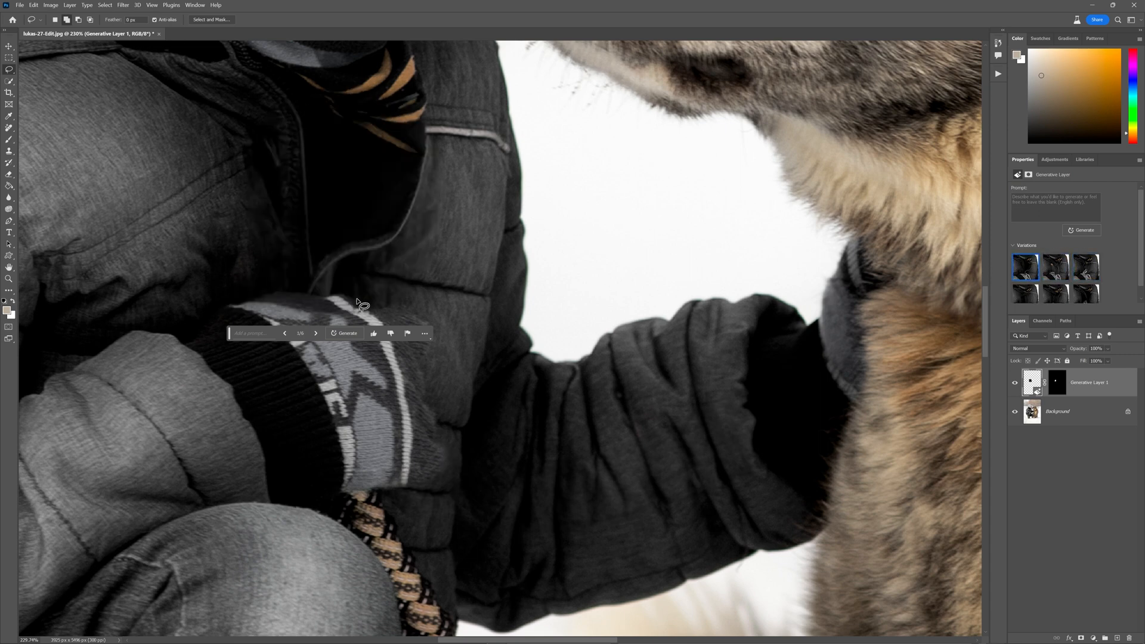
right_click(1057, 411)
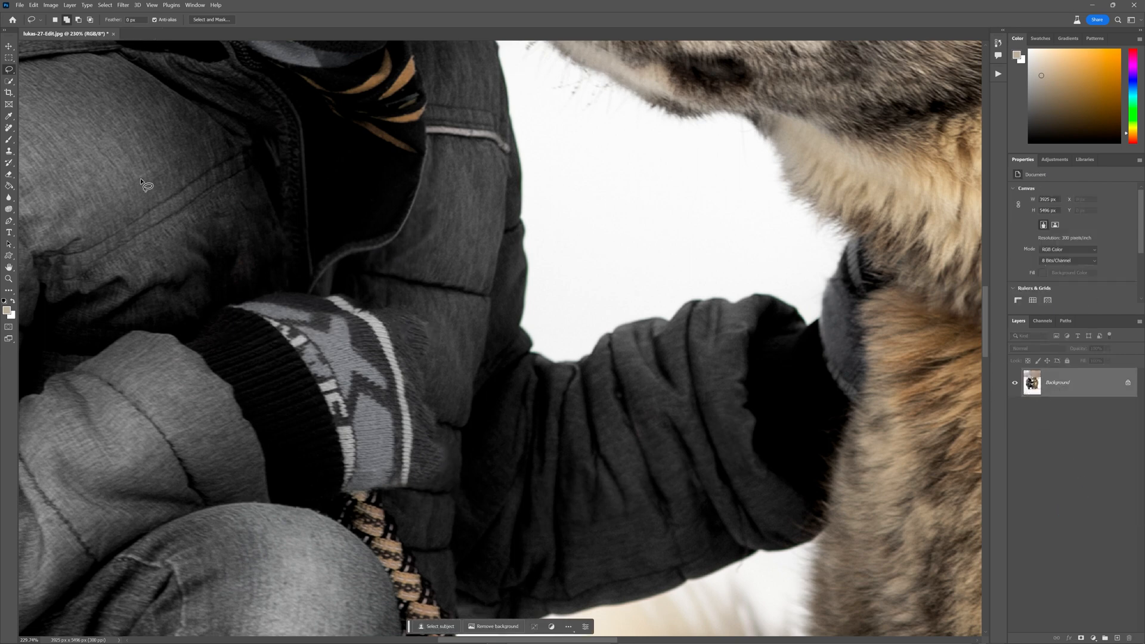
mouse_move(351, 314)
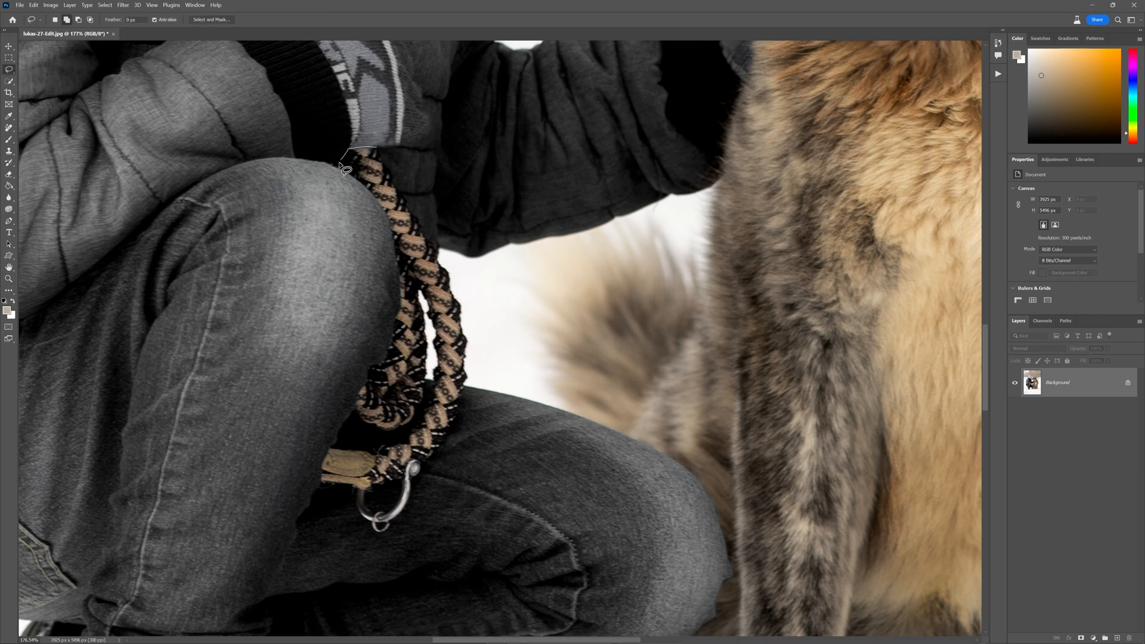
Step: Lasso the leash and clasp over the knee and run Generative Fill
left_click_drag(360, 152, 354, 410)
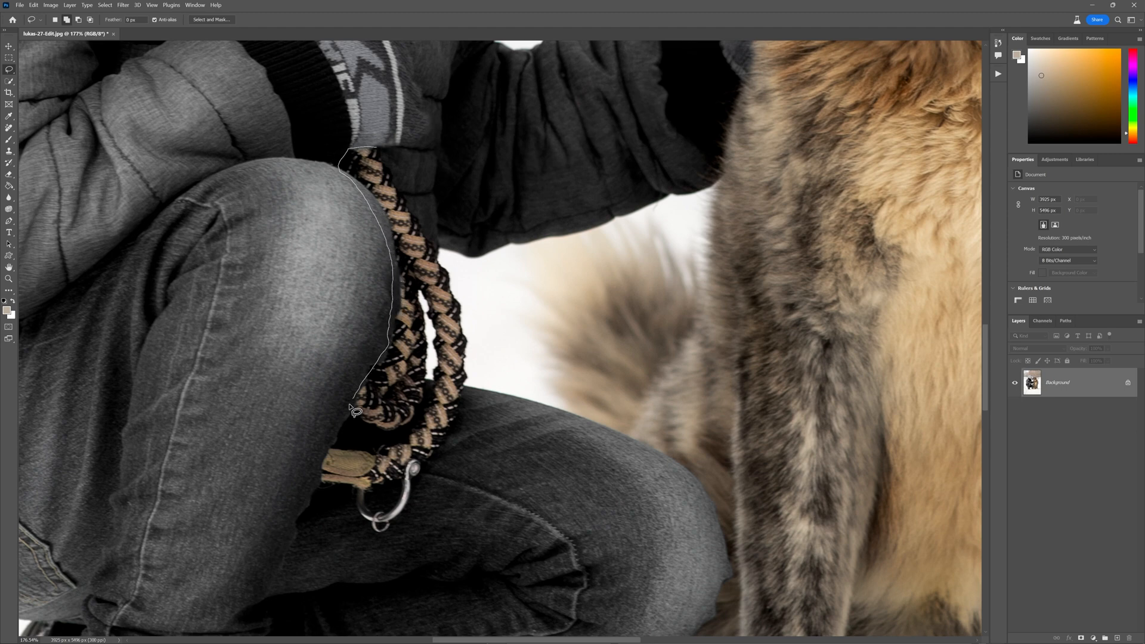
left_click_drag(355, 409, 343, 526)
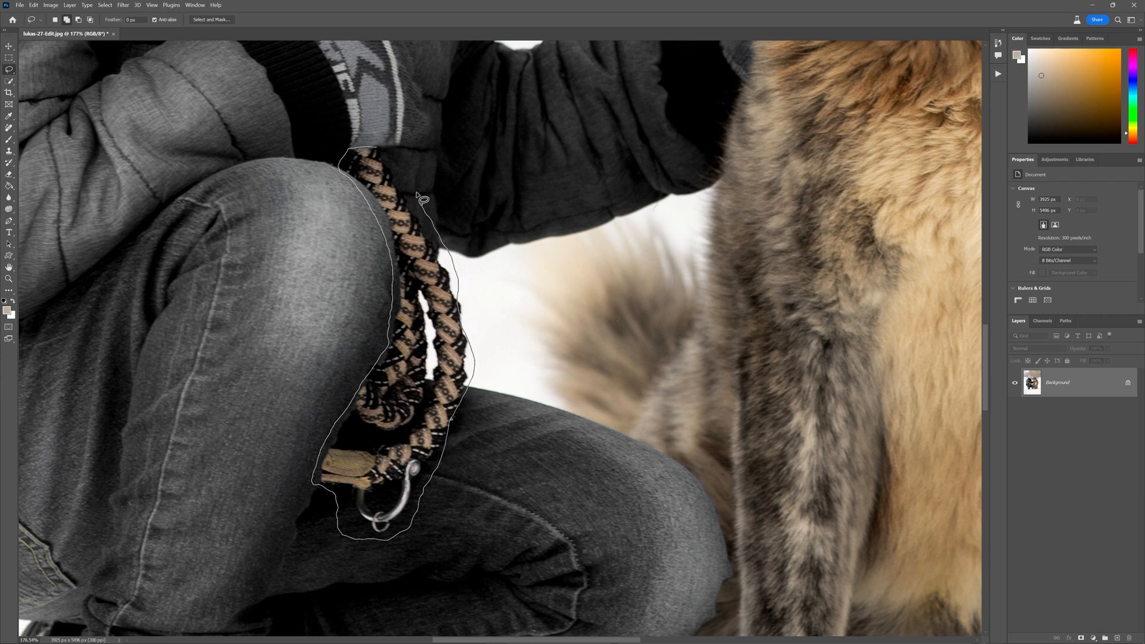
left_click(422, 197)
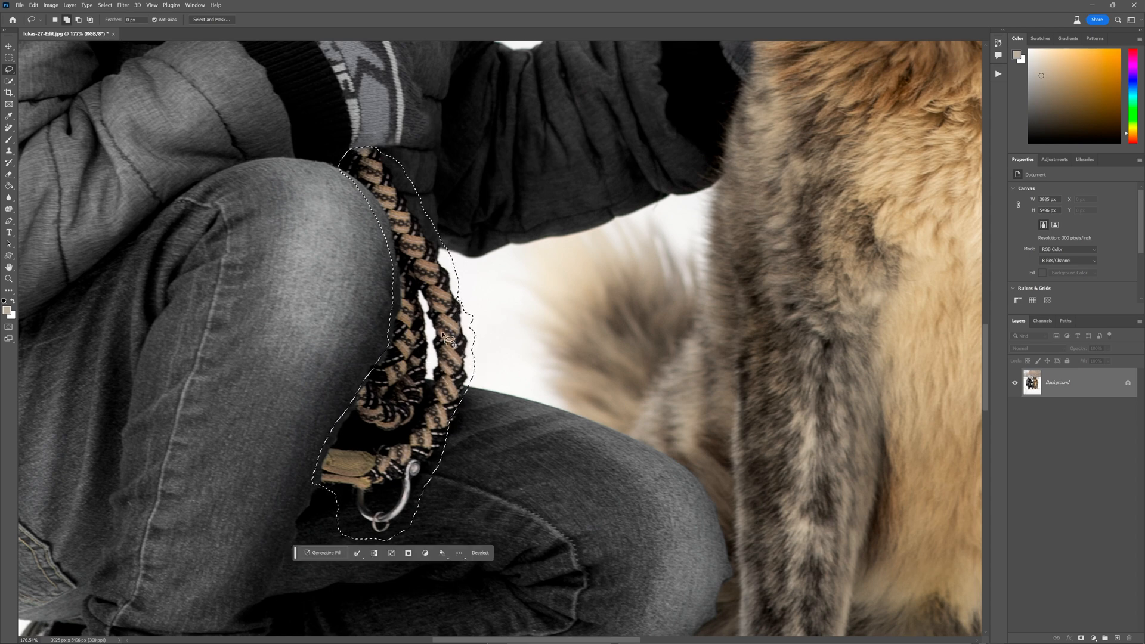
left_click(324, 553)
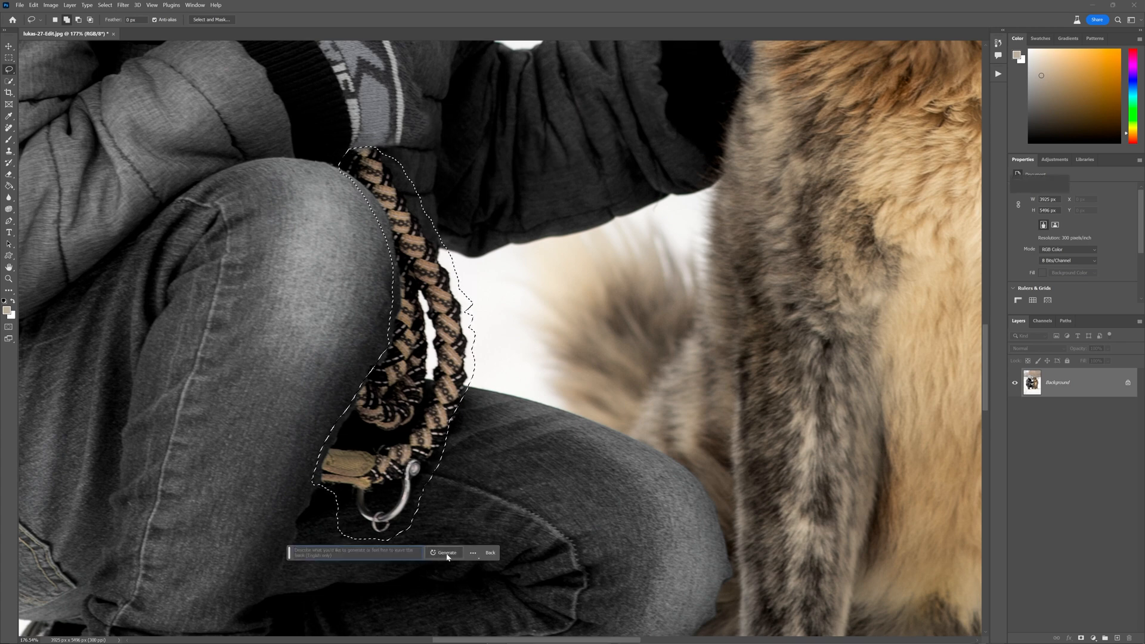
left_click(444, 552)
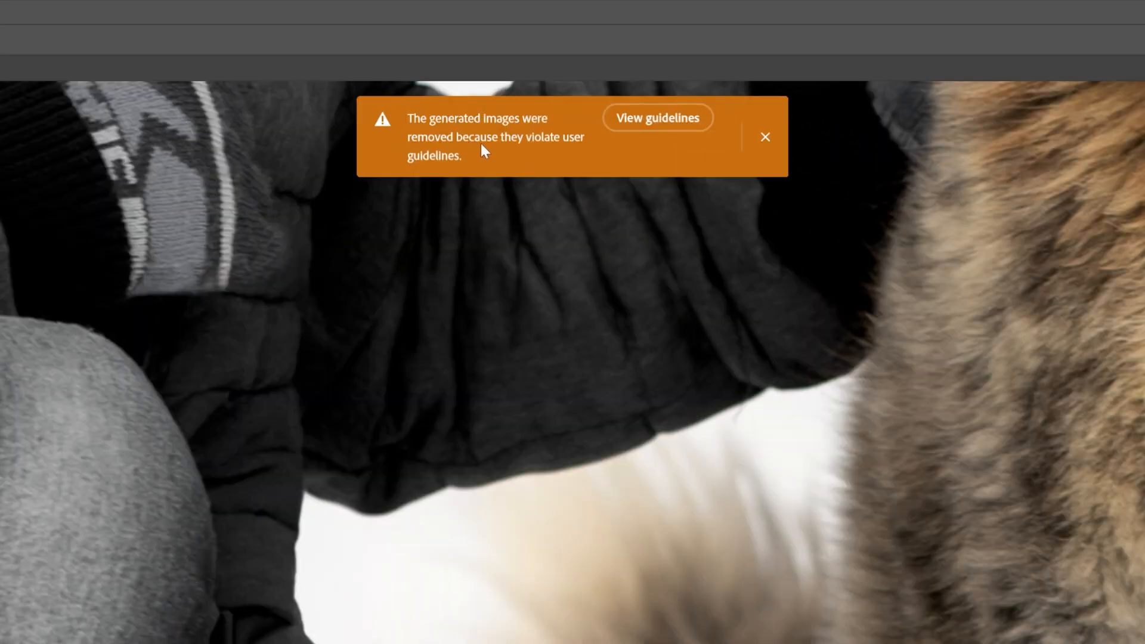
Step: Dismiss the guideline warnings, preview a variation, and regenerate the fill
left_click(765, 137)
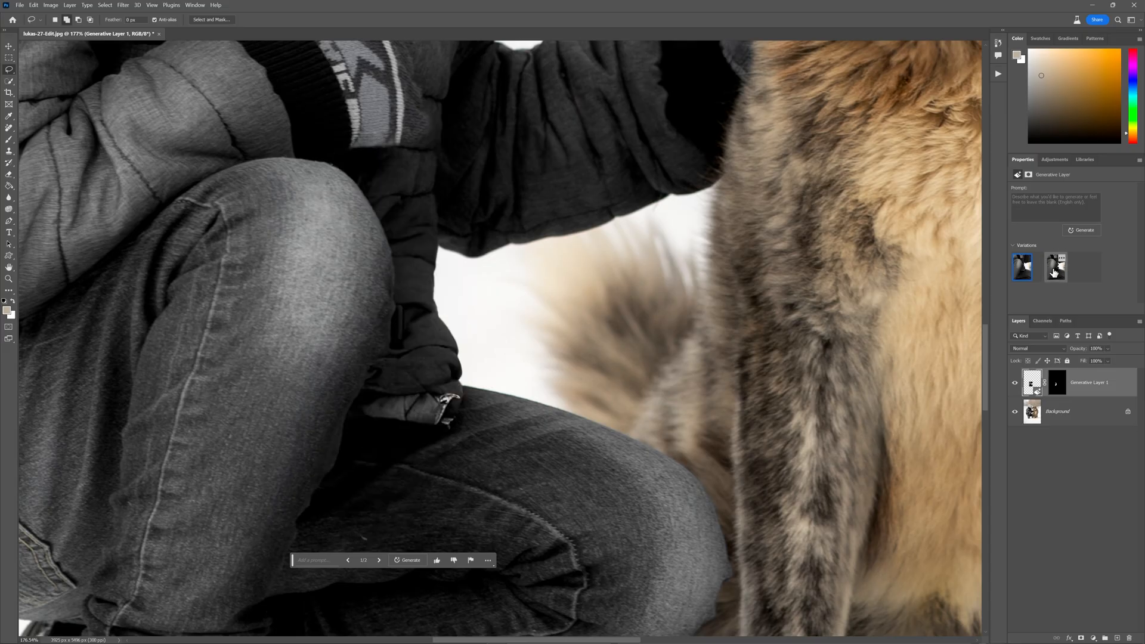
left_click(1021, 267)
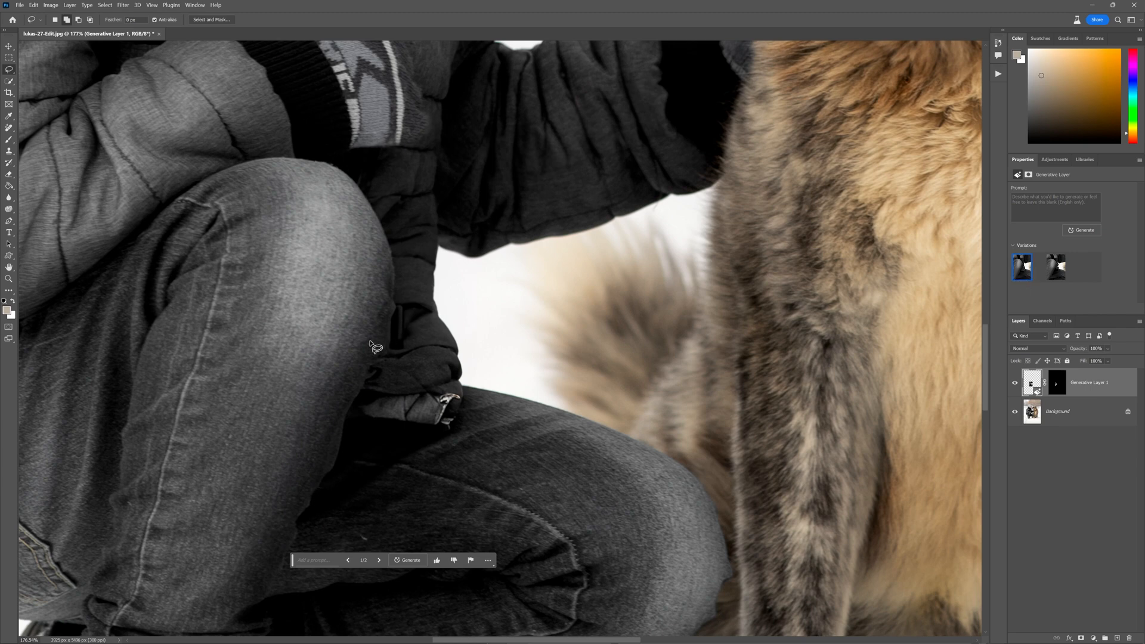
mouse_move(357, 263)
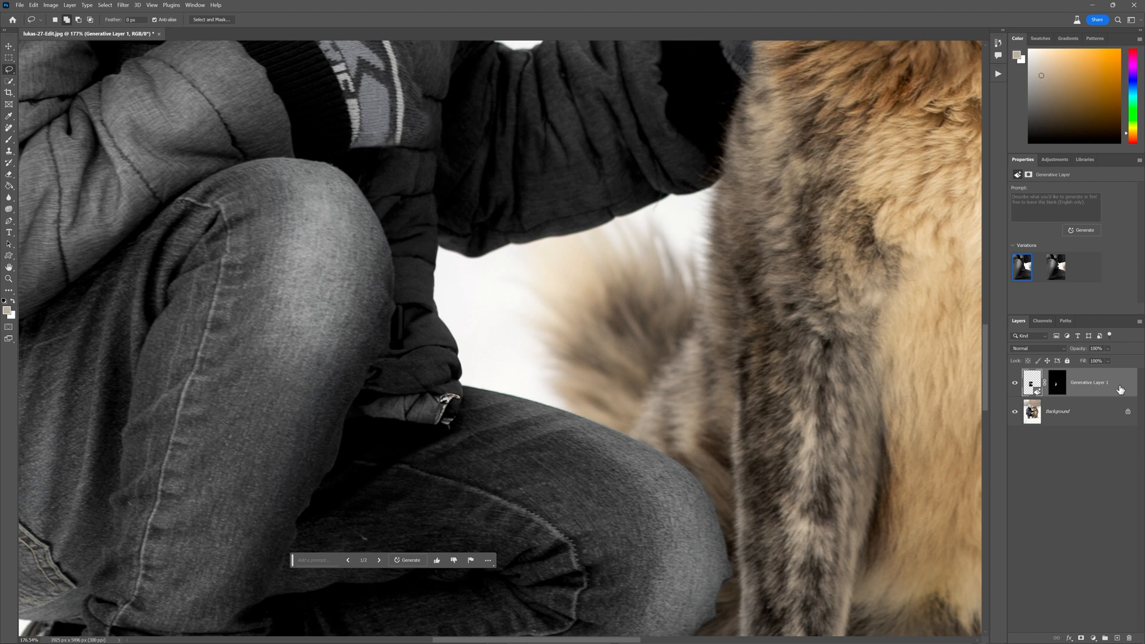
left_click(412, 560)
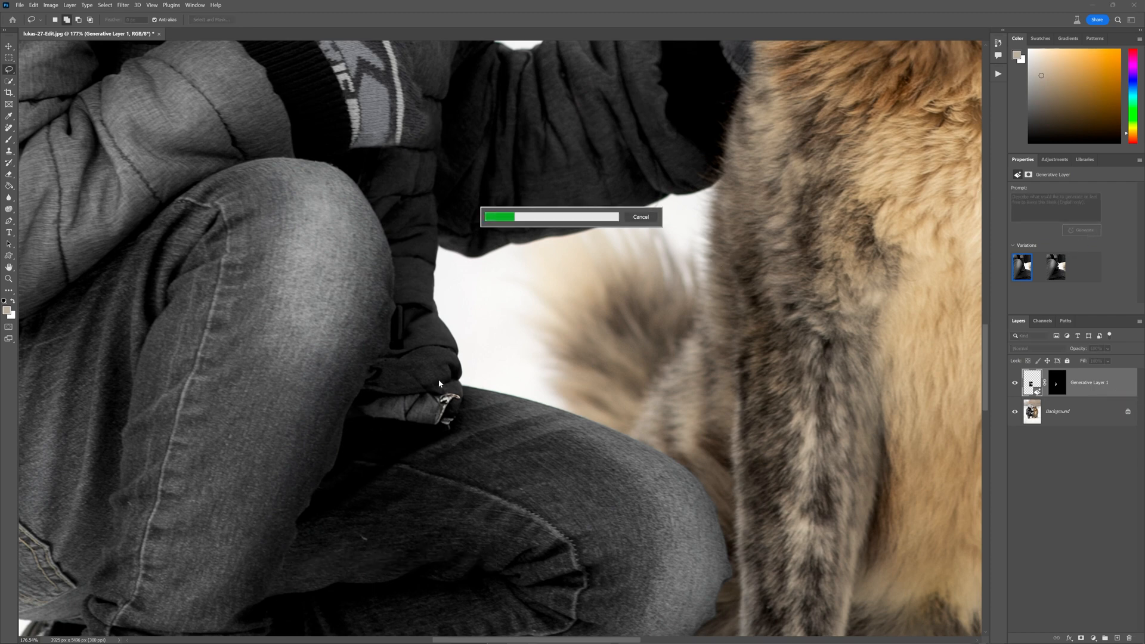
mouse_move(451, 407)
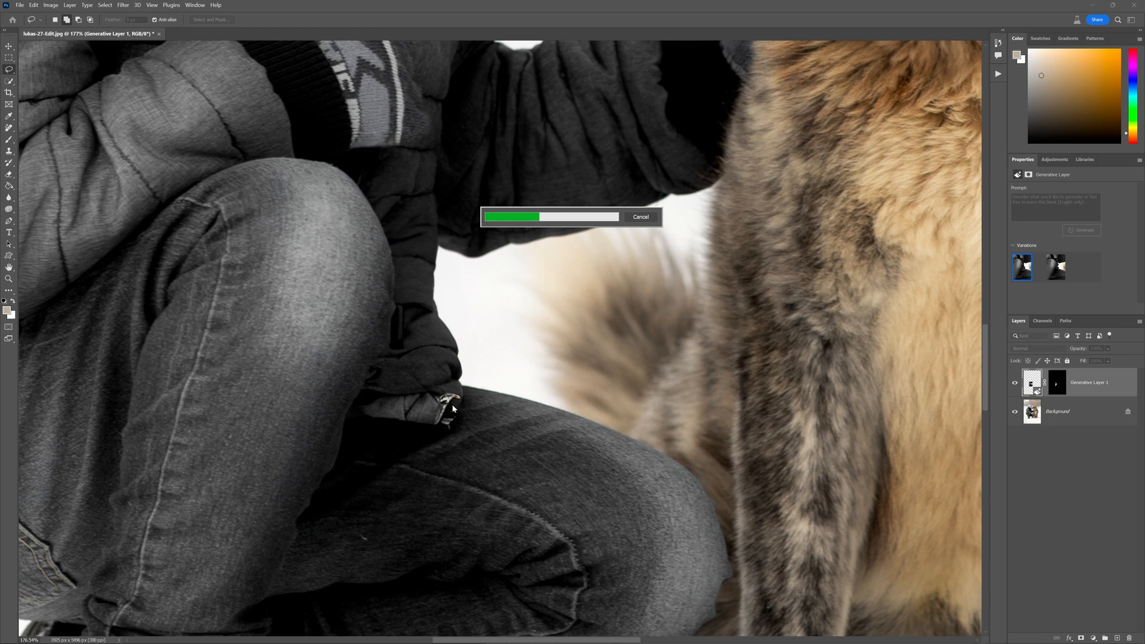
mouse_move(435, 399)
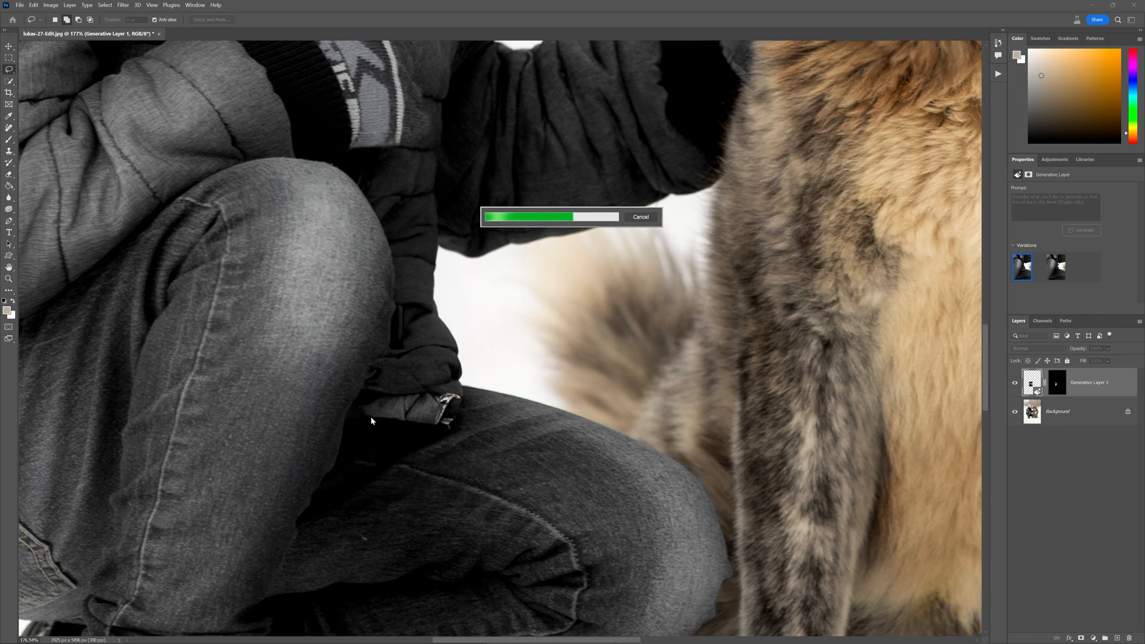
mouse_move(560, 359)
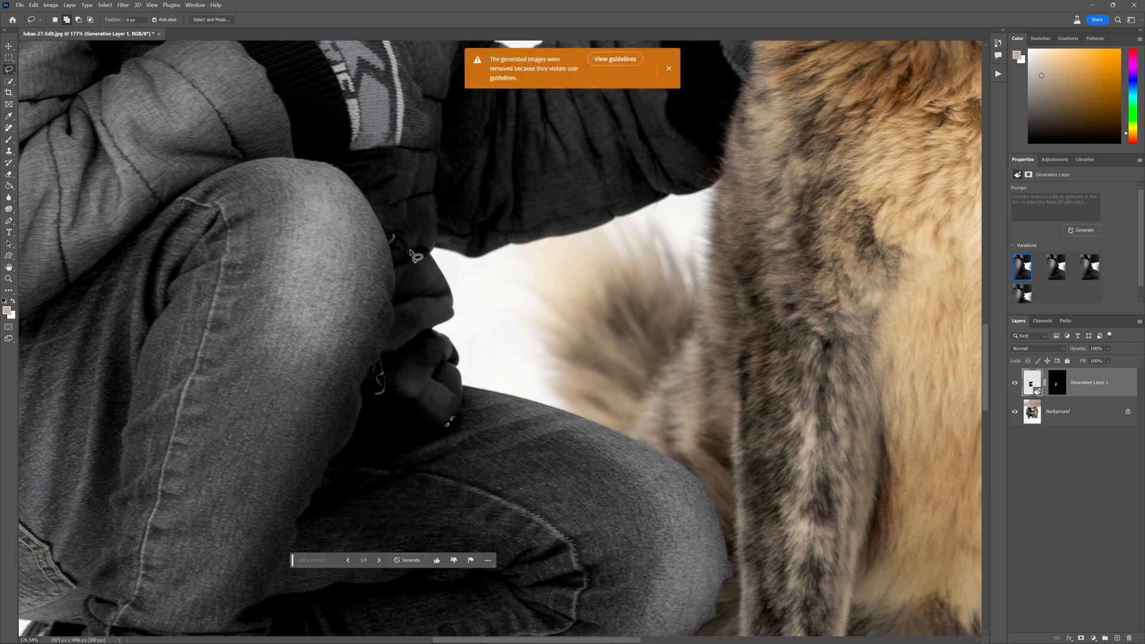
left_click(1054, 266)
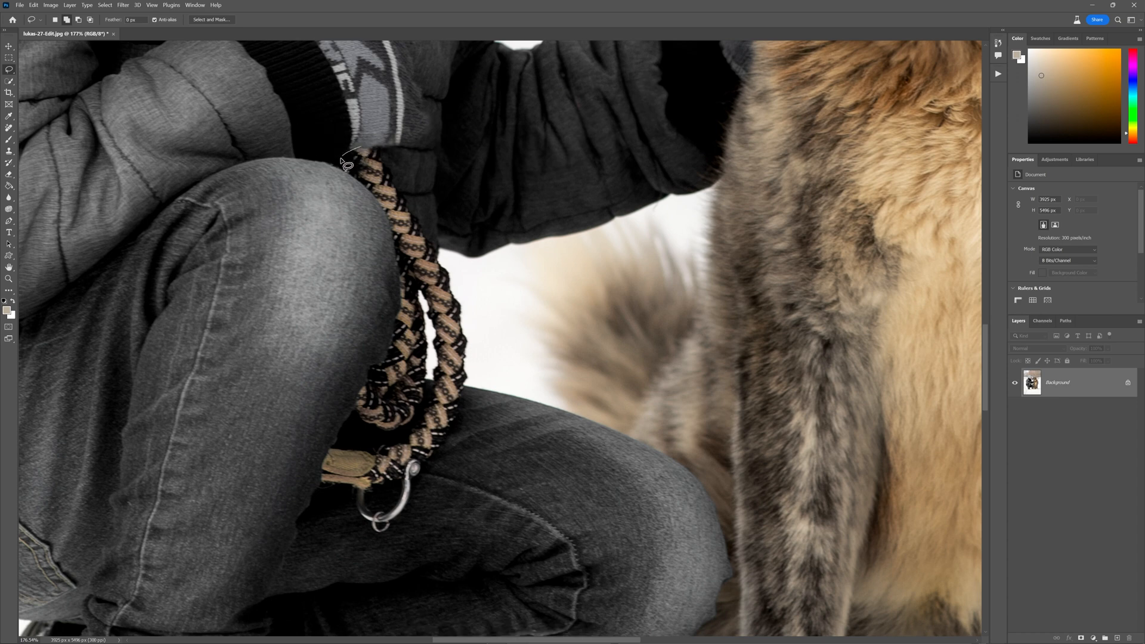
Step: Lasso around the rope and hook over the knee and review generated jeans variations
left_click_drag(349, 161, 391, 233)
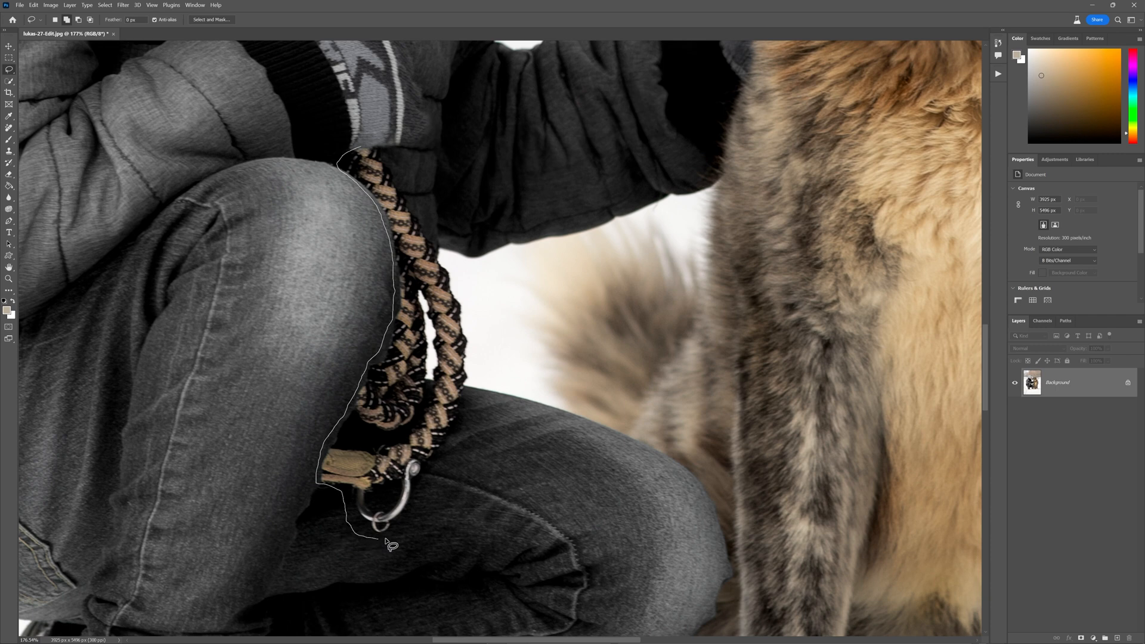
left_click_drag(387, 525, 481, 343)
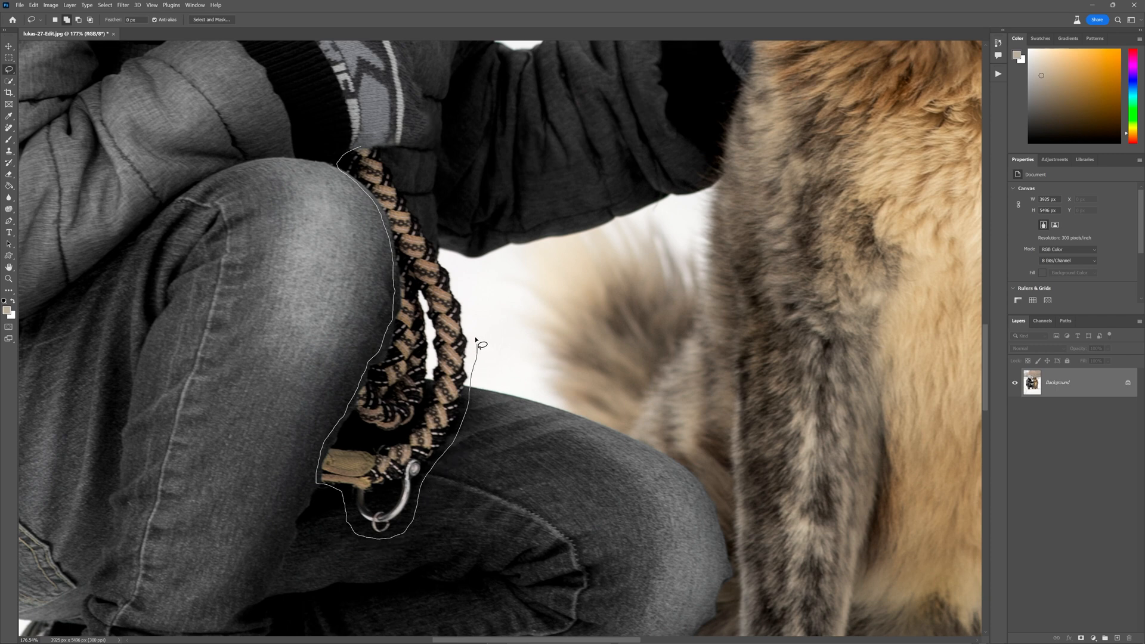
left_click_drag(480, 343, 391, 169)
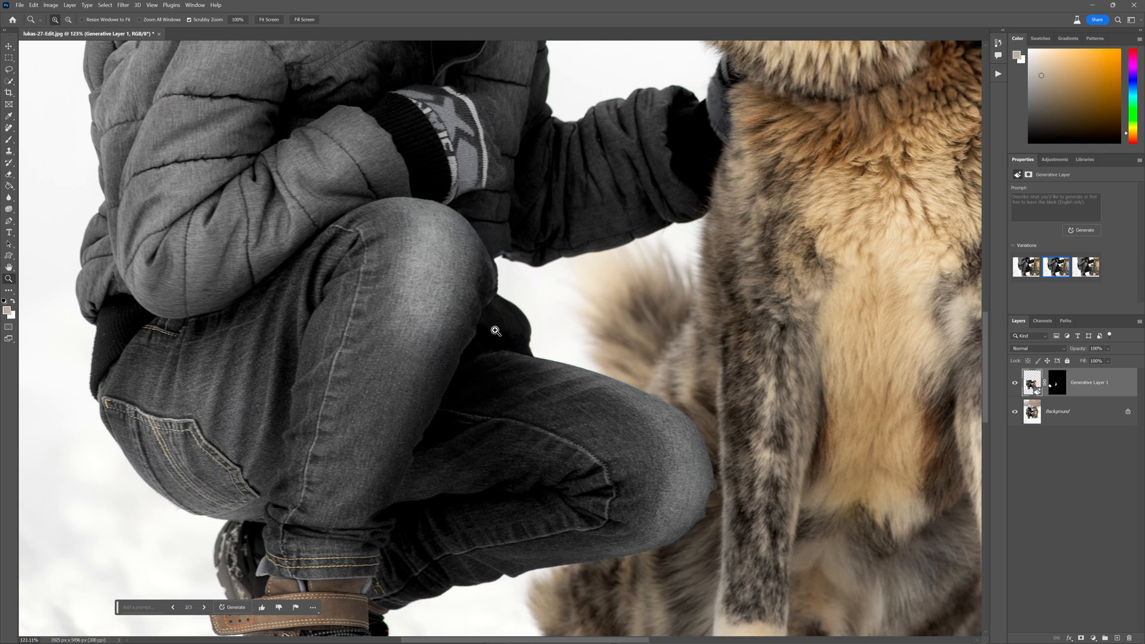
left_click(1085, 267)
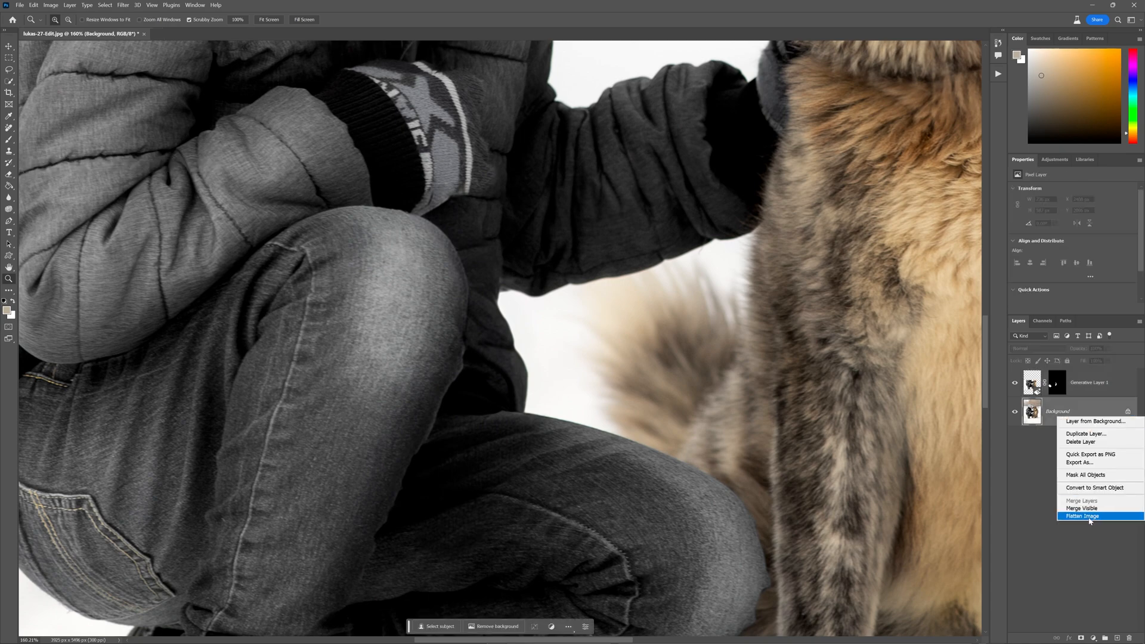
Step: Flatten the generated knee patch into the single Background layer
left_click(1083, 516)
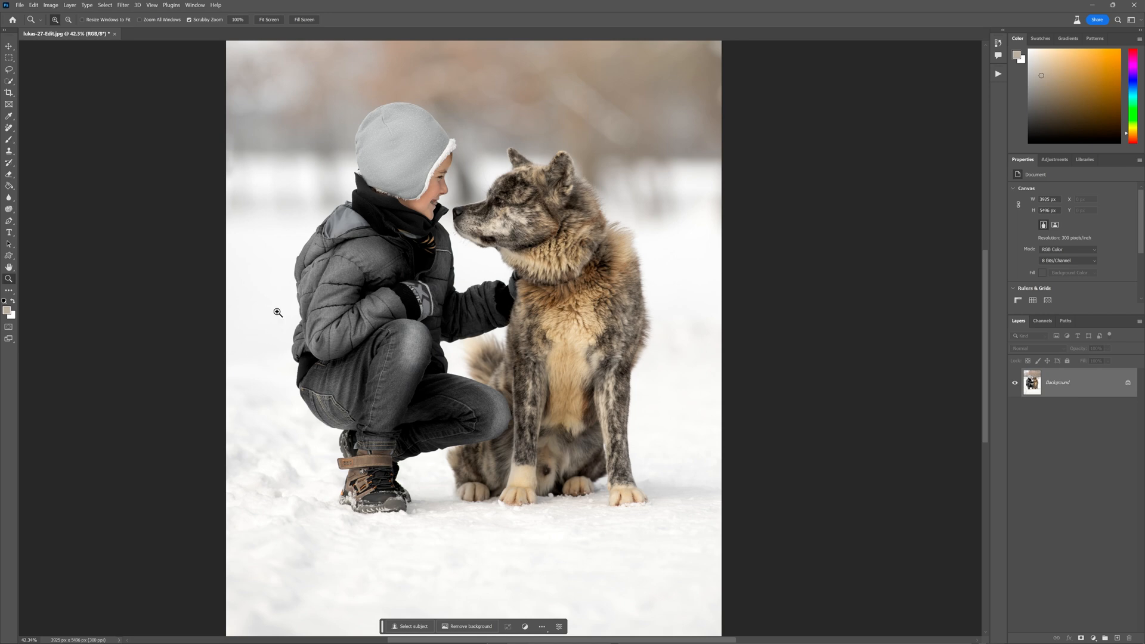
mouse_move(496, 363)
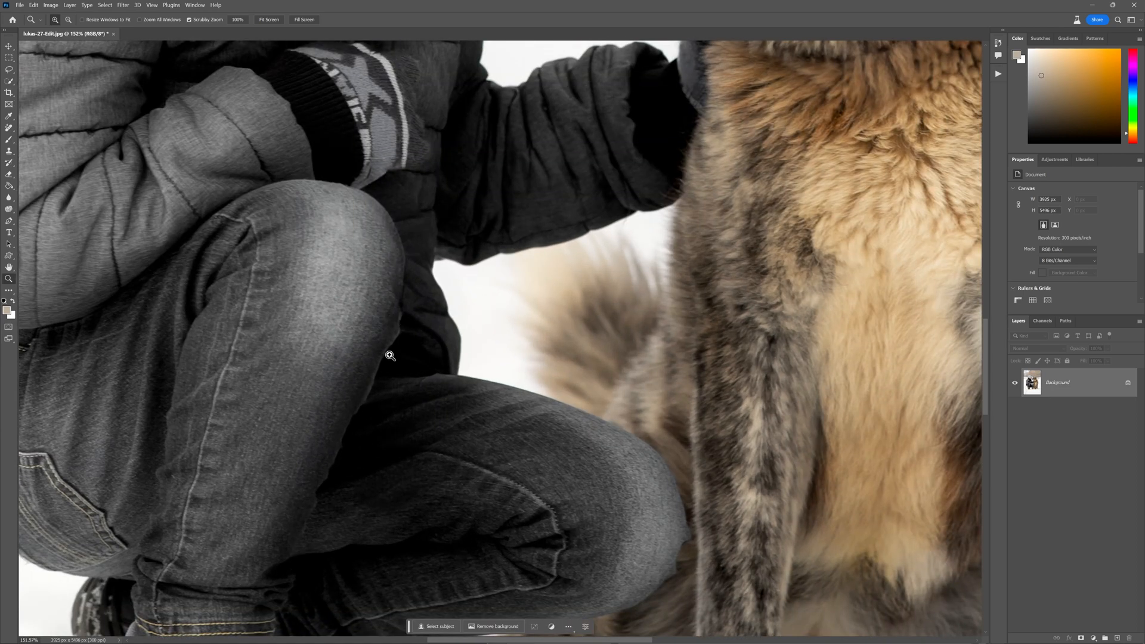
Step: In Liquify, warp the jacket edge behind the knee inward into a smooth outline
left_click(121, 5)
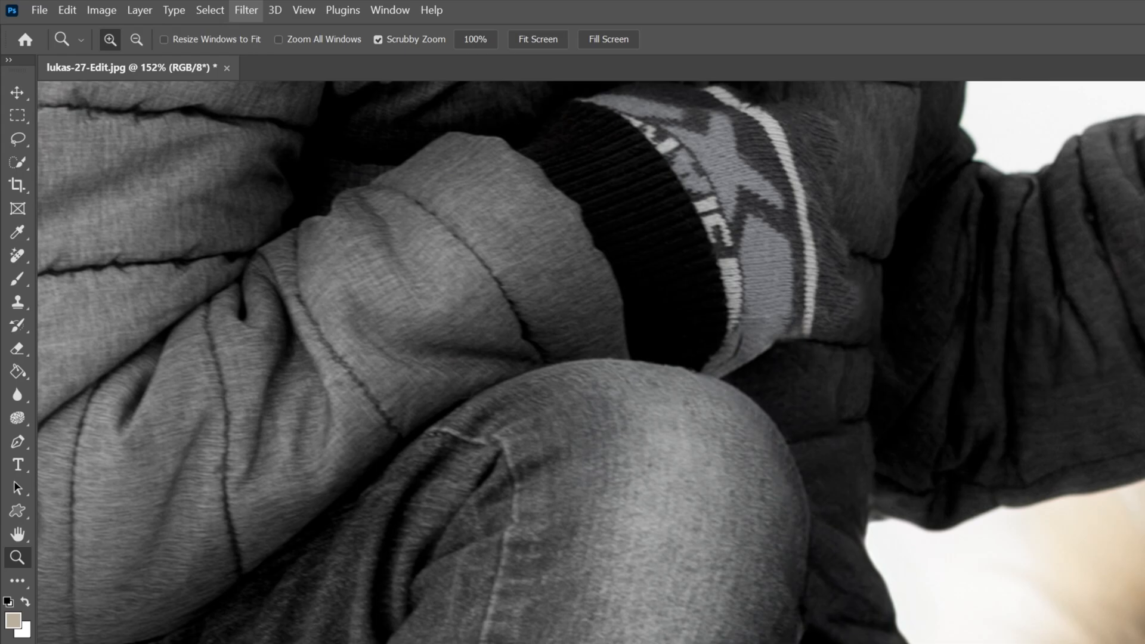
left_click(245, 10)
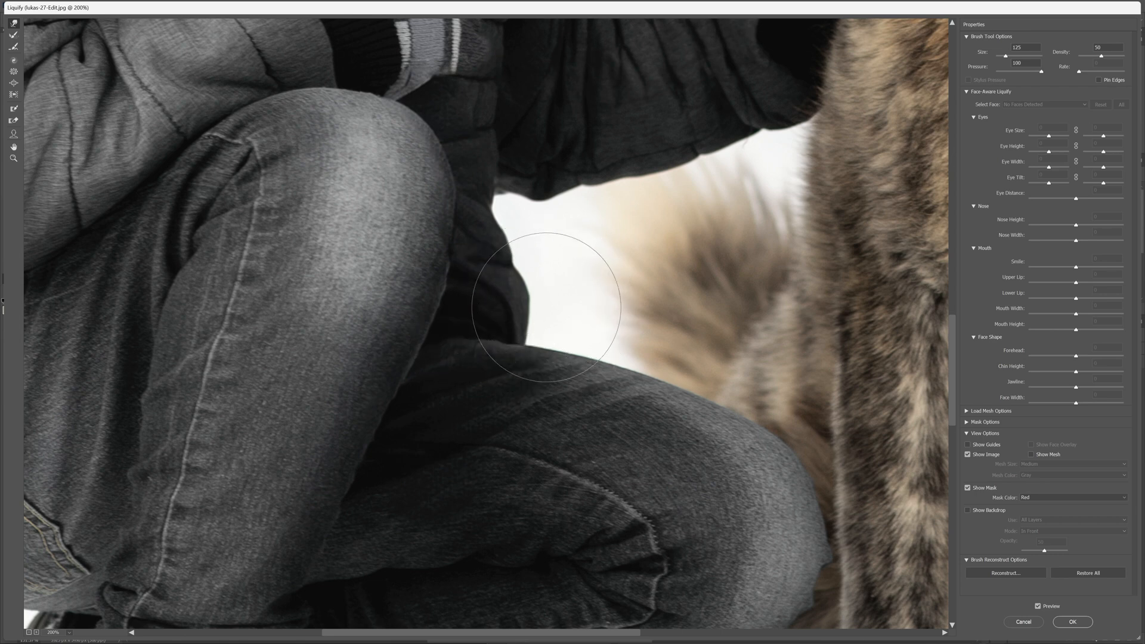
left_click_drag(543, 306, 517, 243)
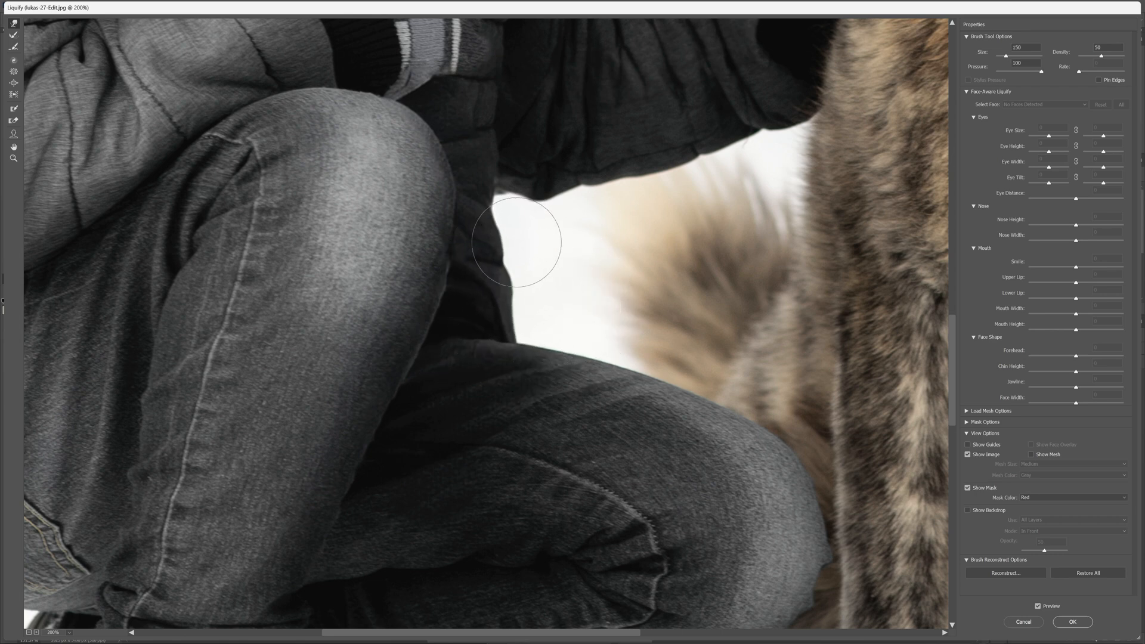
left_click_drag(517, 241, 491, 352)
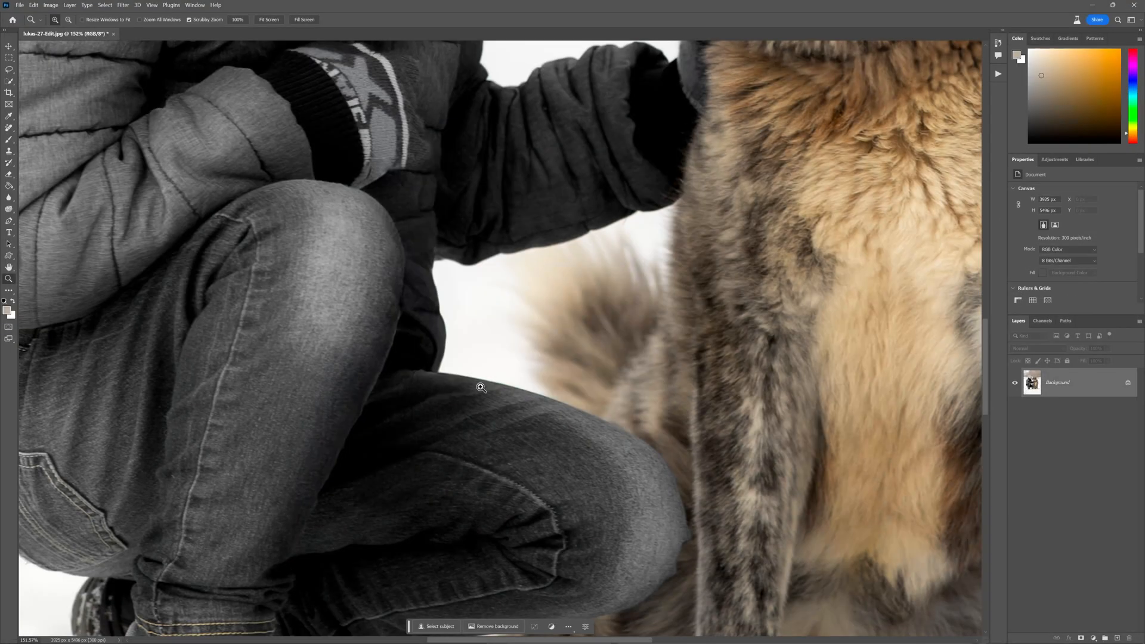
left_click(267, 20)
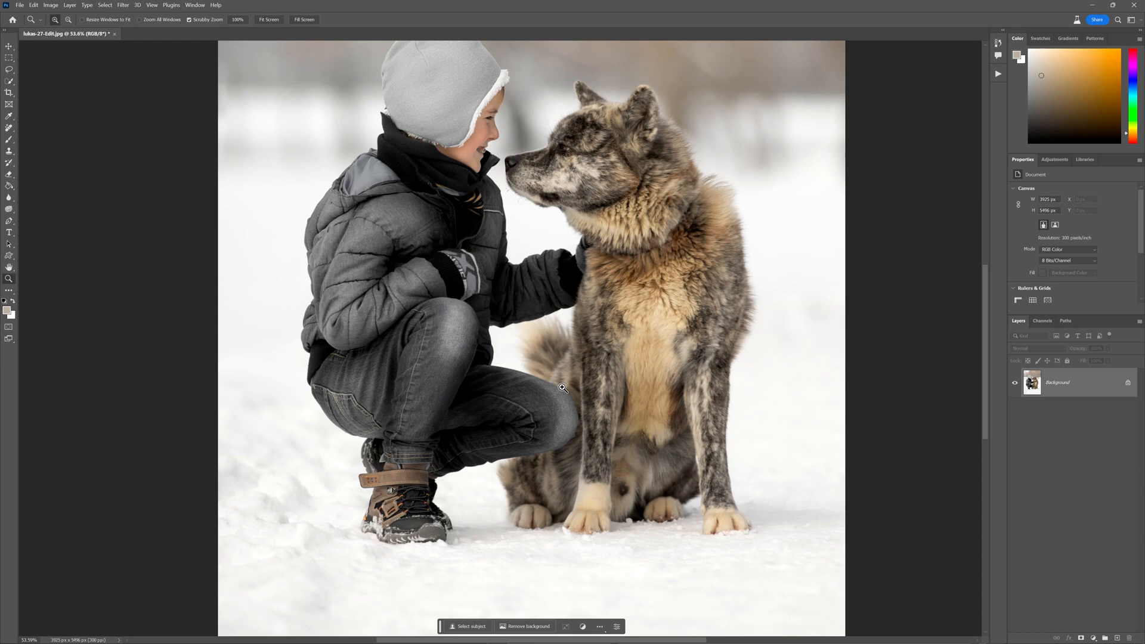
mouse_move(484, 279)
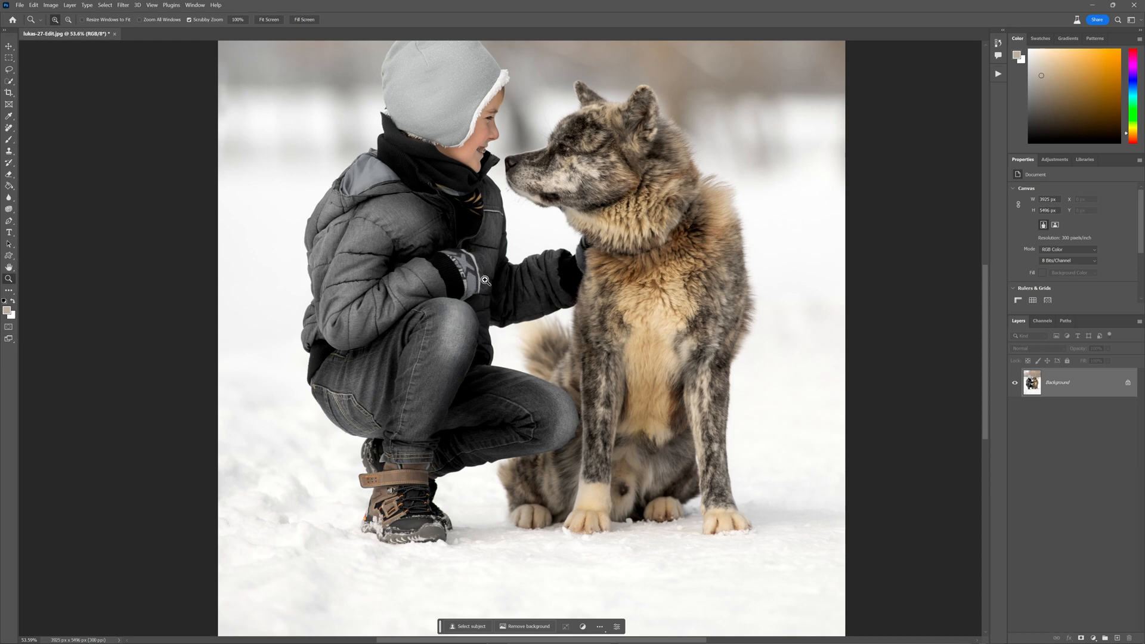
mouse_move(569, 258)
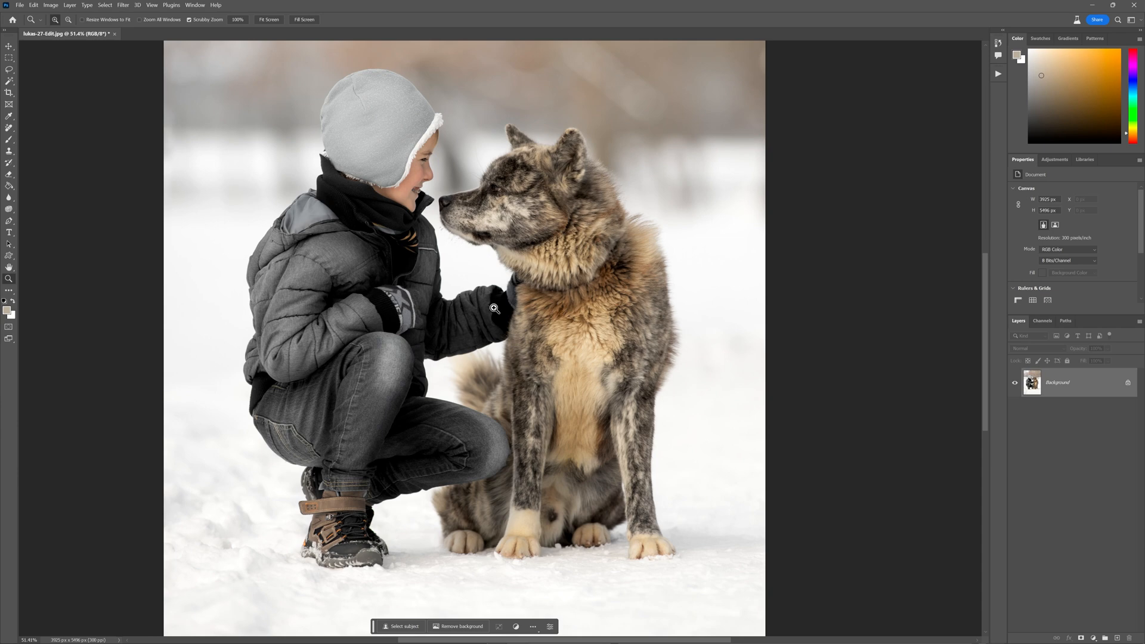
mouse_move(436, 320)
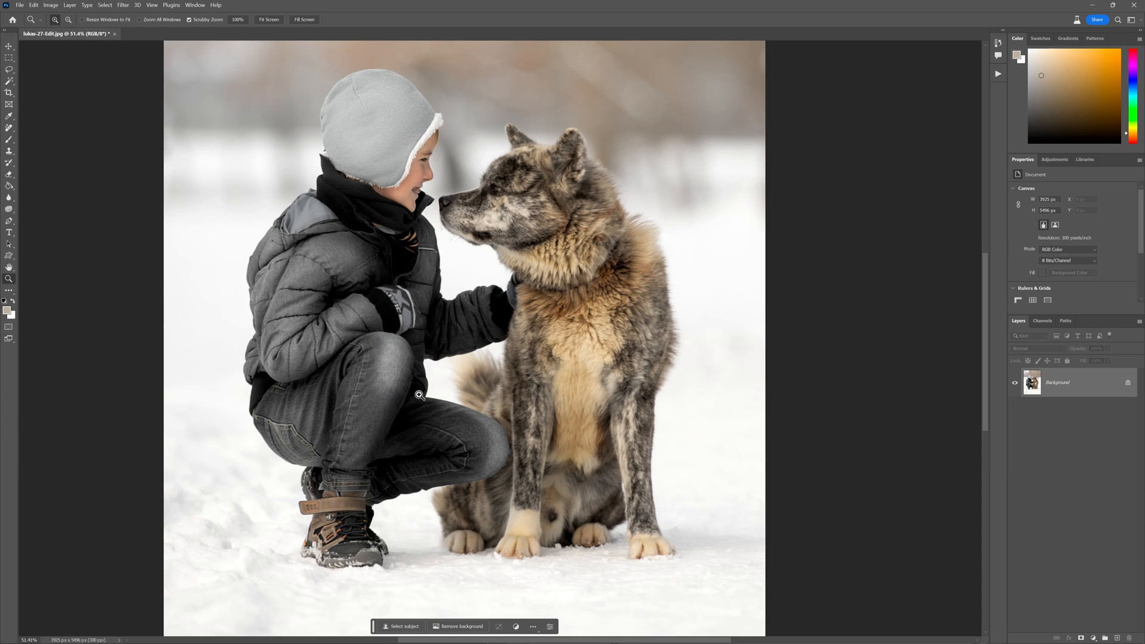
mouse_move(527, 285)
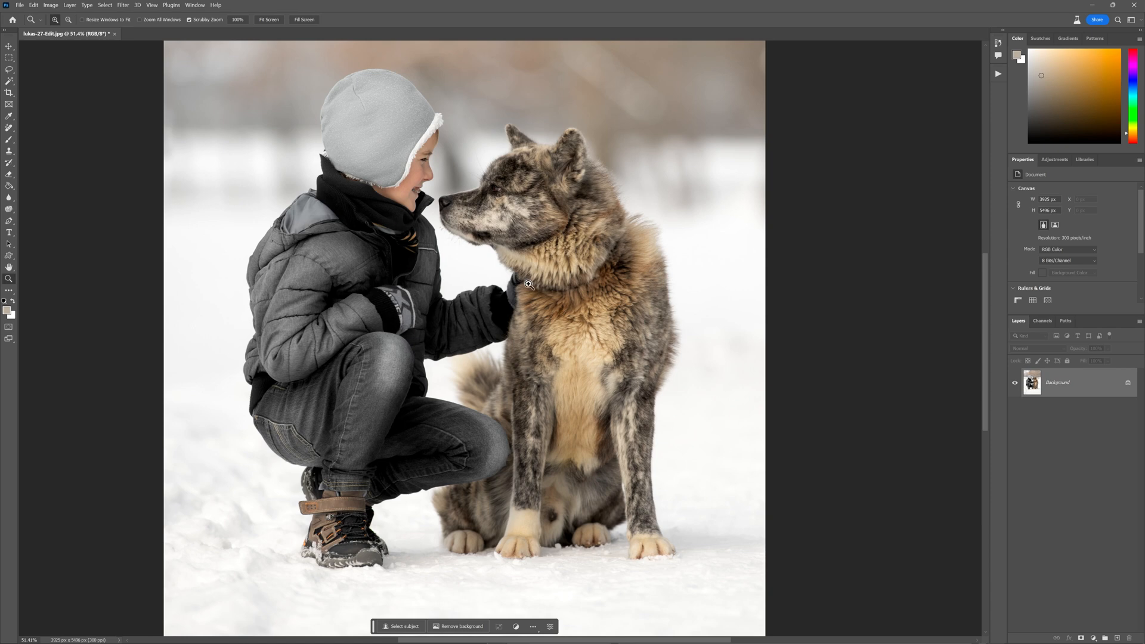